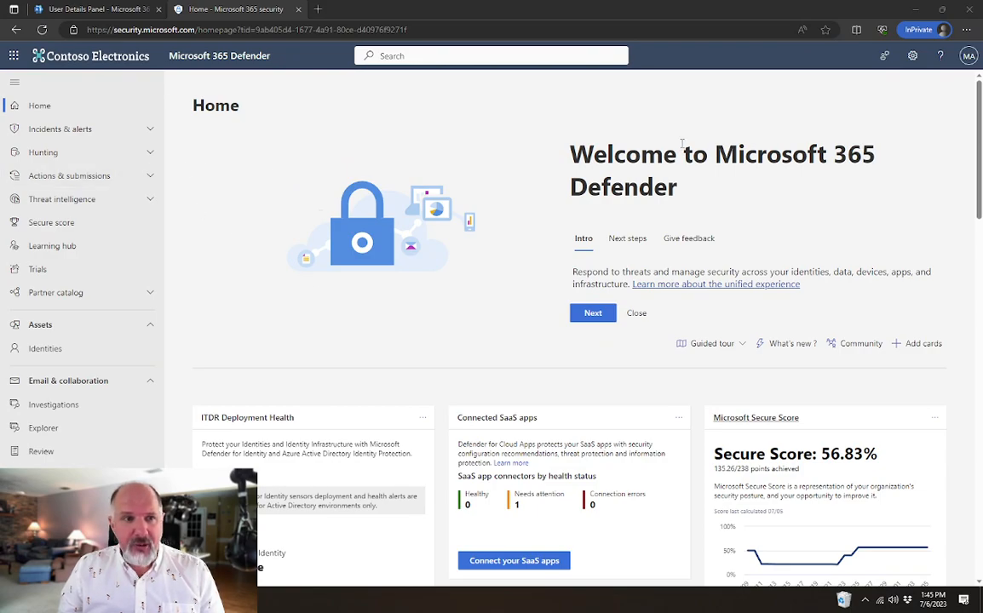
Step: Expand the left navigation and go to Policies & rules under Email & collaboration
left_click(196, 31)
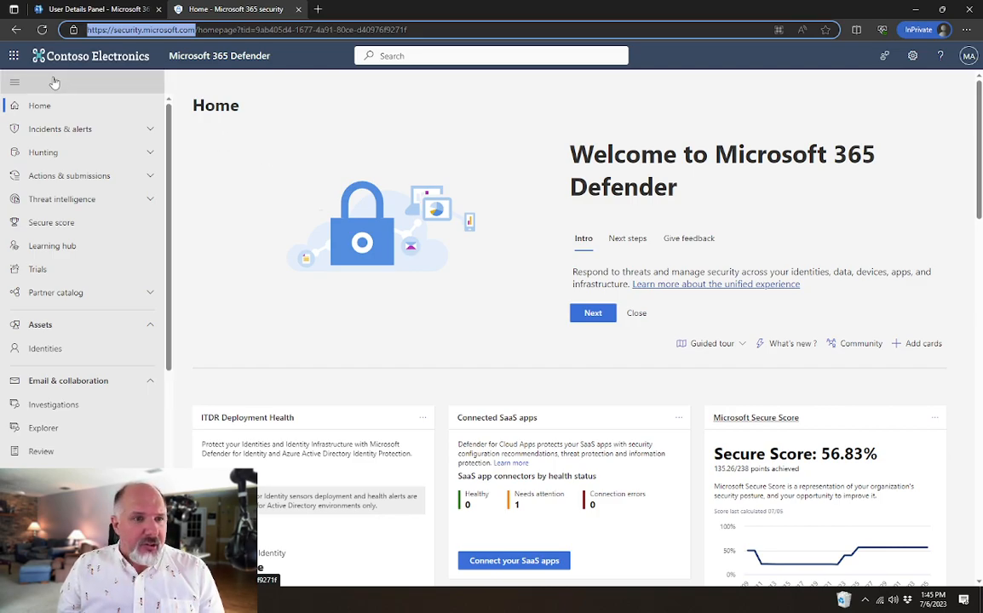
mouse_move(116, 368)
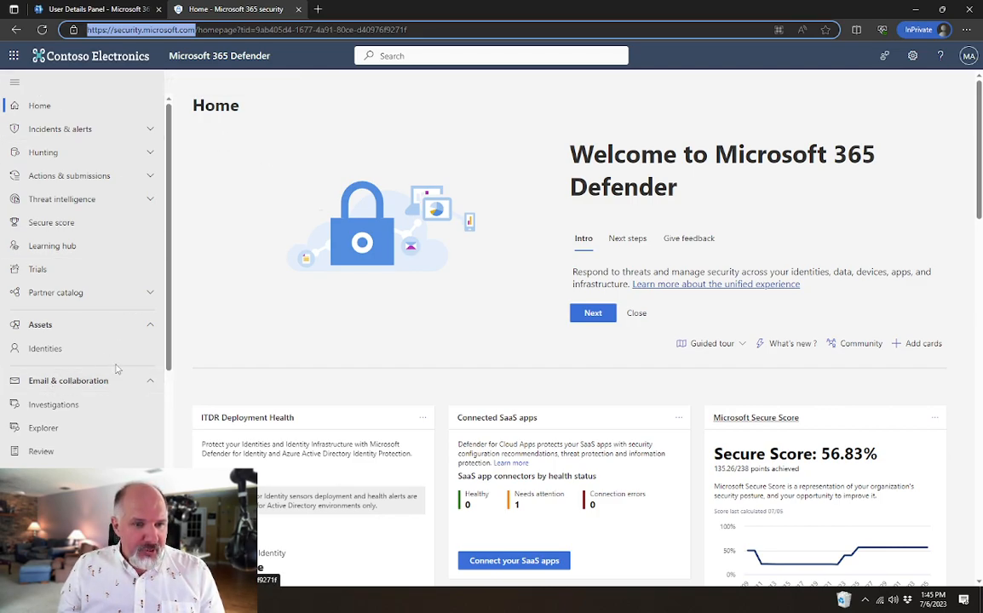
left_click(54, 419)
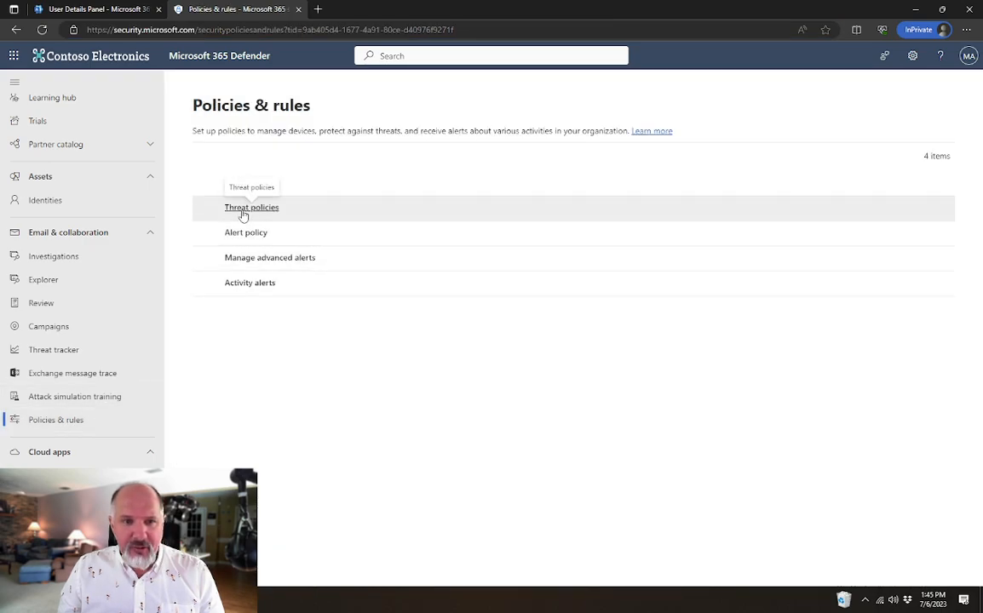
Step: Go to Threat policies from the Policies & rules page
left_click(252, 208)
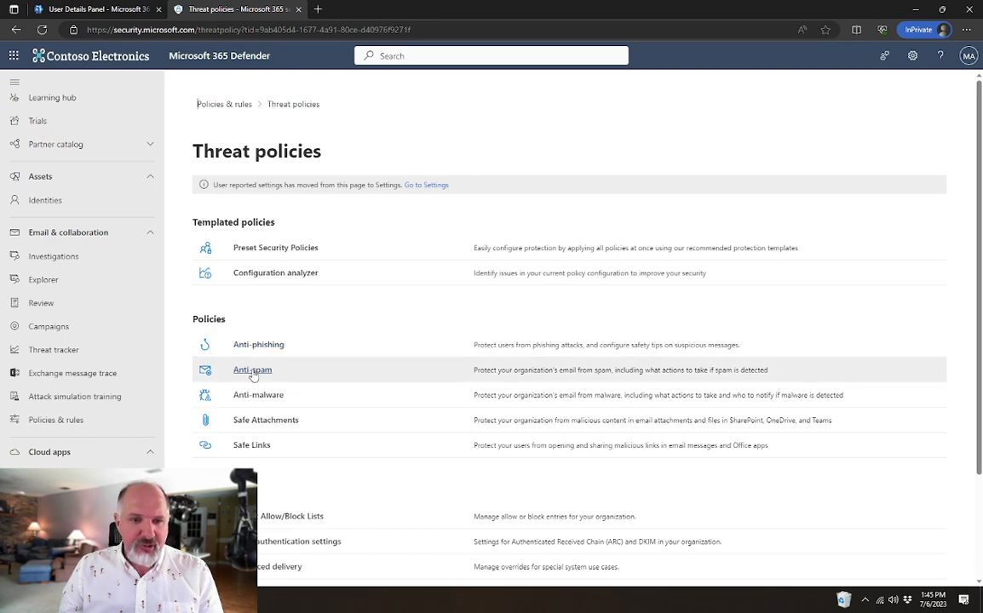
mouse_move(259, 395)
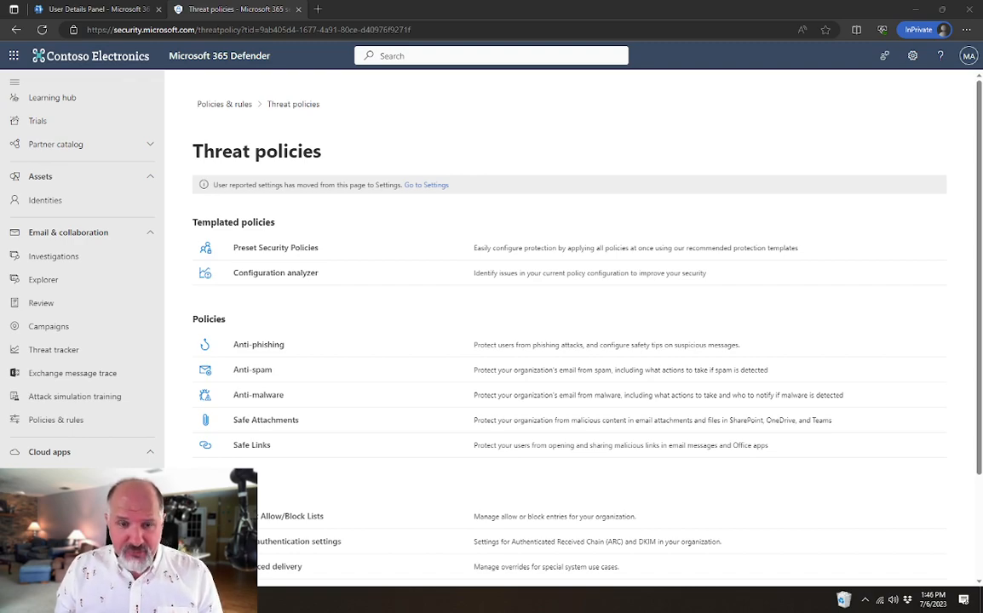
mouse_move(266, 419)
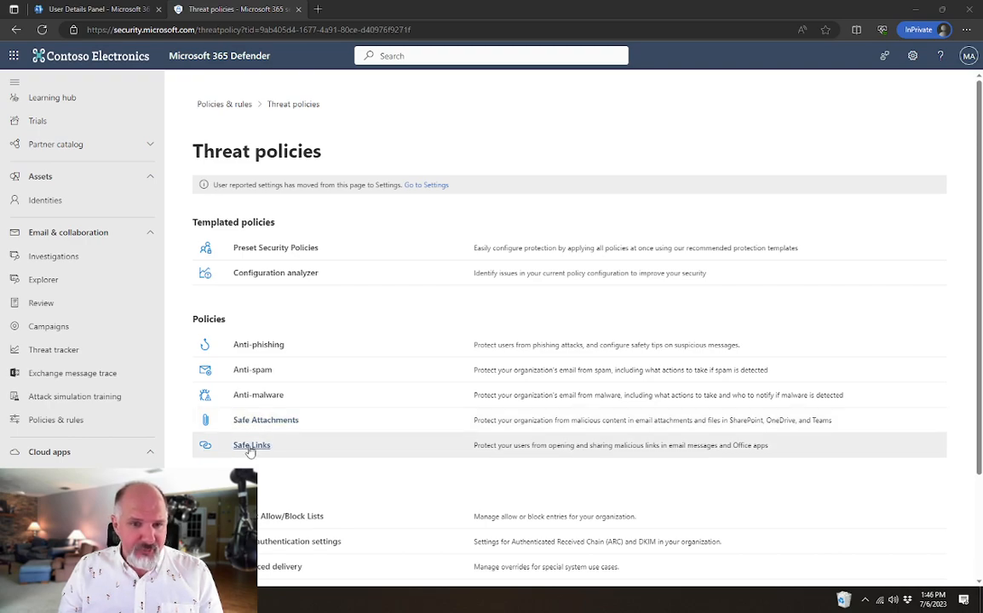
mouse_move(276, 249)
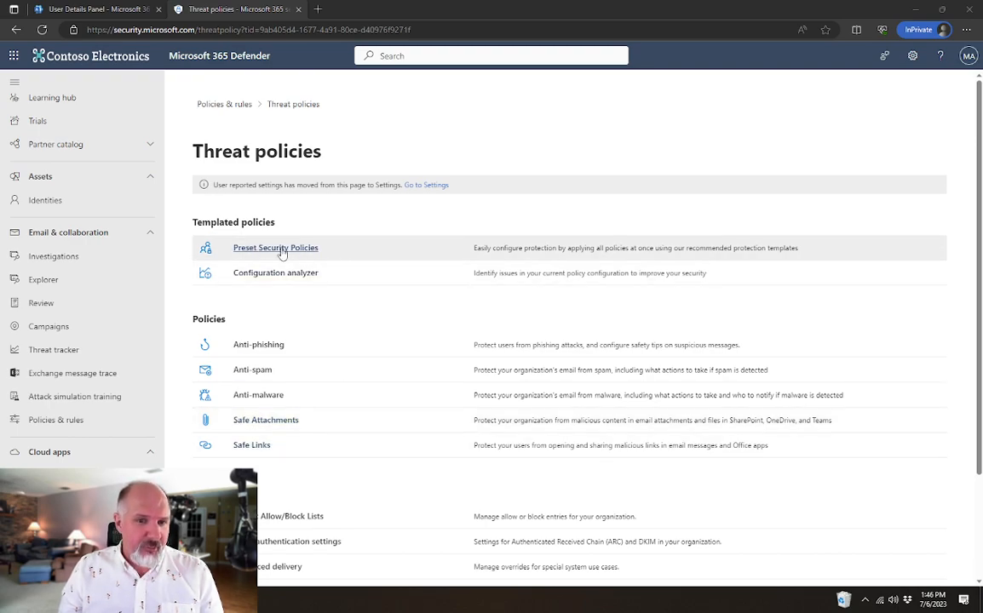
mouse_move(266, 254)
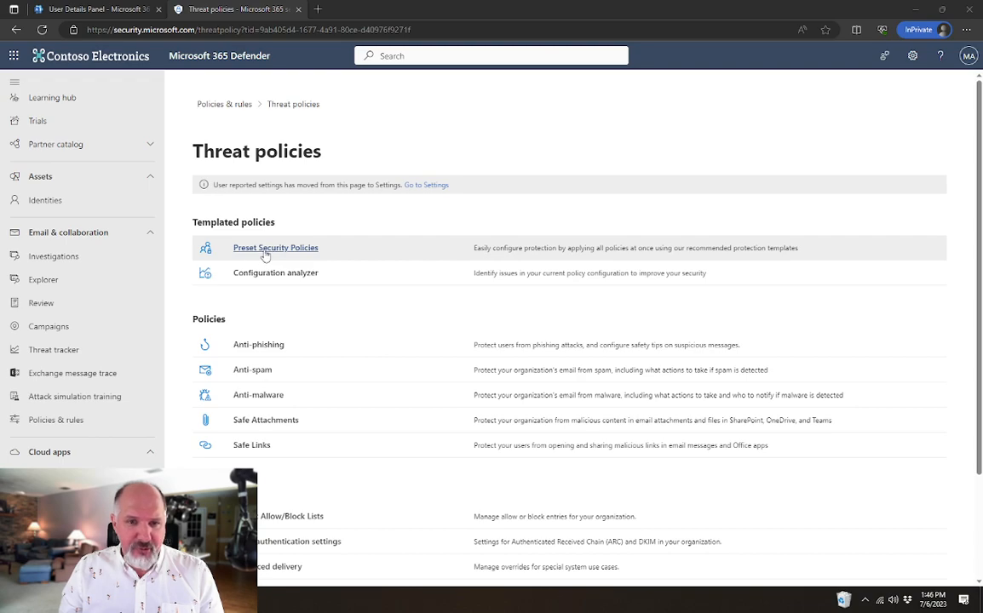
Step: Go to Preset Security Policies under Templated policies
left_click(276, 247)
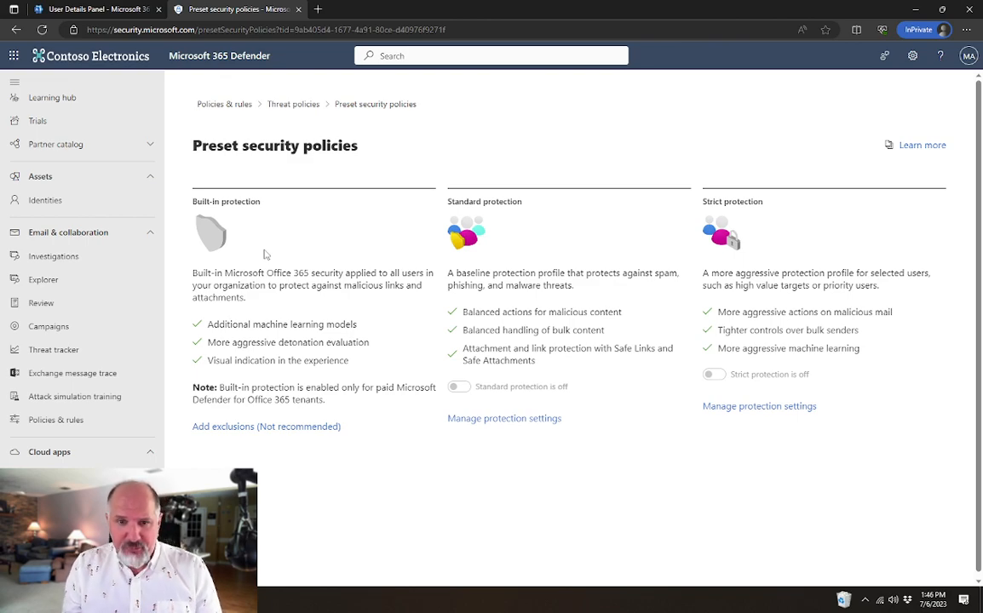
mouse_move(382, 194)
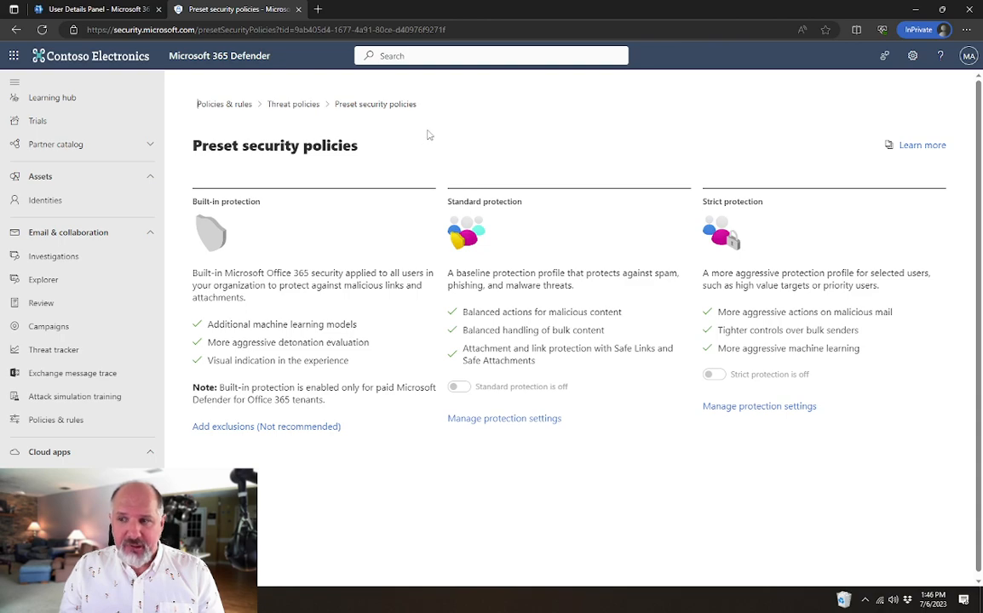
mouse_move(555, 253)
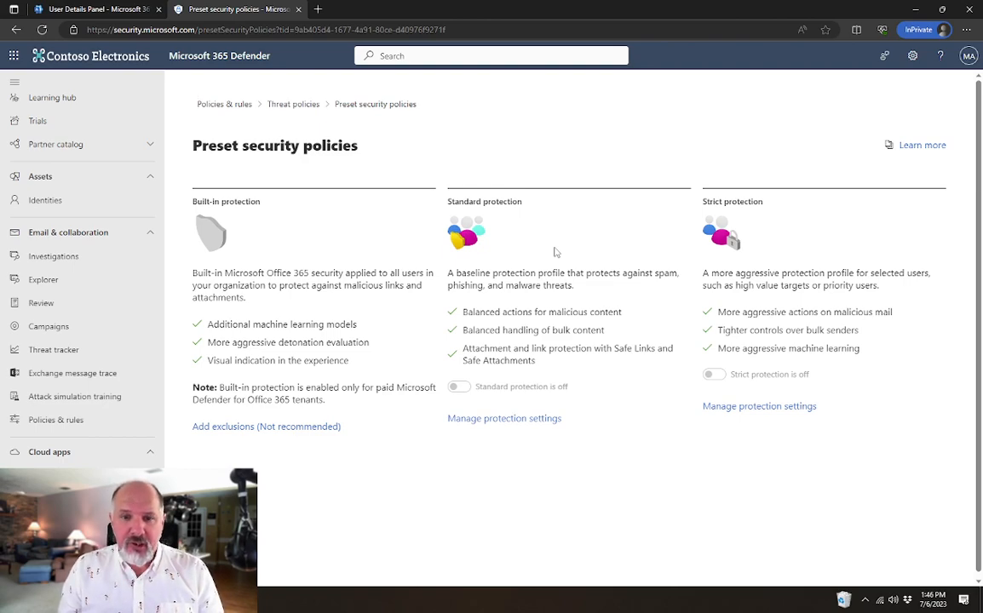
mouse_move(608, 327)
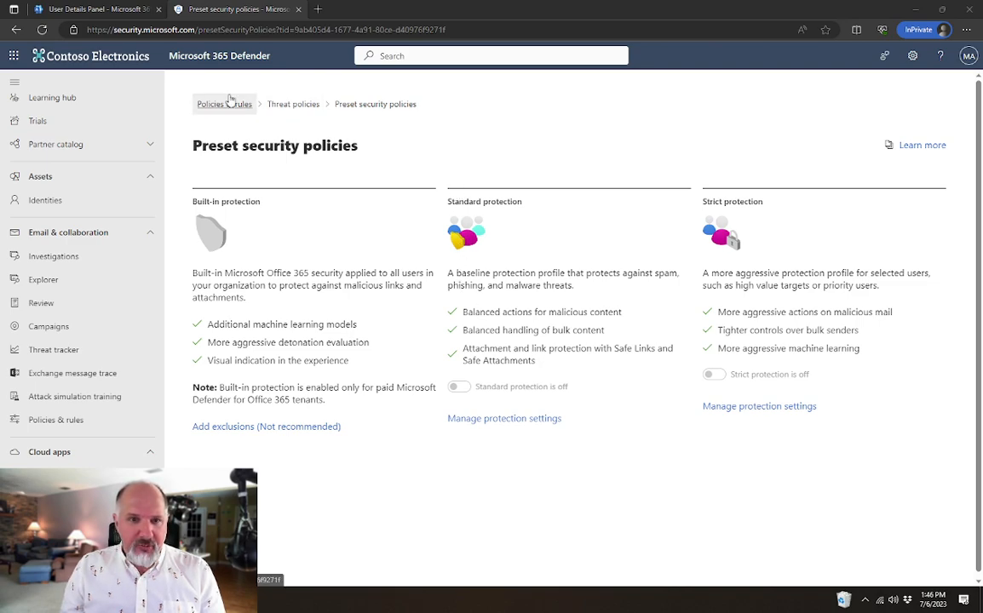
mouse_move(442, 201)
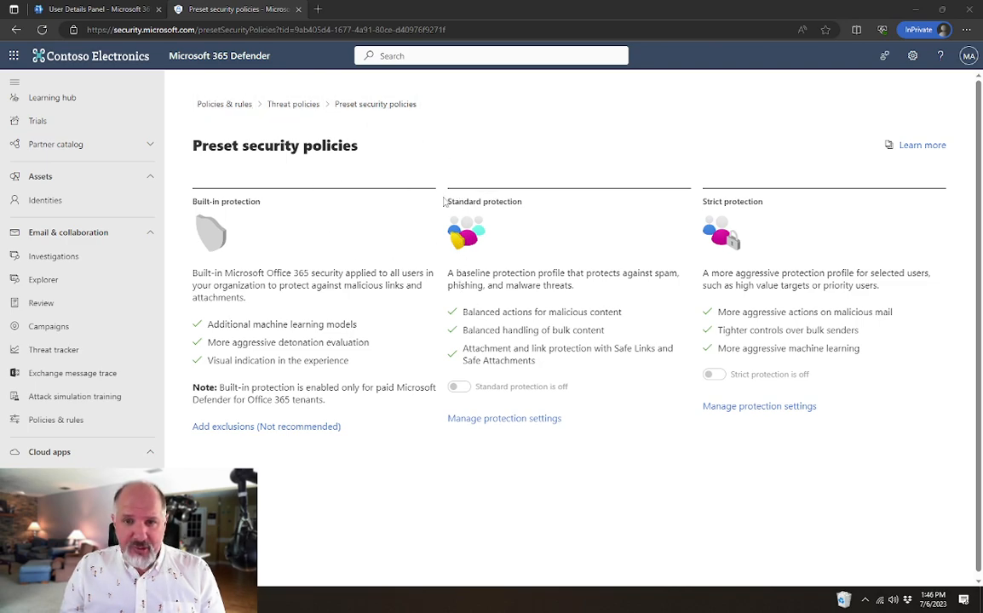
mouse_move(470, 201)
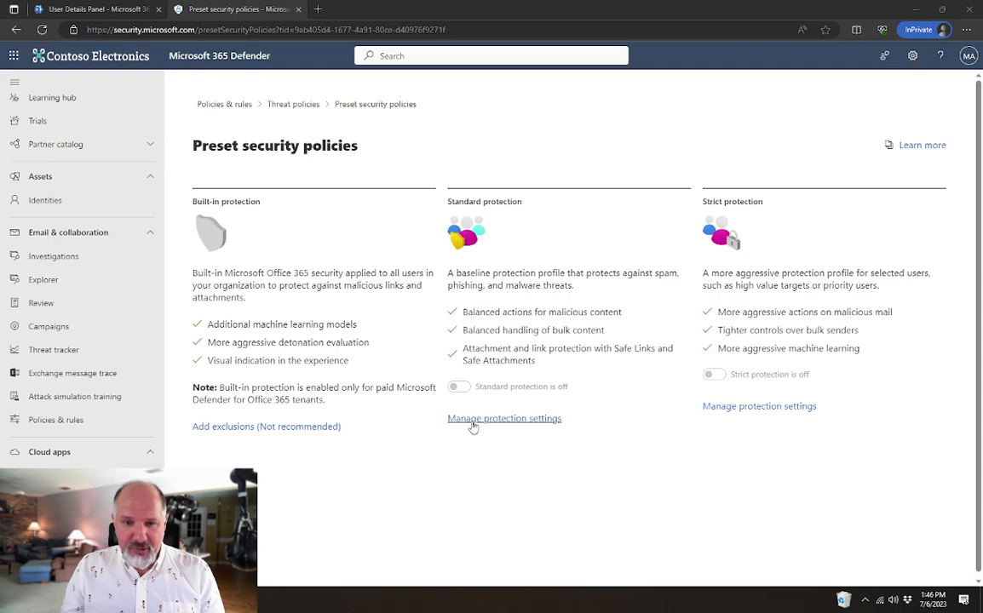
mouse_move(467, 429)
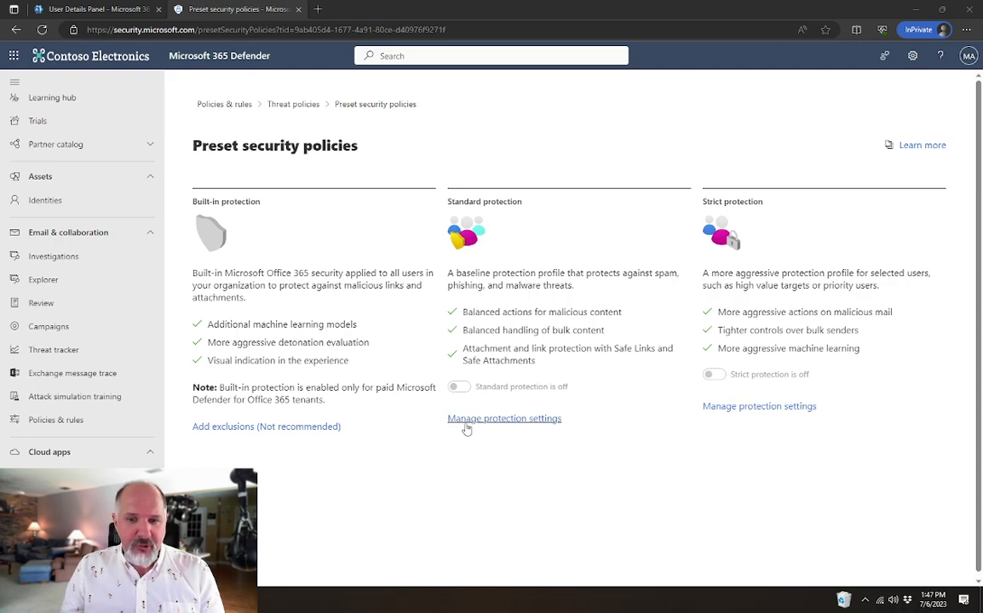
Step: Start the Apply standard protection wizard via Manage protection settings
left_click(504, 419)
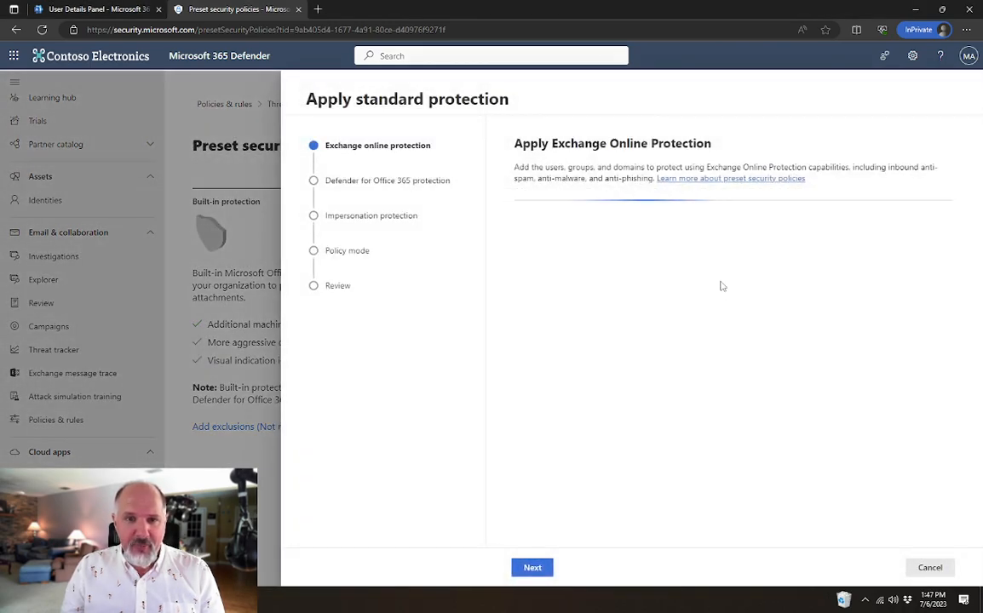
mouse_move(467, 160)
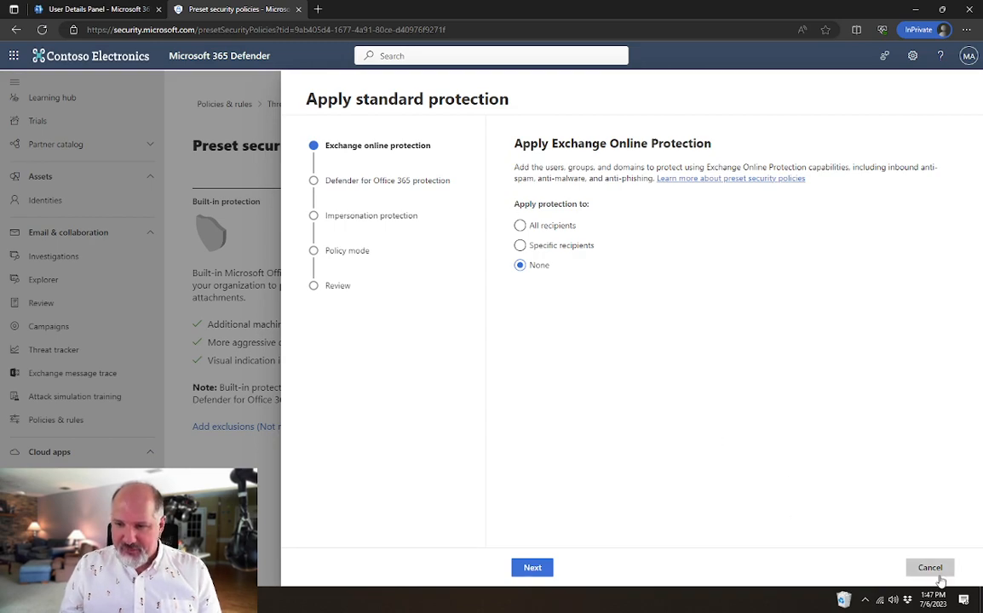
Step: Cancel the standard protection wizard and go to the Anti-spam policies list
left_click(930, 567)
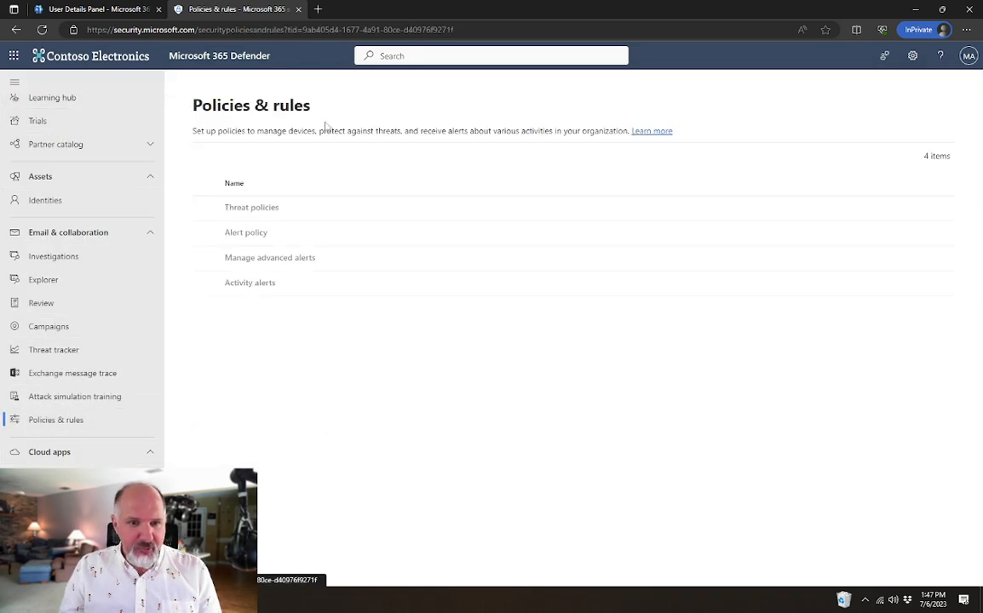
left_click(252, 208)
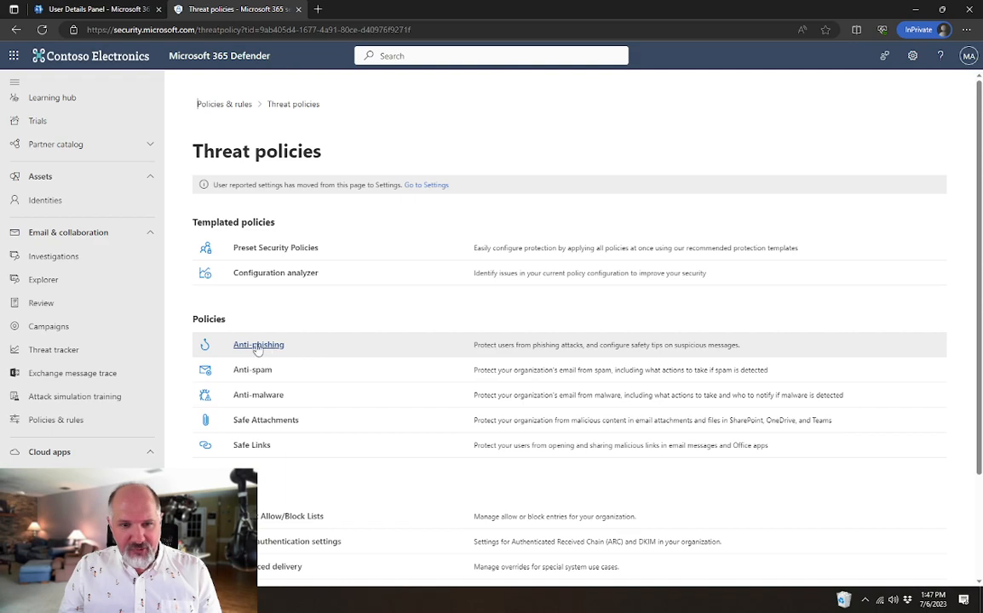
left_click(252, 370)
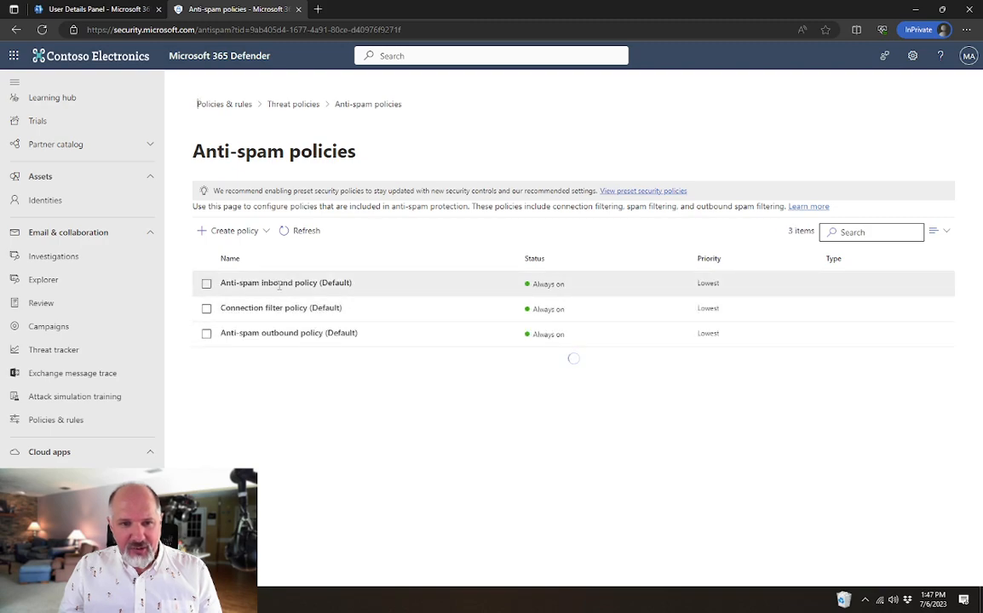
Step: Review the Anti-spam inbound policy (Default) details and close the flyout
left_click(286, 283)
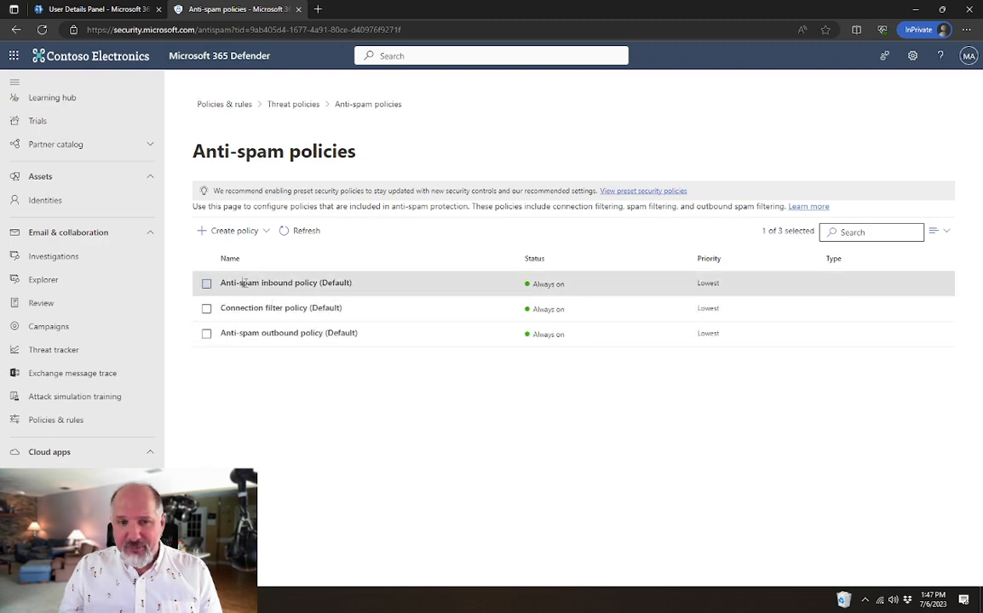
left_click(286, 283)
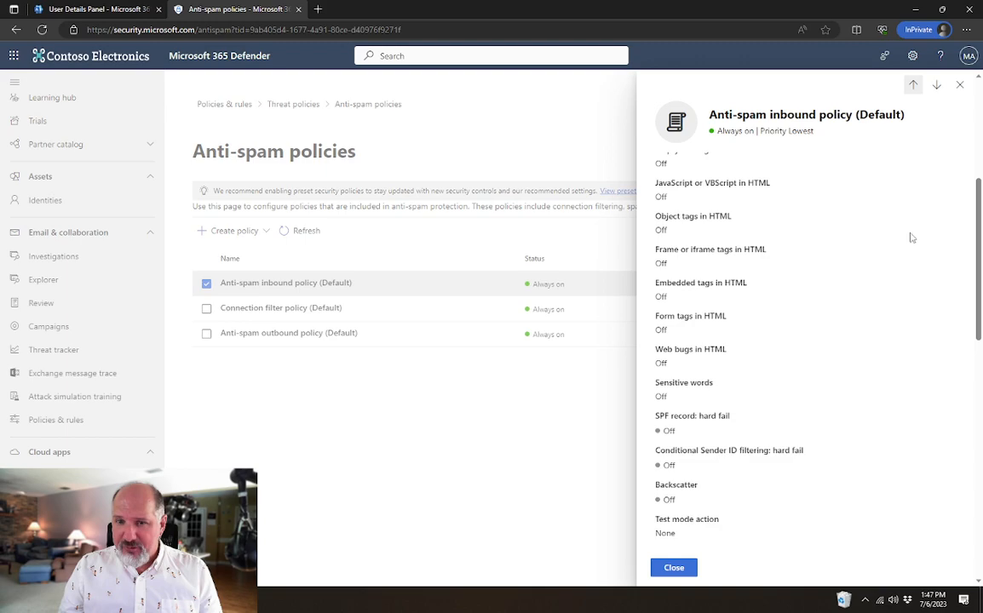
scroll("down", 3)
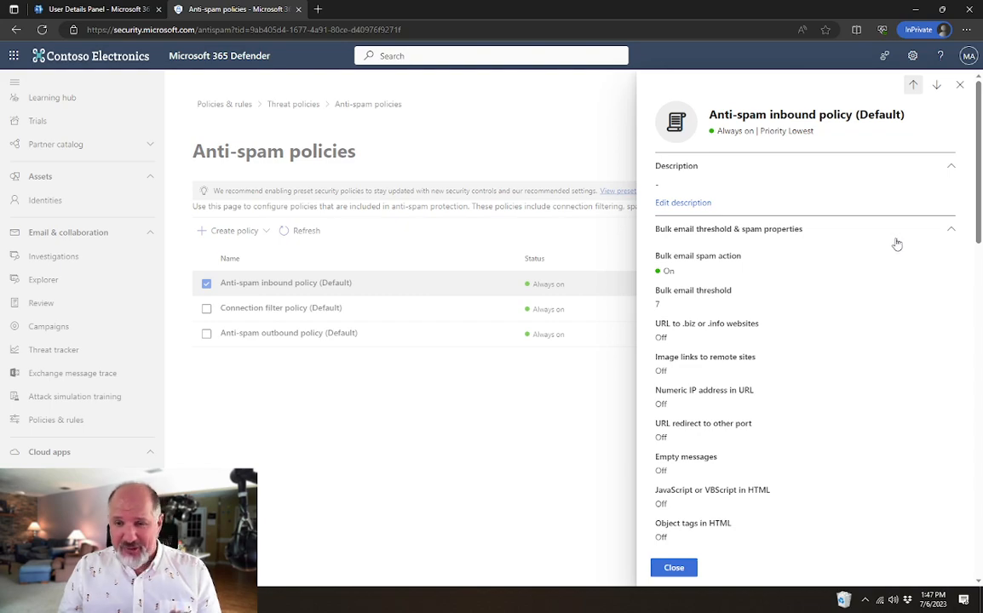
mouse_move(882, 242)
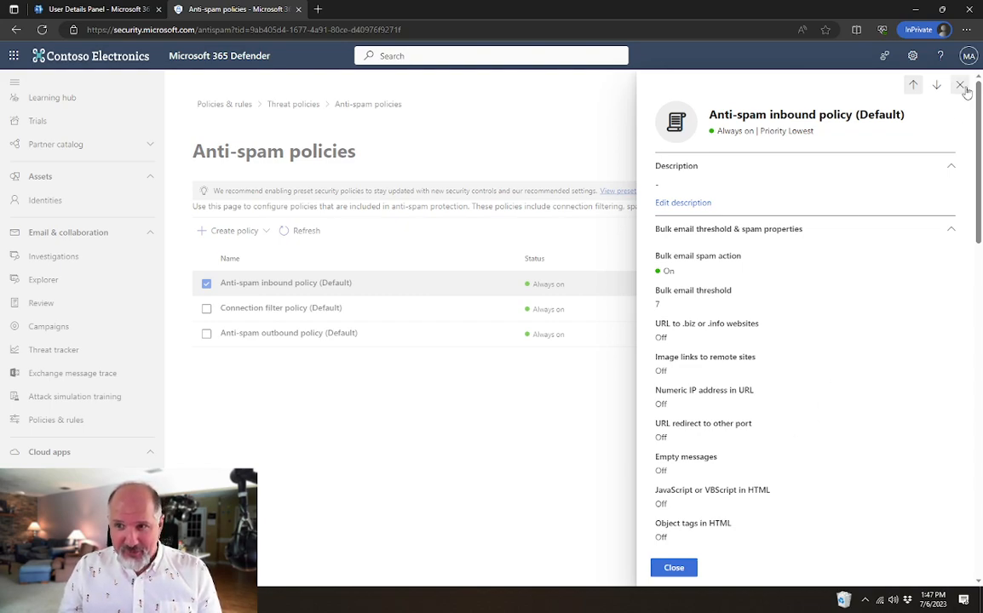
left_click(293, 104)
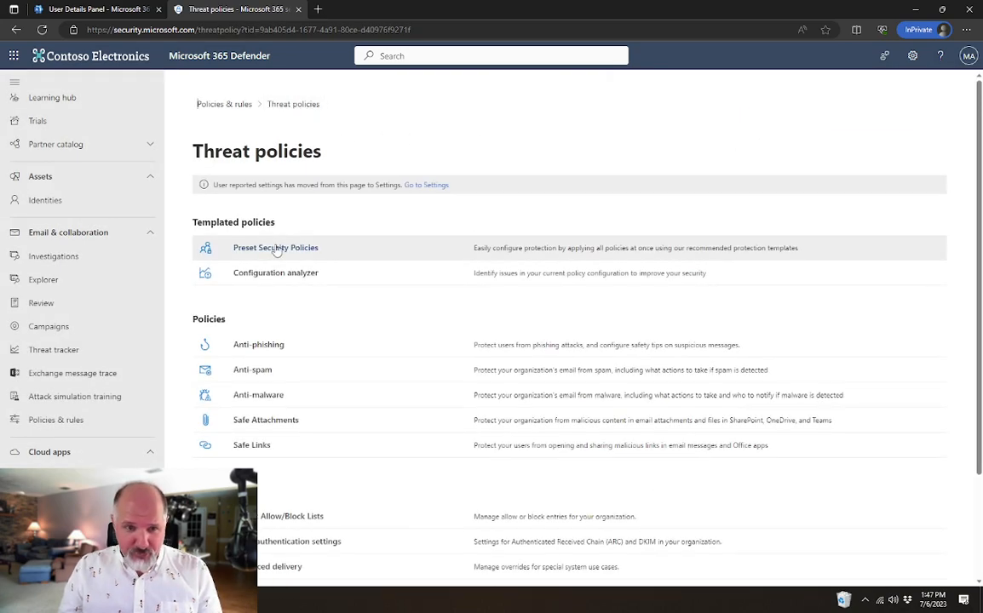
Step: Return to Preset security policies and restart the Apply standard protection wizard
left_click(276, 247)
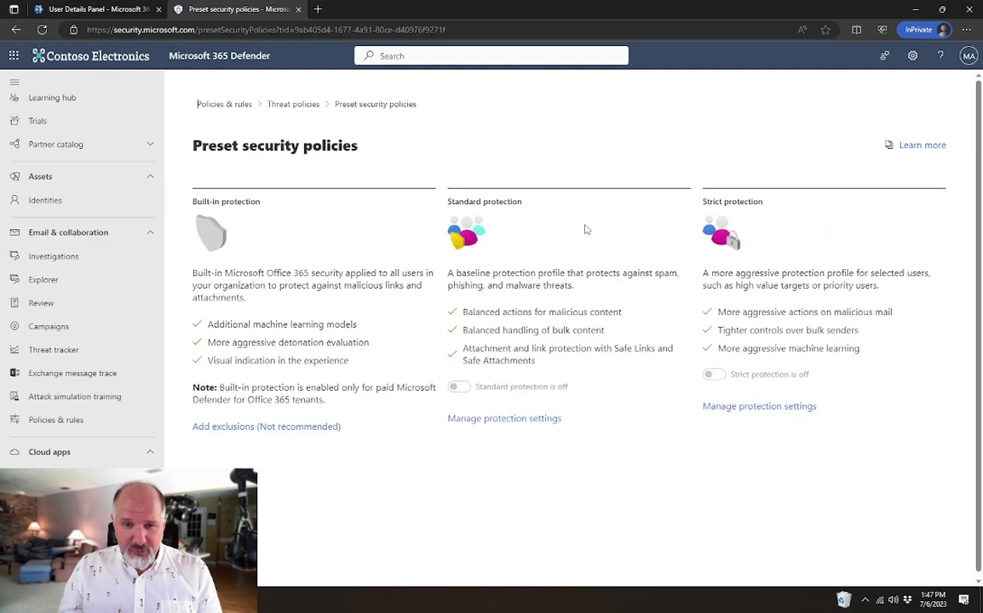
mouse_move(500, 436)
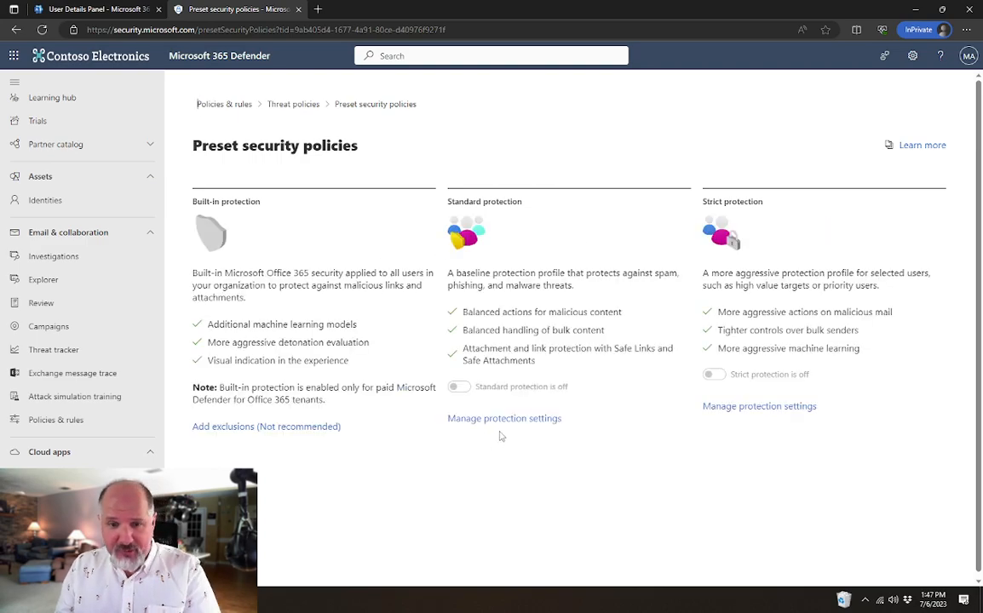
mouse_move(532, 443)
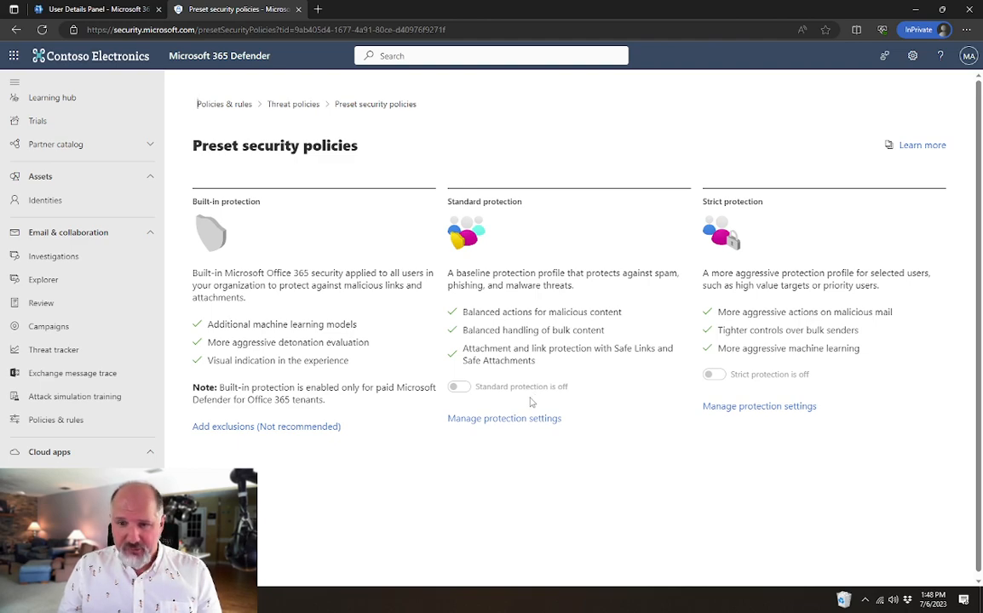
mouse_move(504, 419)
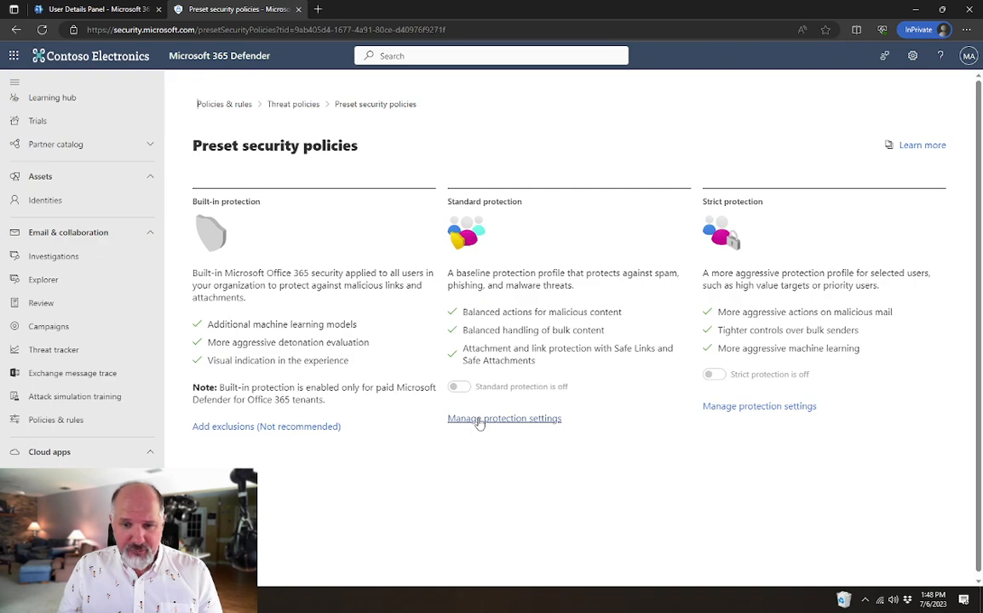
mouse_move(494, 426)
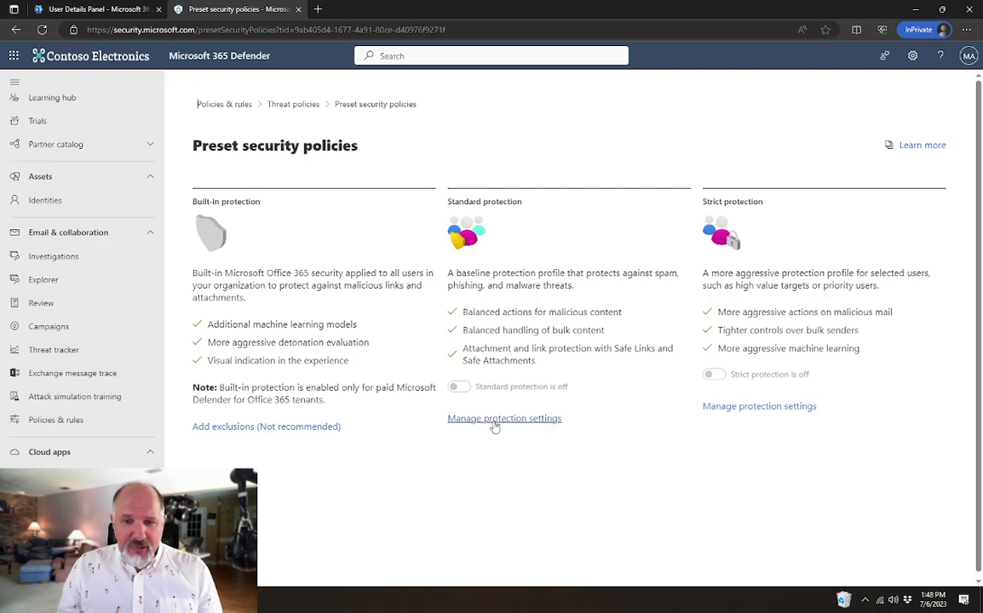
left_click(504, 419)
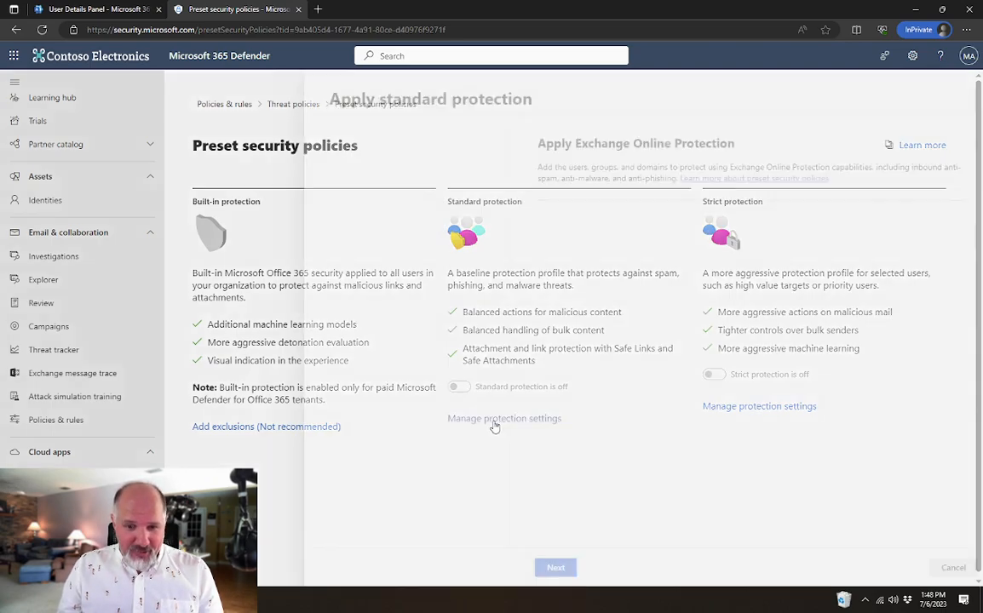
Step: Apply standard Exchange Online Protection to all recipients with no recipients excluded
left_click(504, 419)
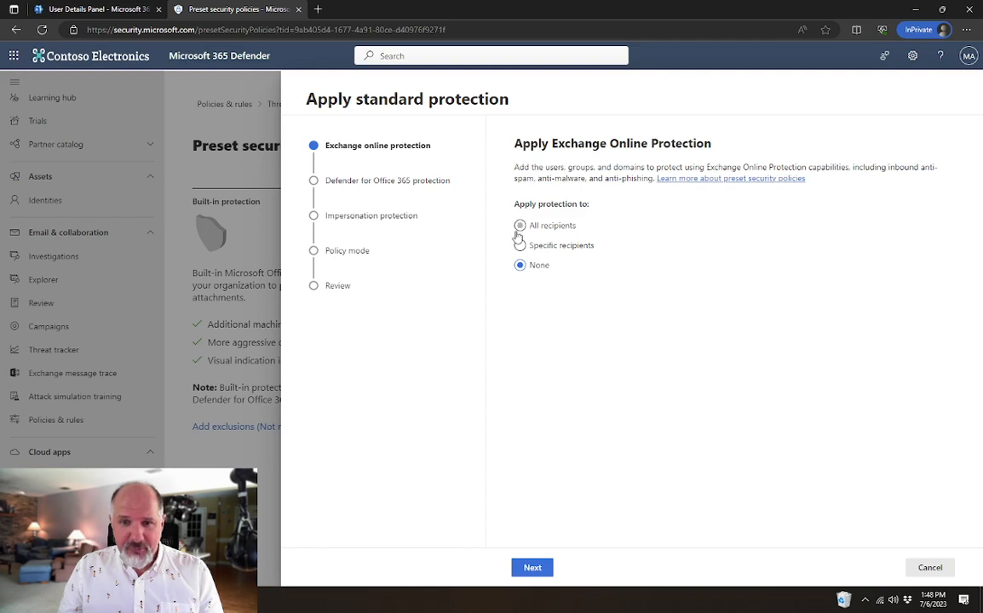
left_click(519, 224)
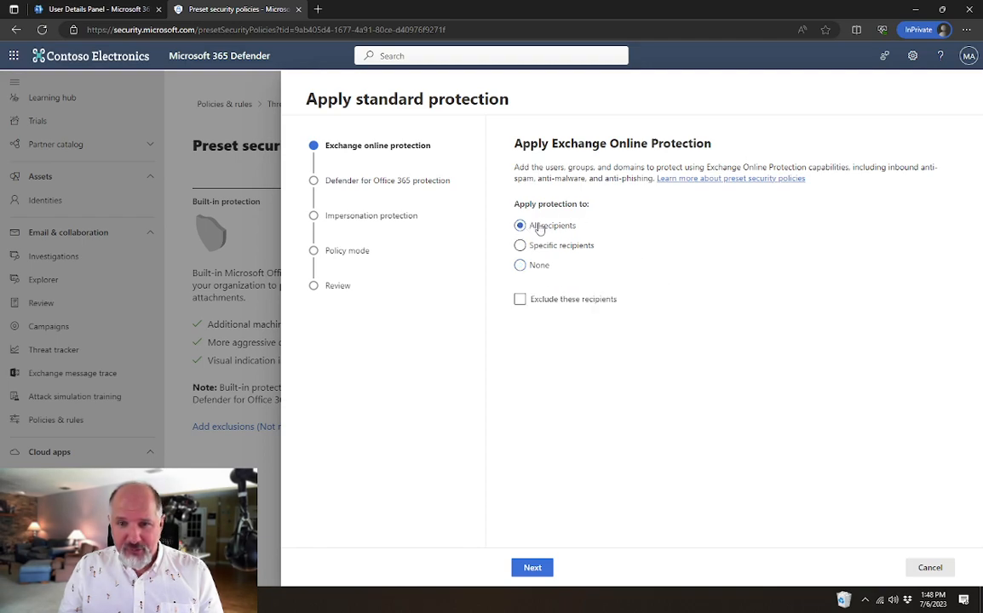
left_click(521, 300)
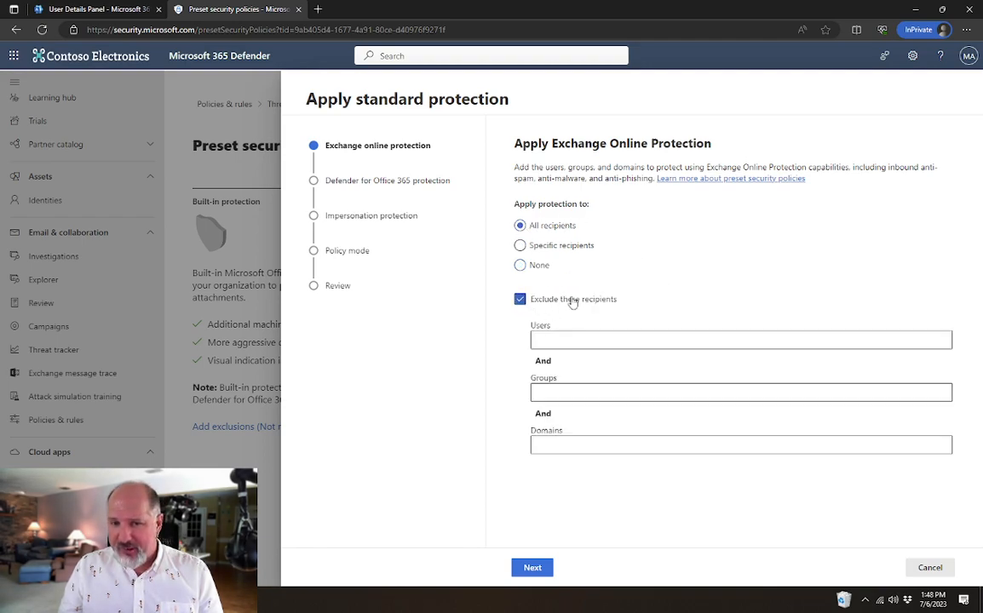
left_click(521, 300)
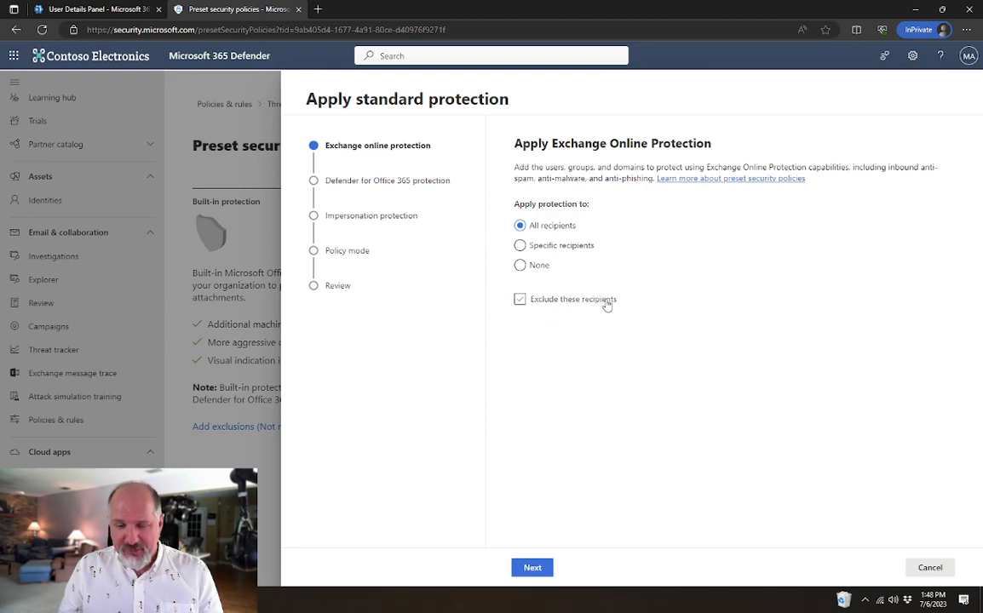
left_click(519, 300)
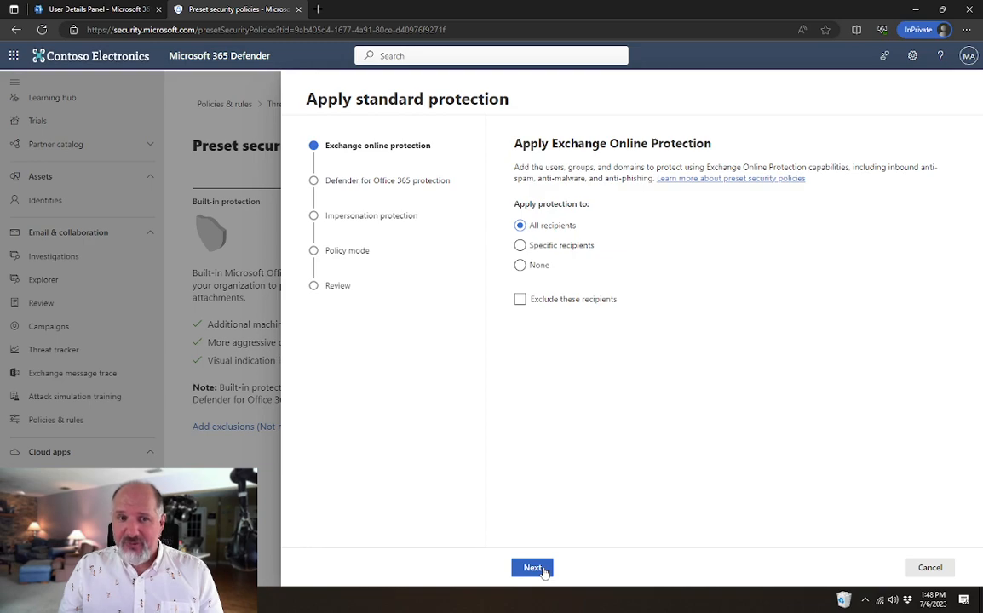
Step: Apply Defender for Office 365 protection to the previously selected recipients
left_click(531, 569)
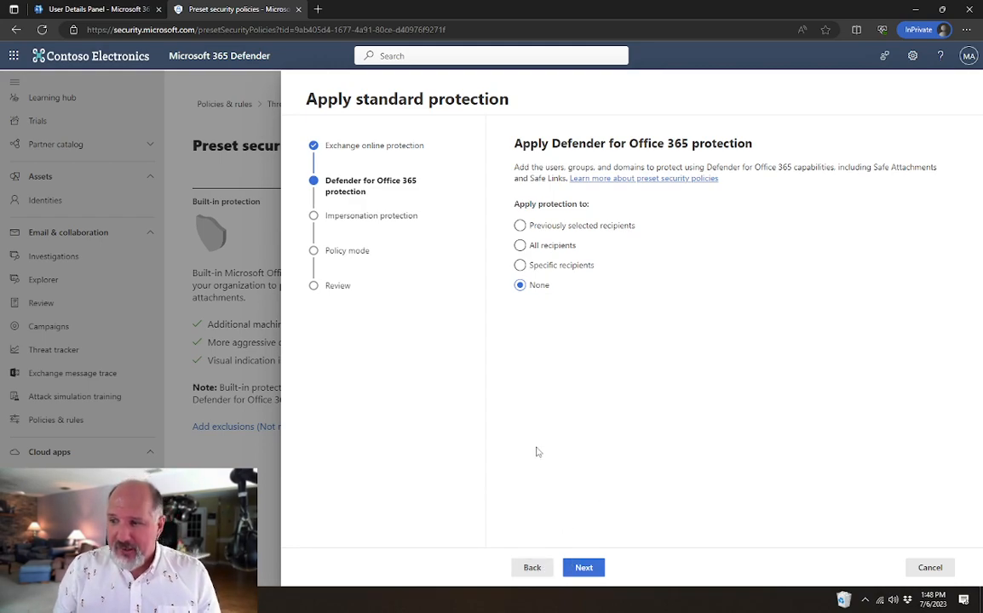
mouse_move(501, 453)
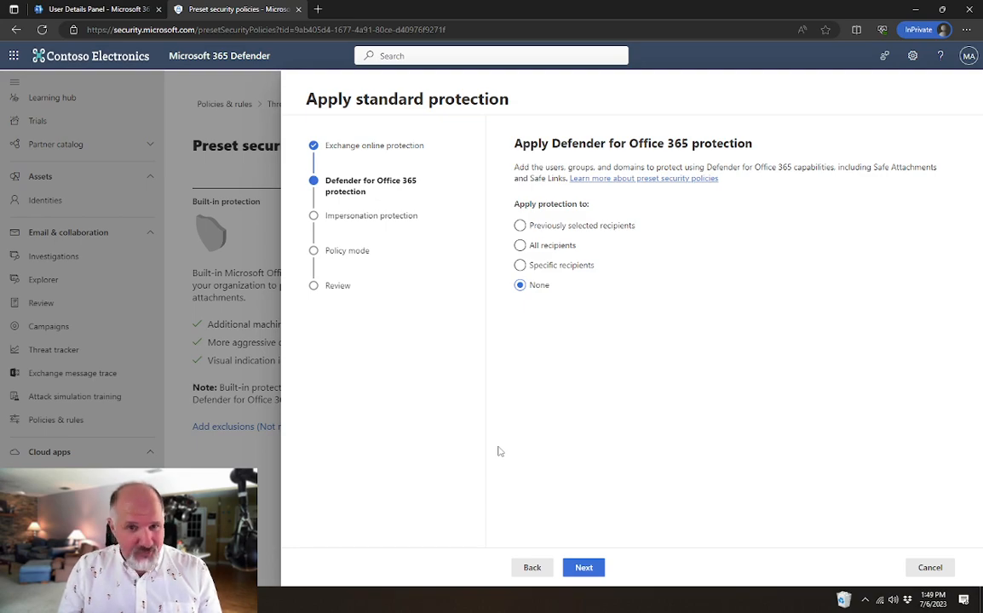
mouse_move(583, 567)
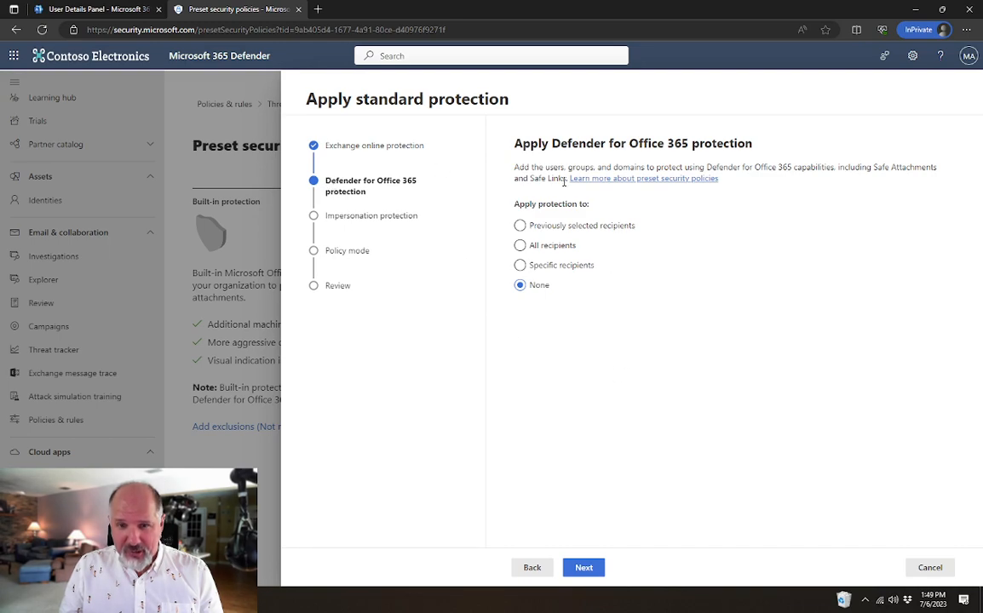
mouse_move(608, 367)
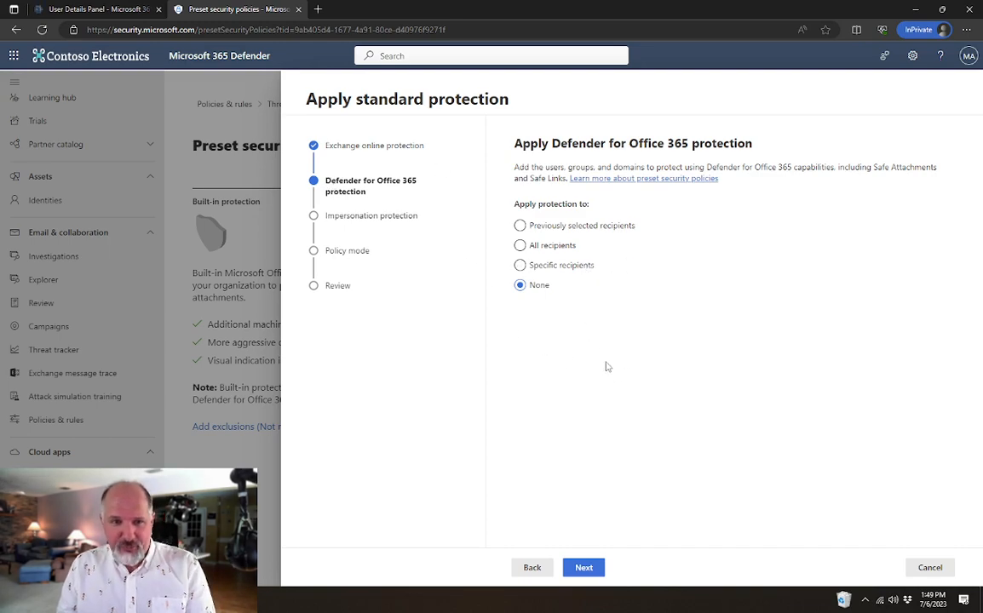
mouse_move(545, 222)
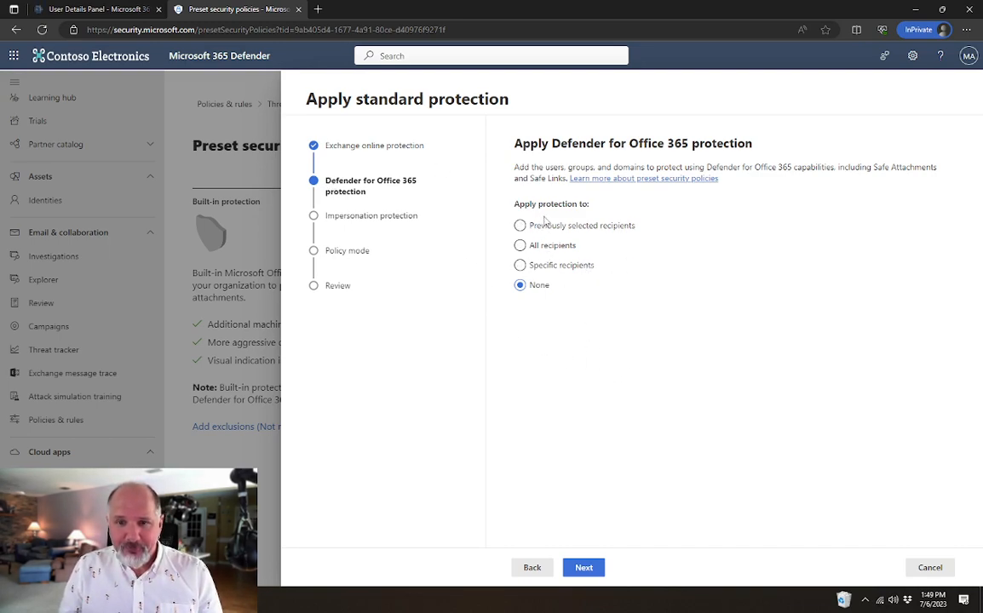
mouse_move(548, 198)
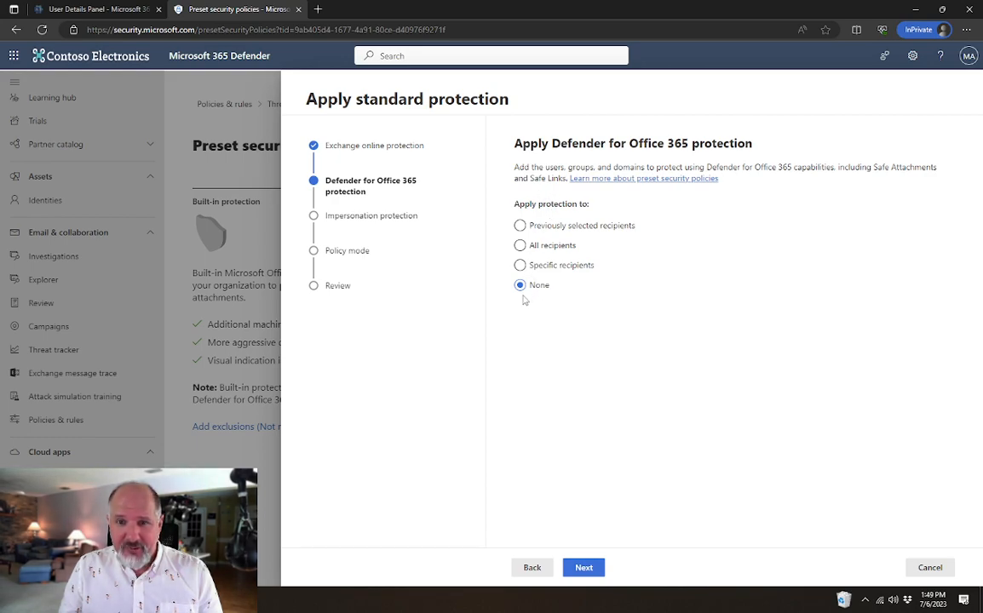
left_click(520, 225)
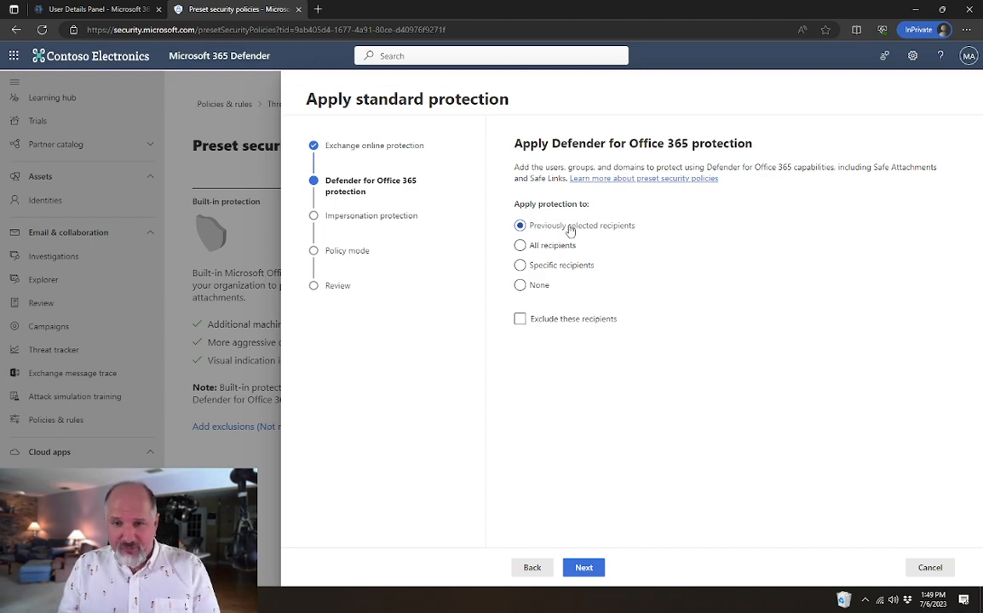
mouse_move(611, 358)
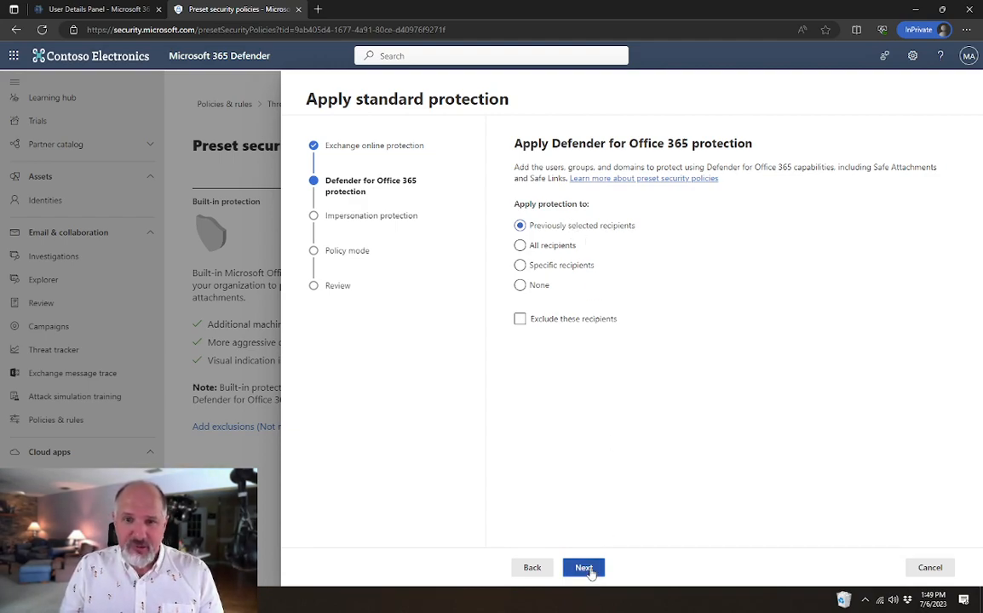
Step: Advance through Impersonation protection to the Protected custom users page
left_click(582, 568)
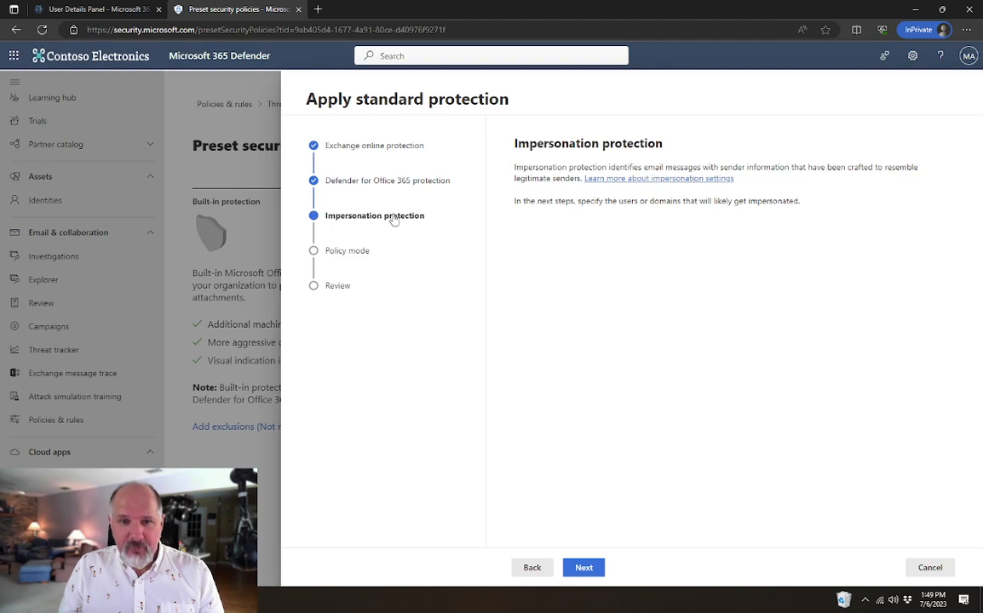
left_click(582, 567)
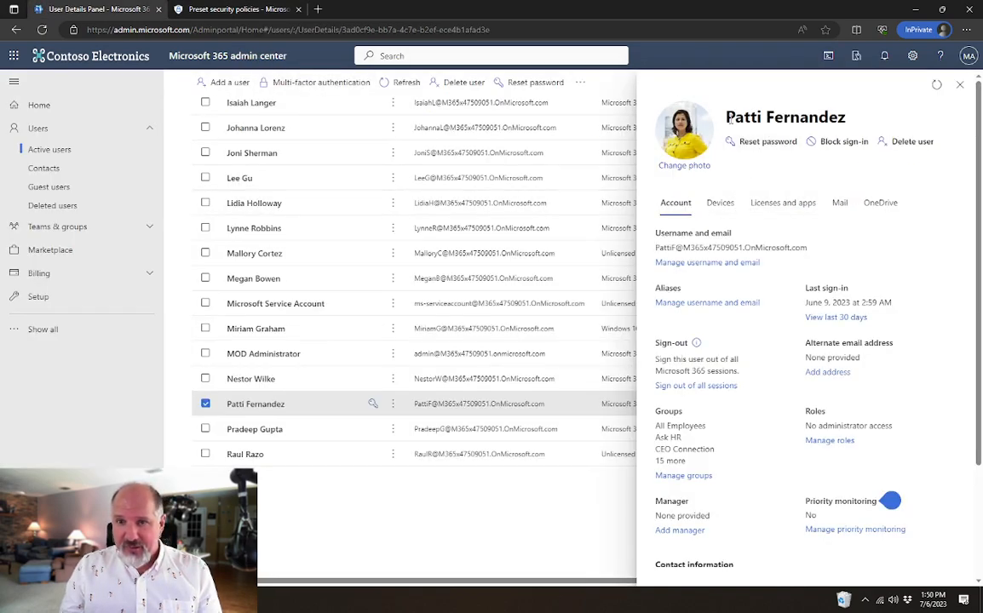
Step: Copy Patti Fernandez's display name from the admin center and return to the Defender wizard
double_click(784, 116)
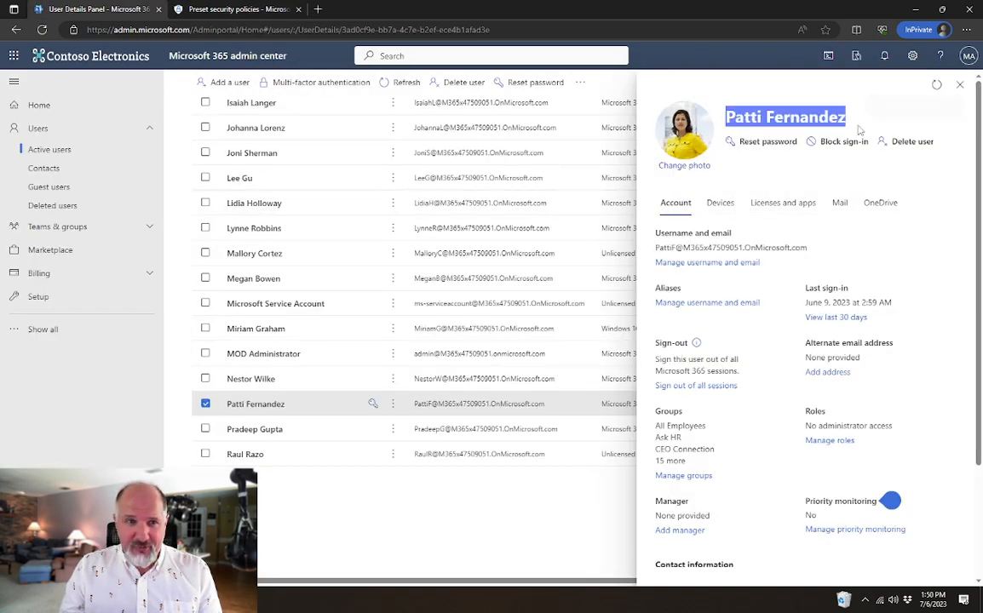
mouse_move(920, 331)
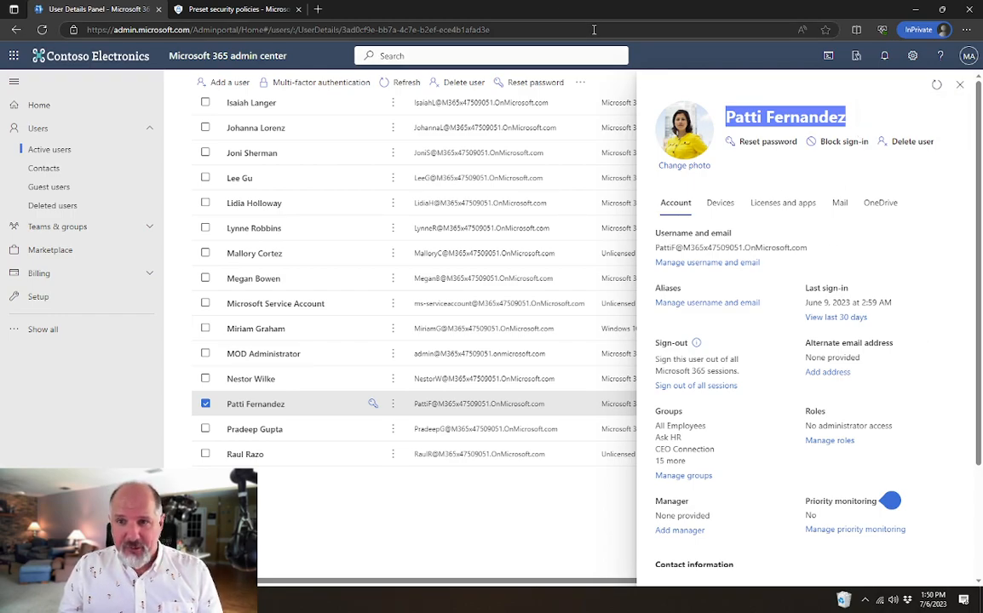
left_click(236, 11)
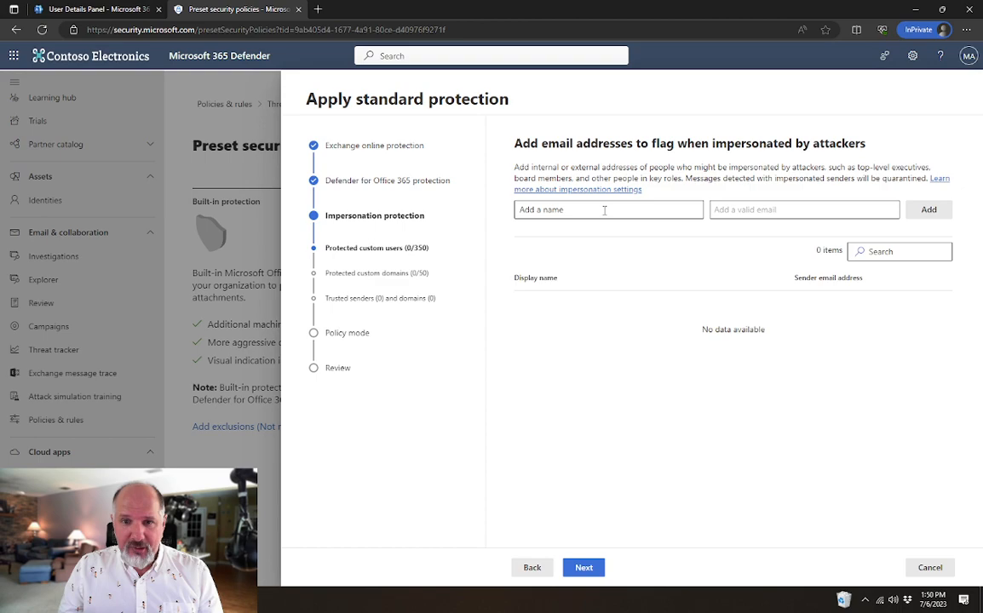
Step: Add Patti Fernandez as a protected custom user, then continue to the protected domains step
type("pa")
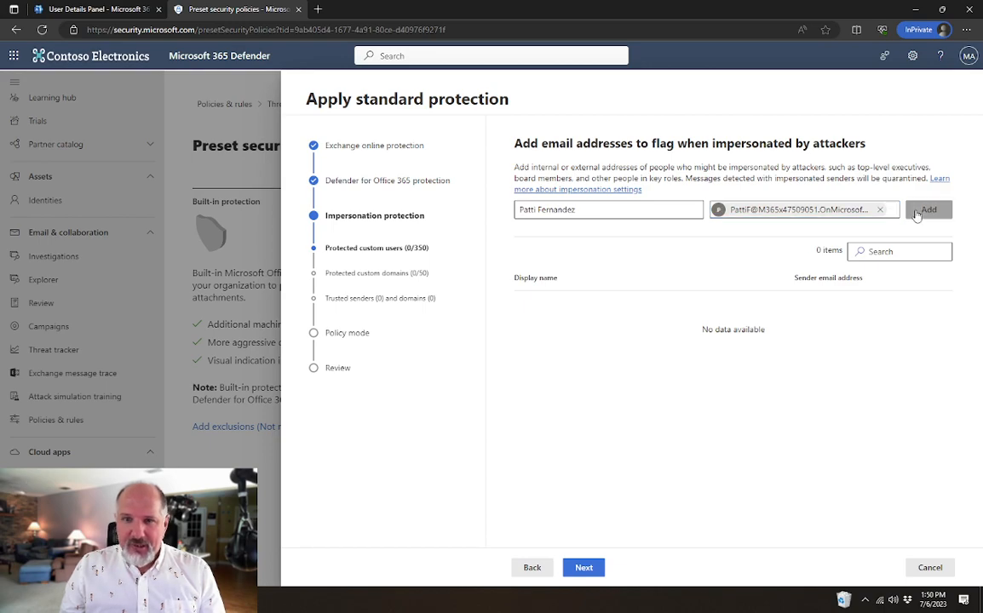
left_click(928, 210)
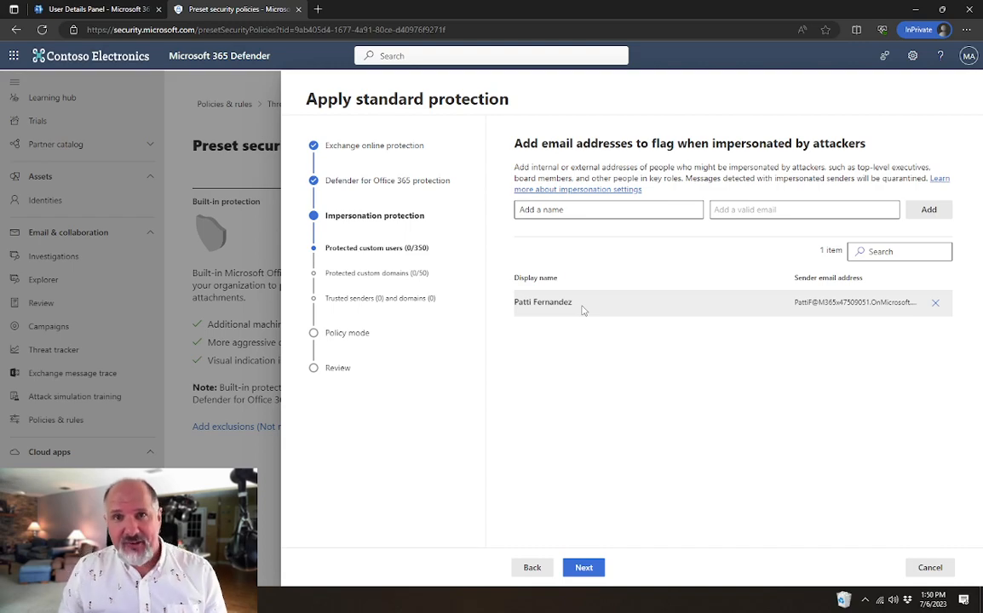
mouse_move(654, 319)
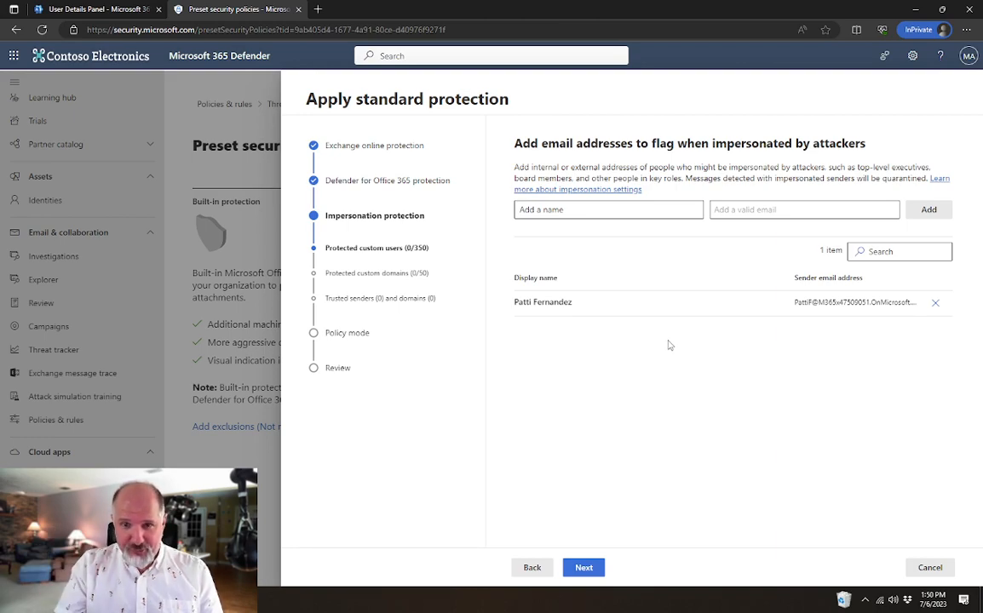
mouse_move(726, 341)
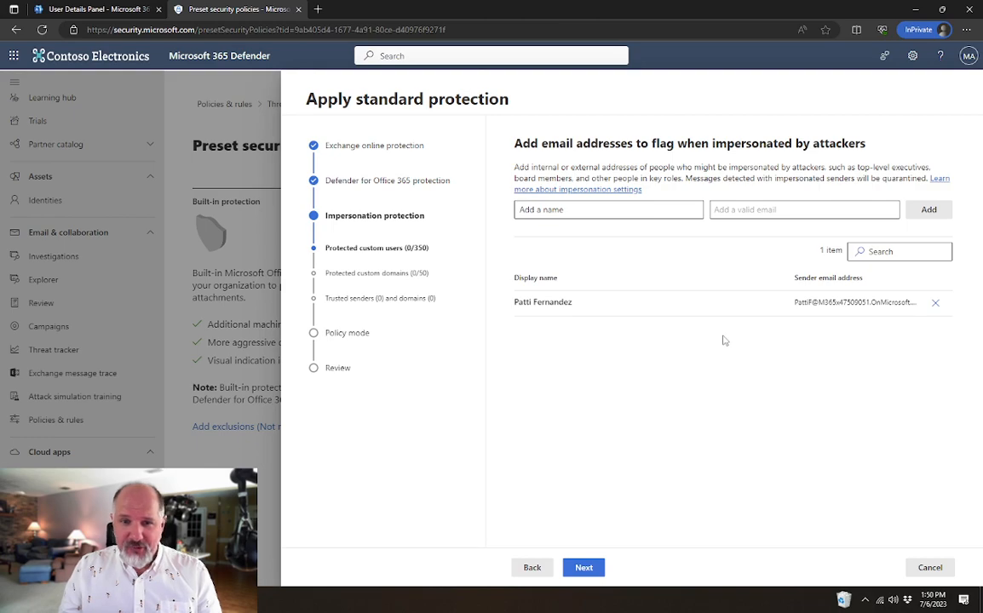
mouse_move(703, 379)
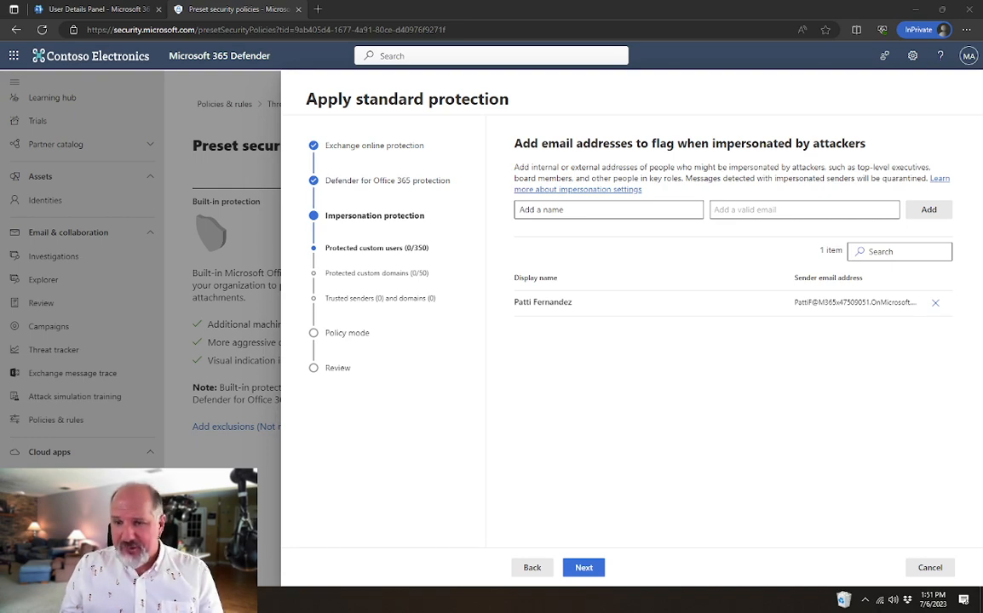
mouse_move(542, 301)
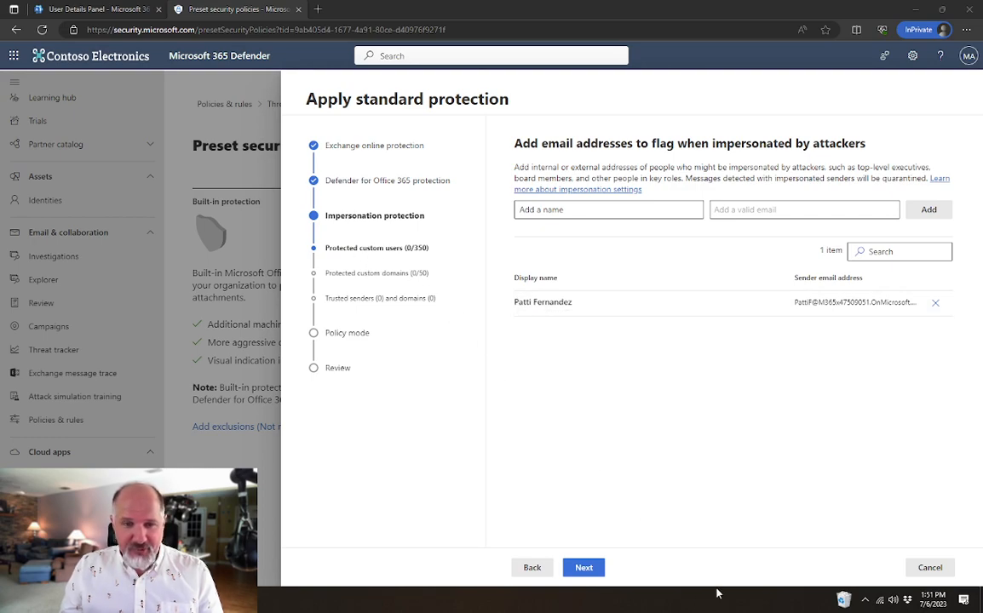
left_click(583, 568)
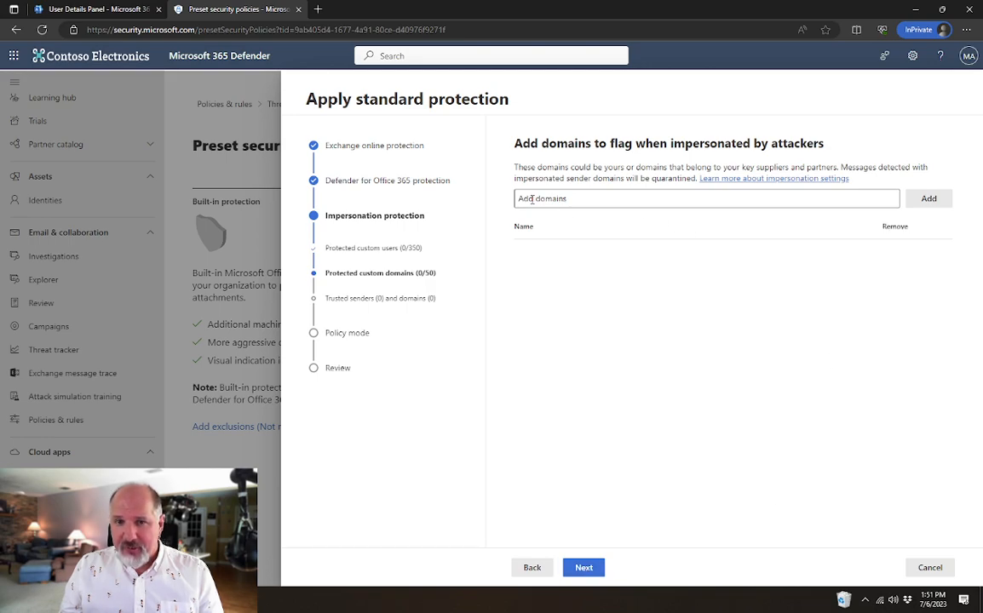
Step: Add contoso.com and protectedtrust.com as protected custom domains, then continue to trusted senders
left_click(705, 198)
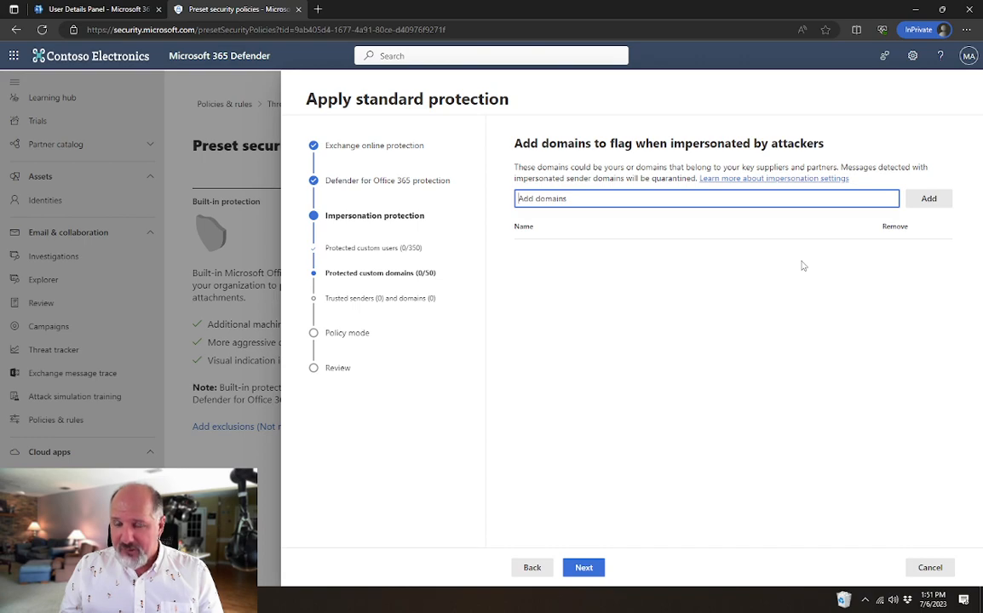
type("cont")
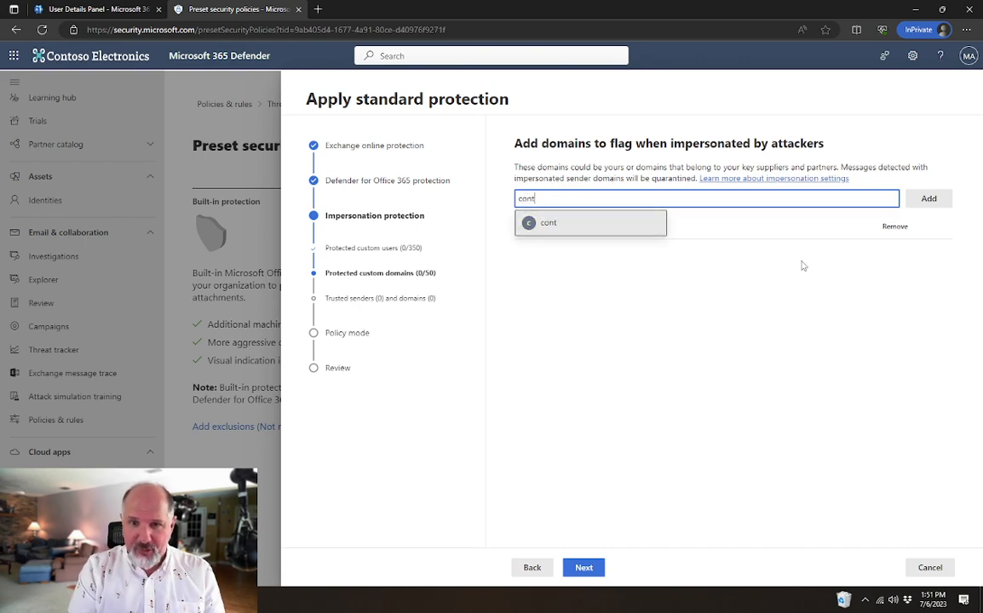
type("oso.com")
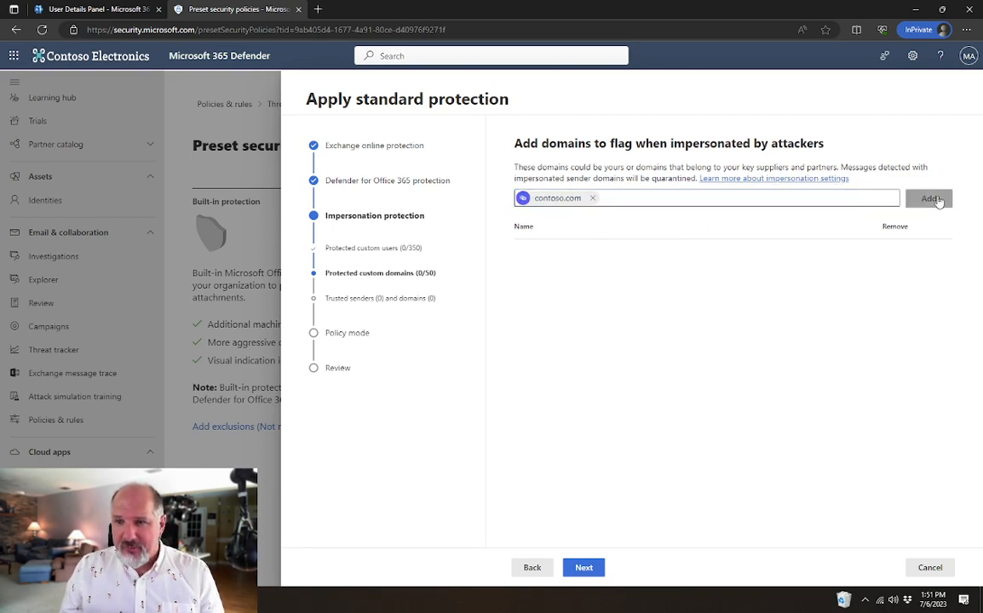
left_click(928, 198)
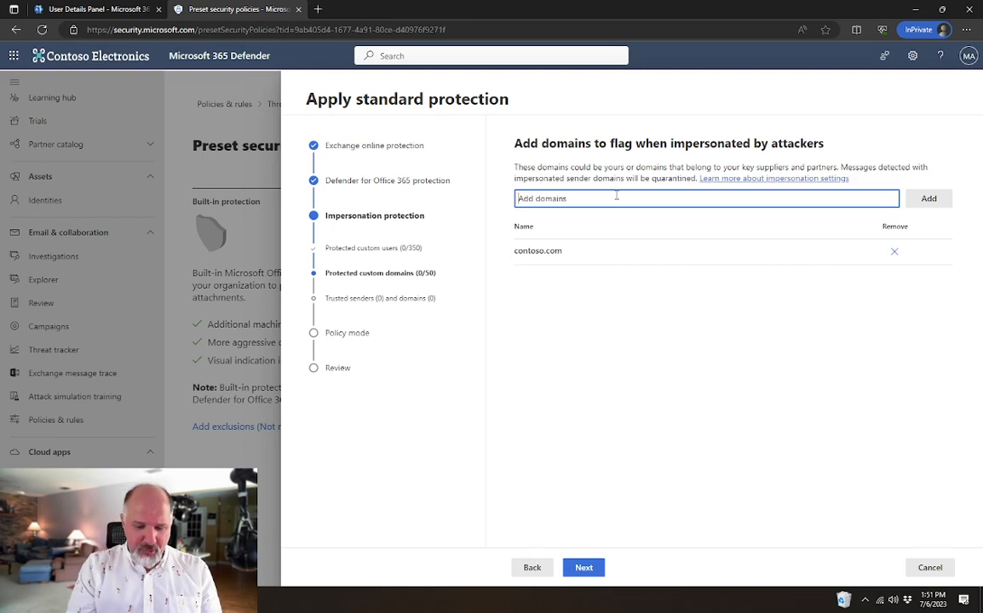
type("protel")
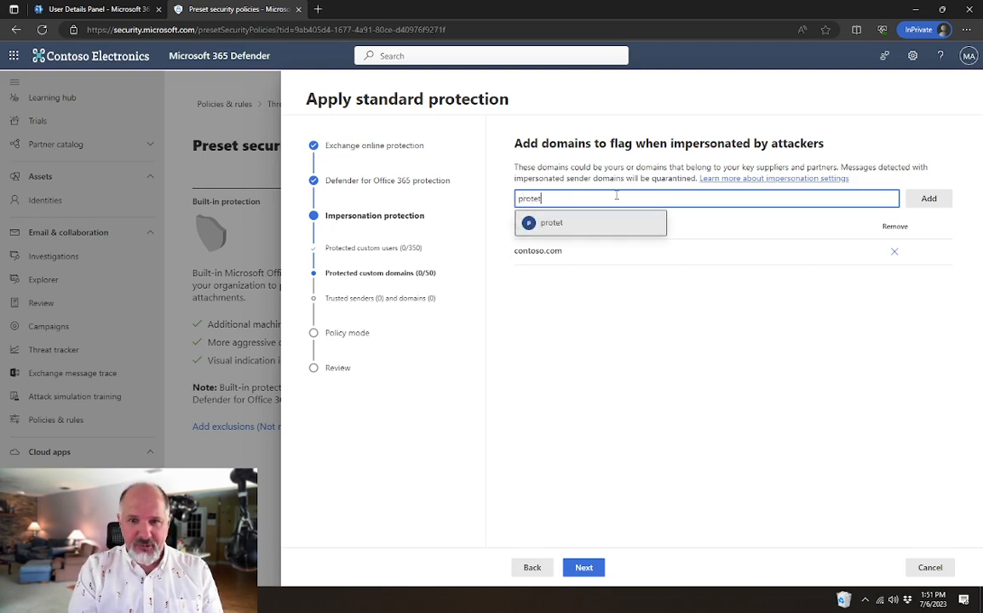
type("e")
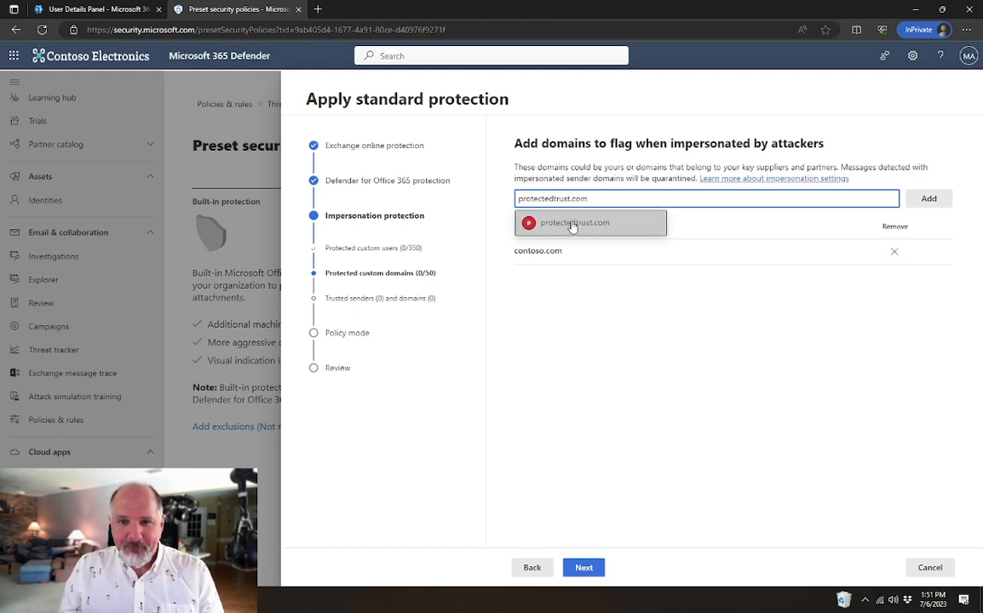
left_click(575, 221)
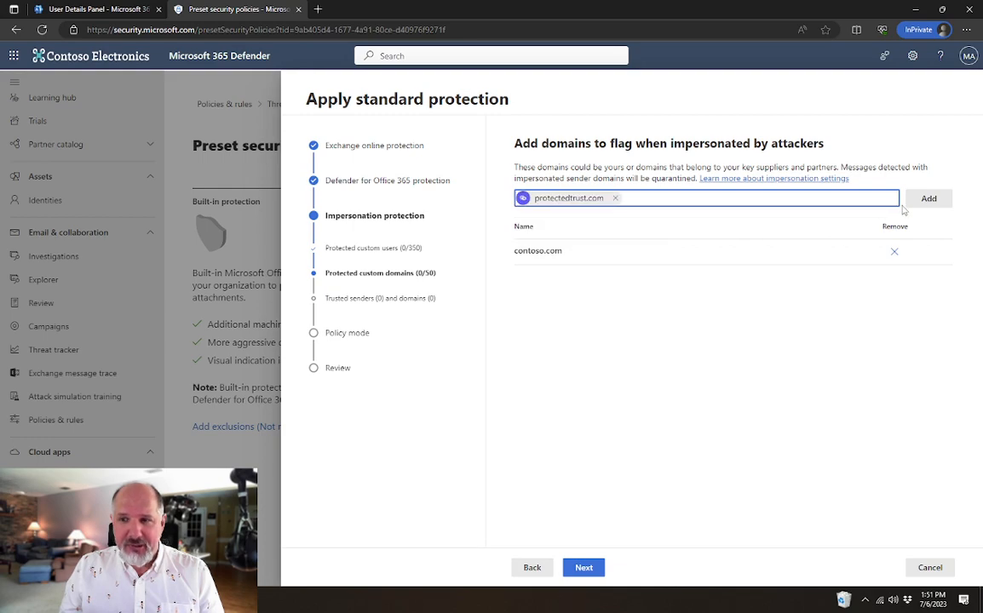
left_click(928, 198)
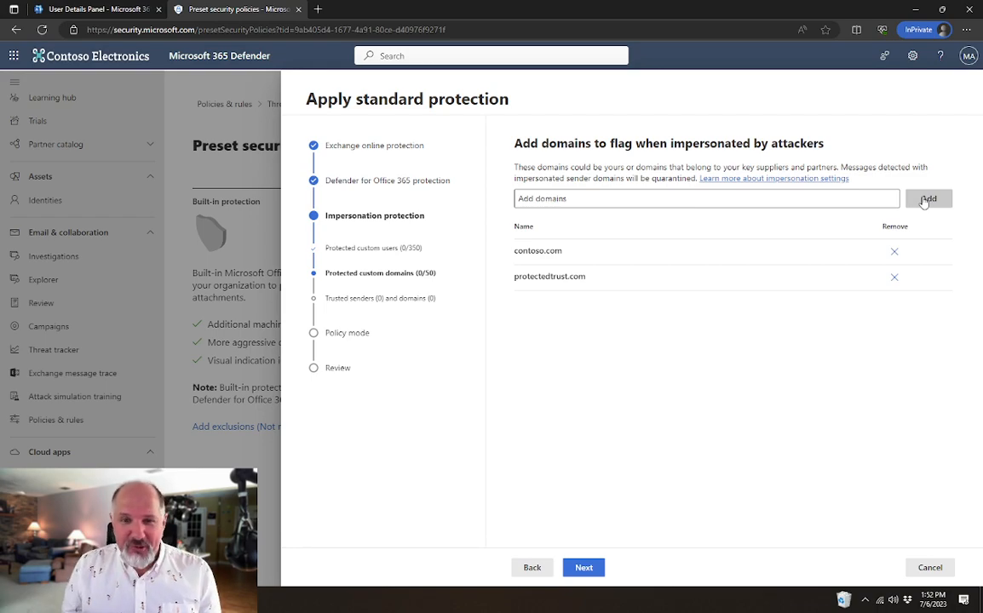
mouse_move(949, 208)
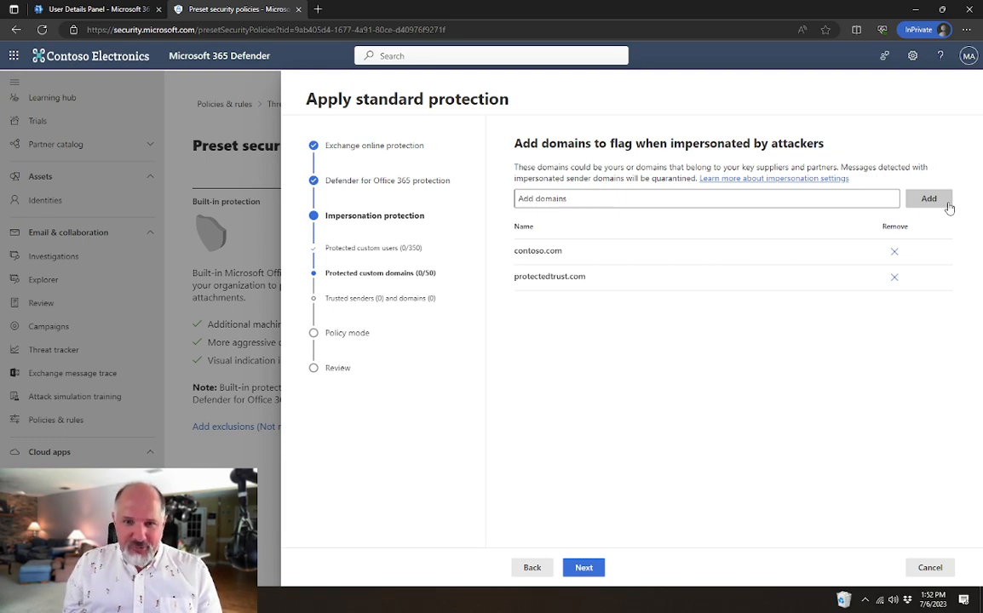
mouse_move(581, 294)
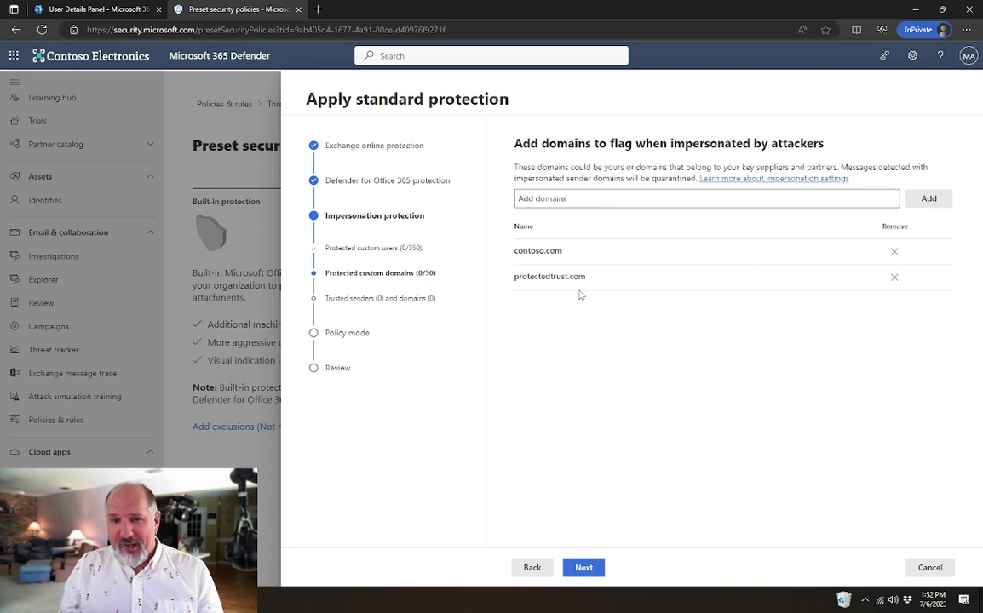
mouse_move(586, 300)
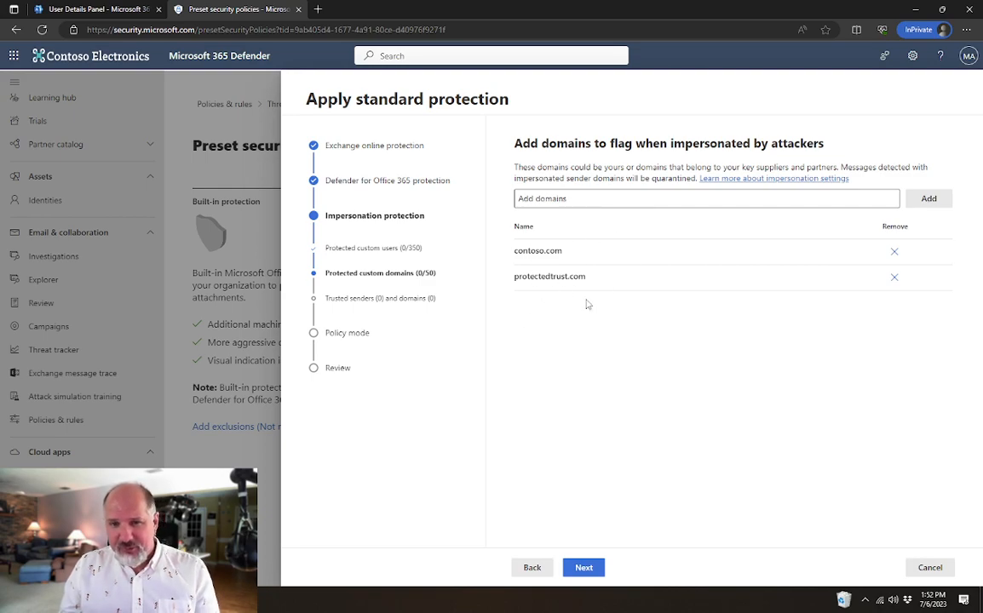
mouse_move(600, 295)
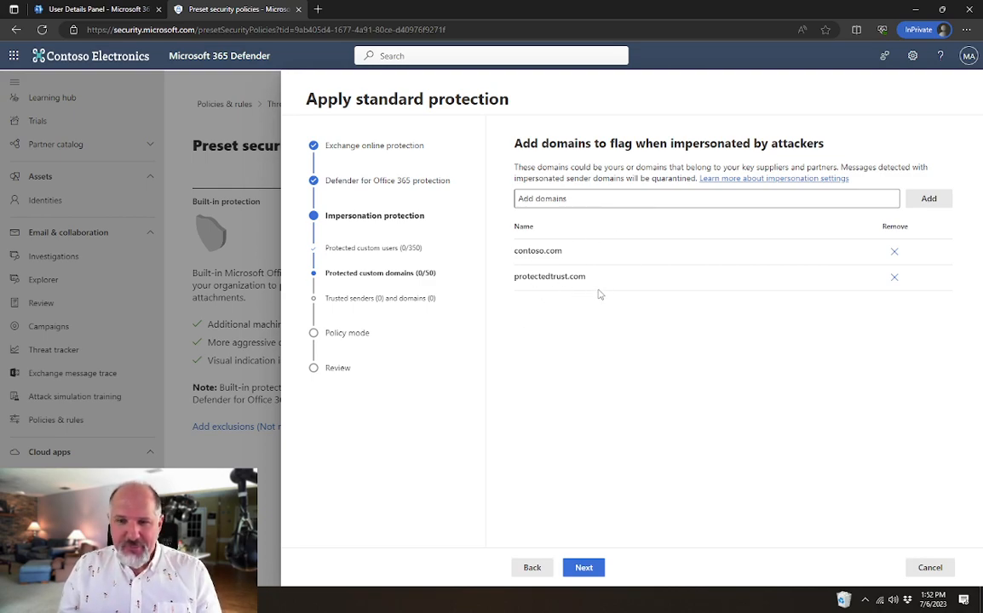
mouse_move(612, 586)
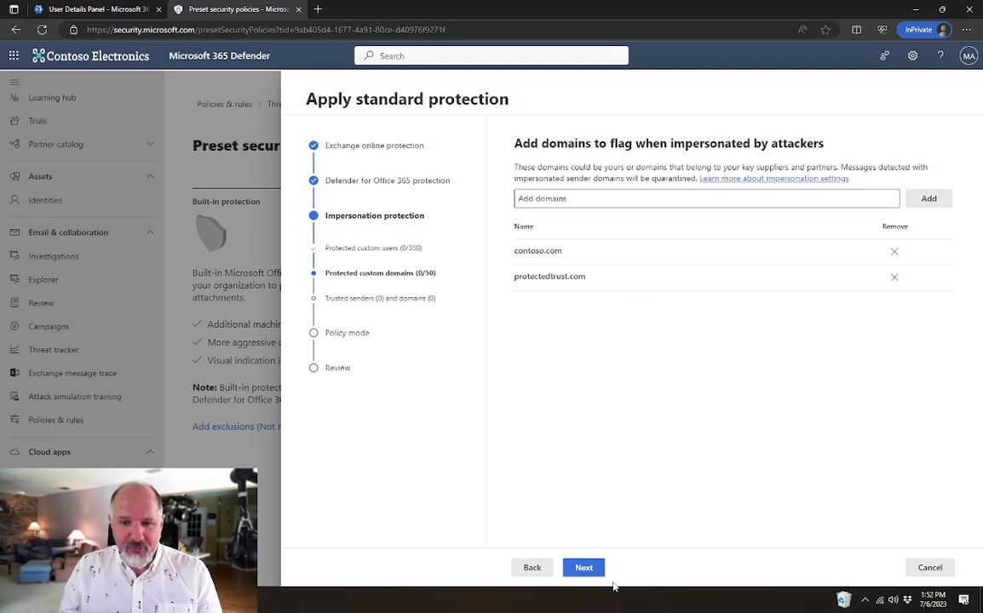
left_click(582, 567)
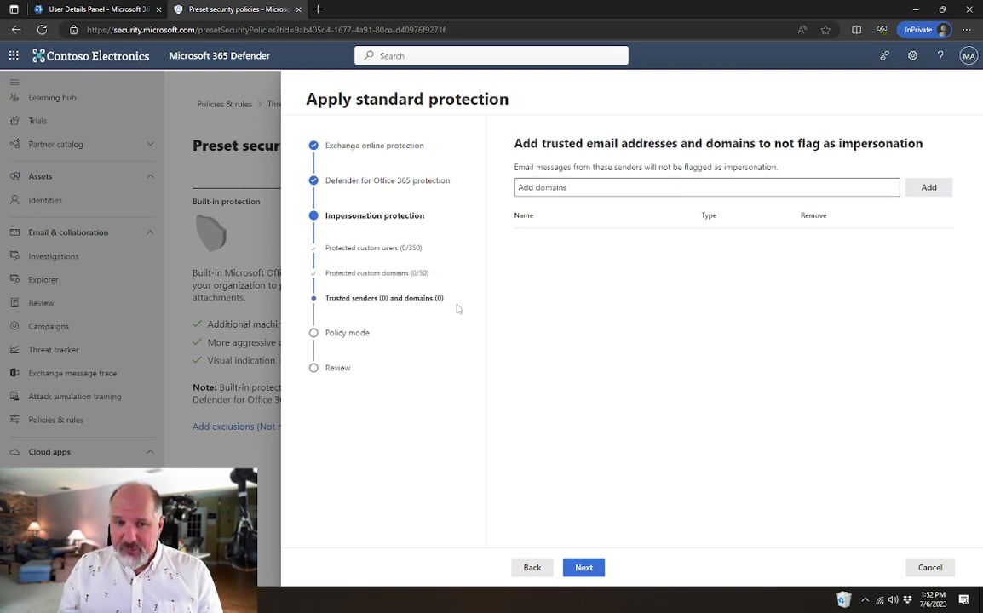
Step: After checking the user's details in the admin center, add her personal Gmail address as a trusted sender
left_click(705, 187)
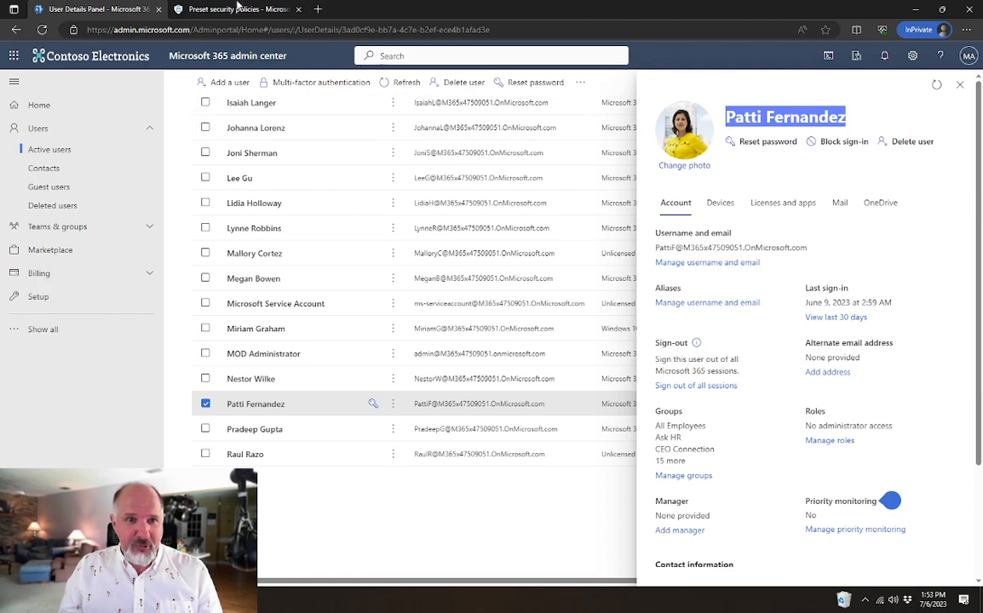
left_click(237, 8)
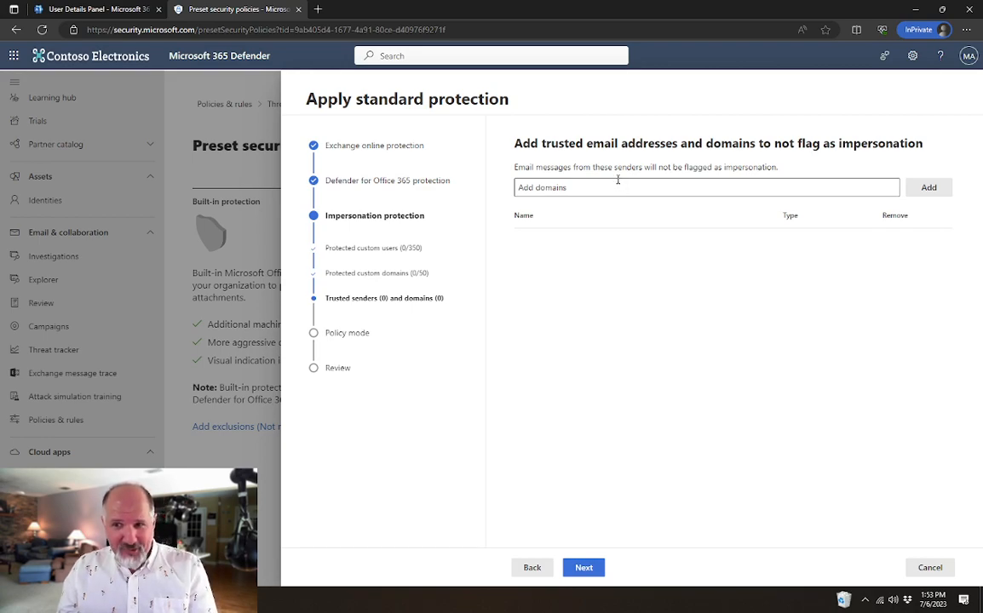
left_click(705, 187)
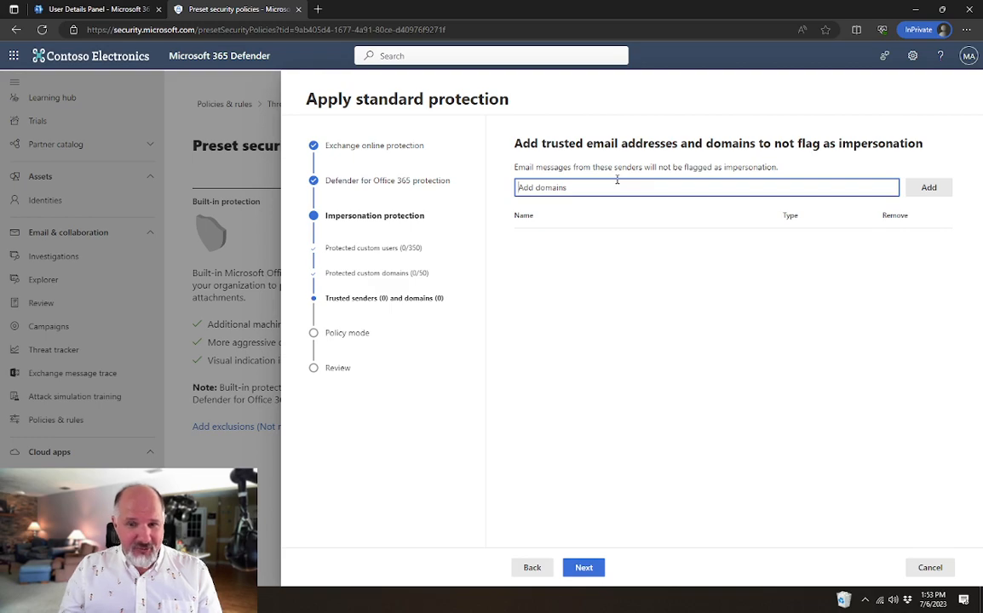
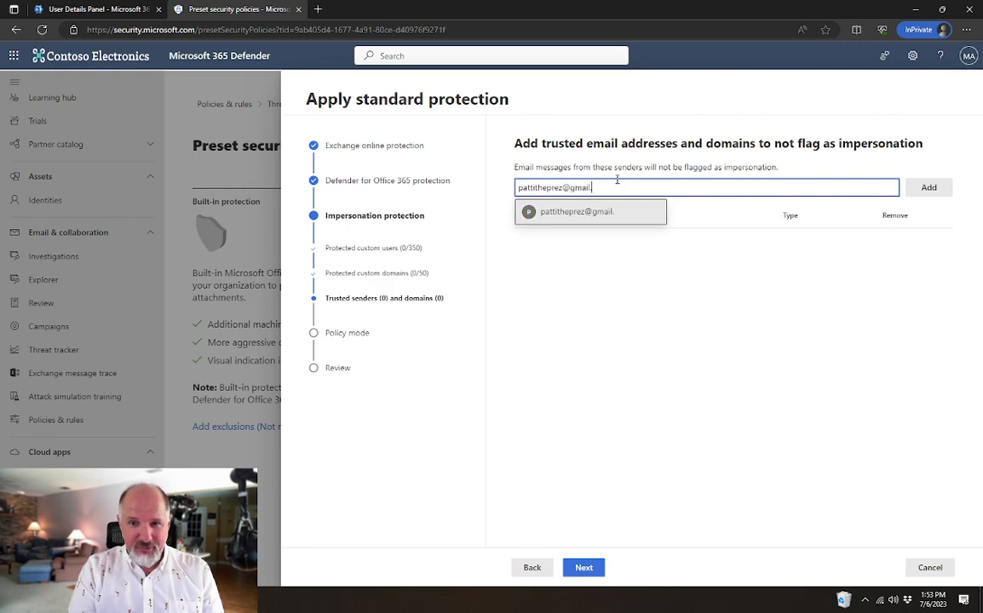
left_click(576, 212)
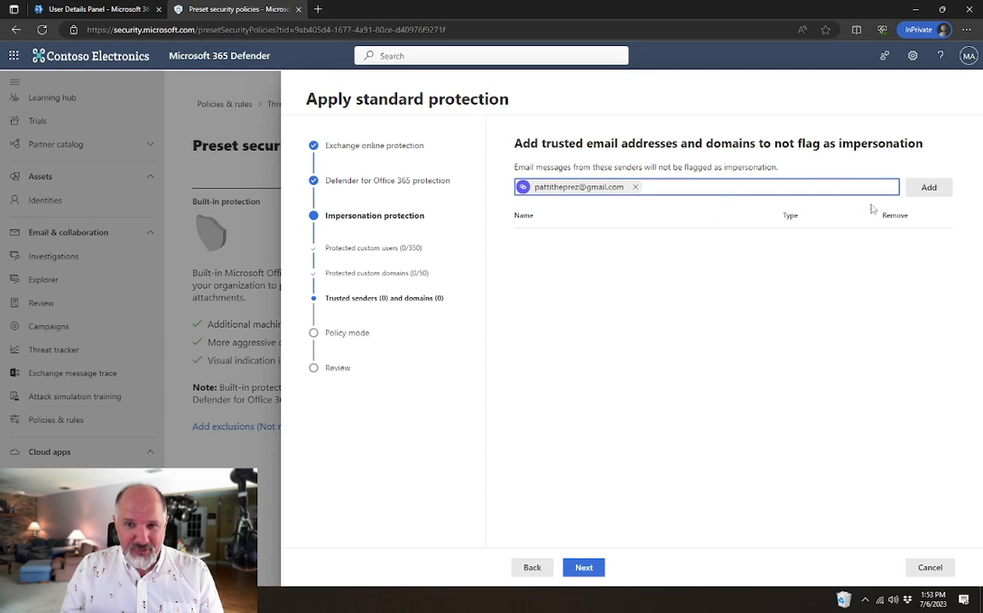
left_click(928, 186)
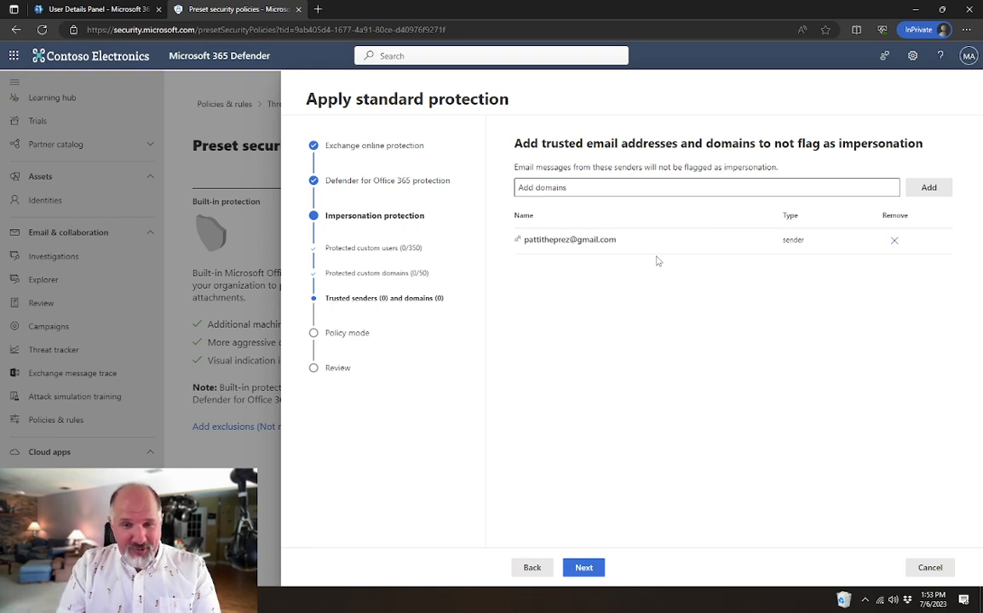
mouse_move(694, 453)
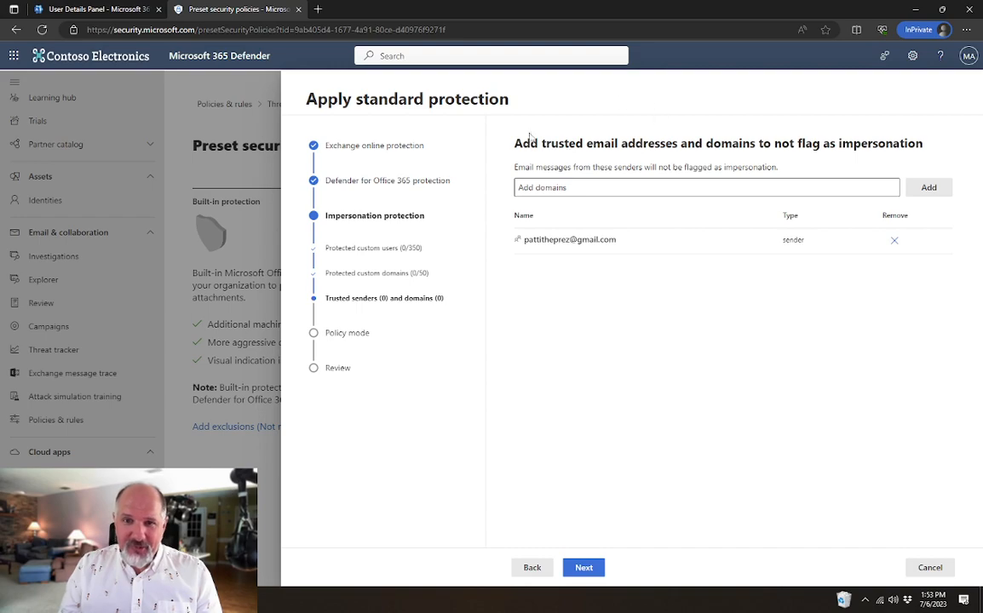
mouse_move(554, 138)
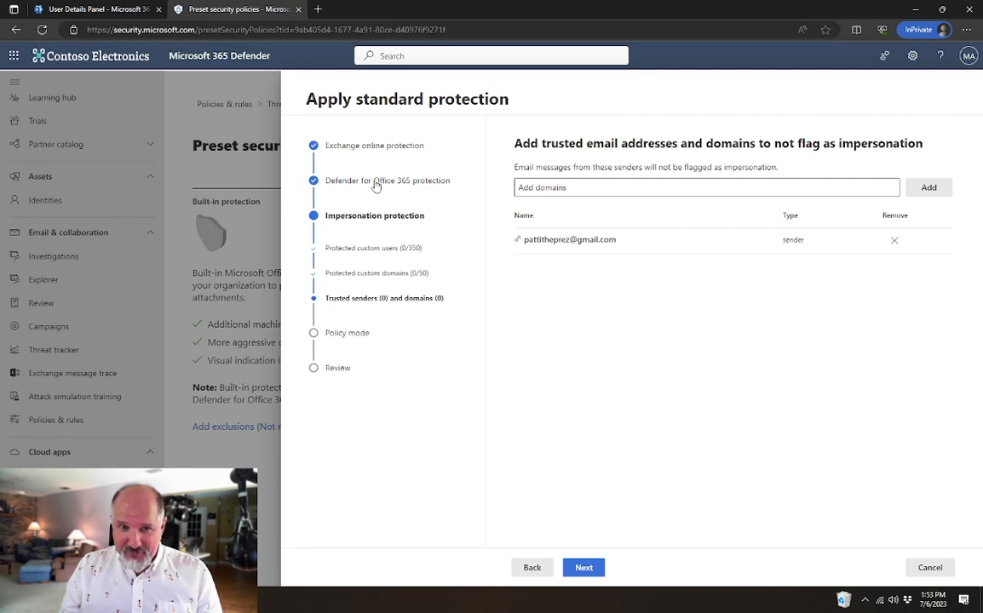
mouse_move(381, 186)
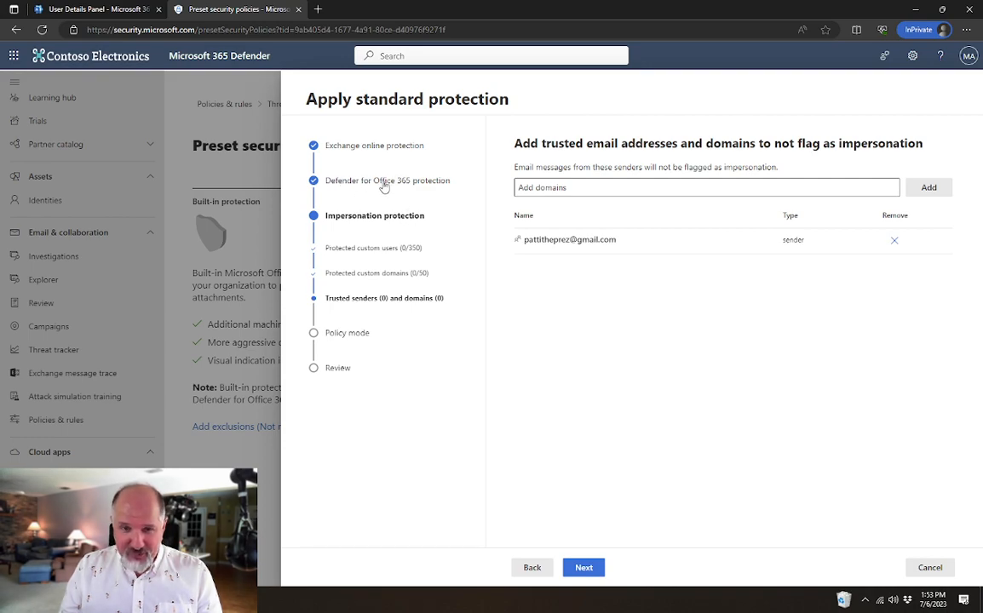
mouse_move(334, 186)
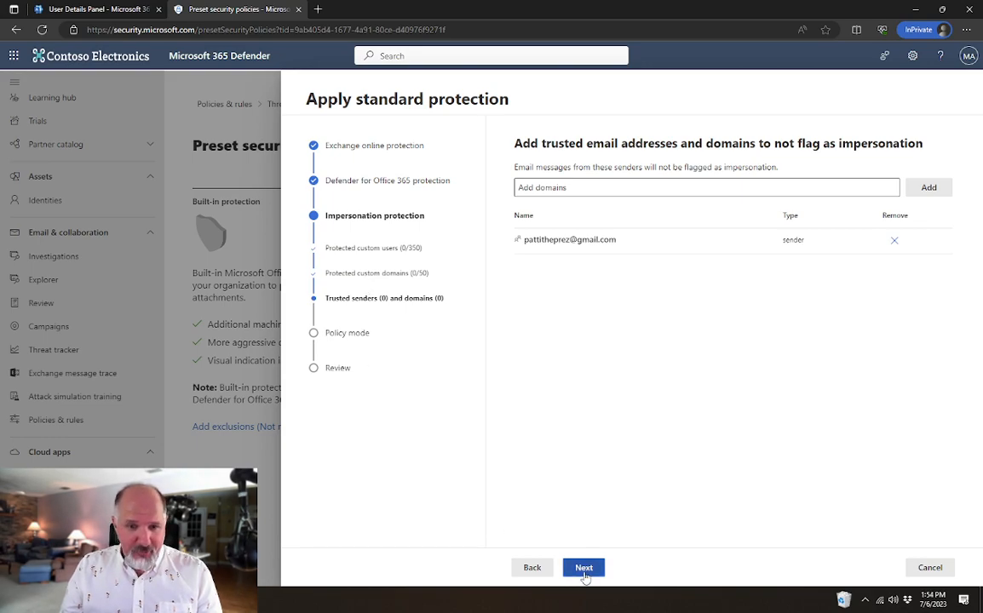
Step: Continue past trusted senders and policy mode, then confirm the standard protection settings
left_click(583, 567)
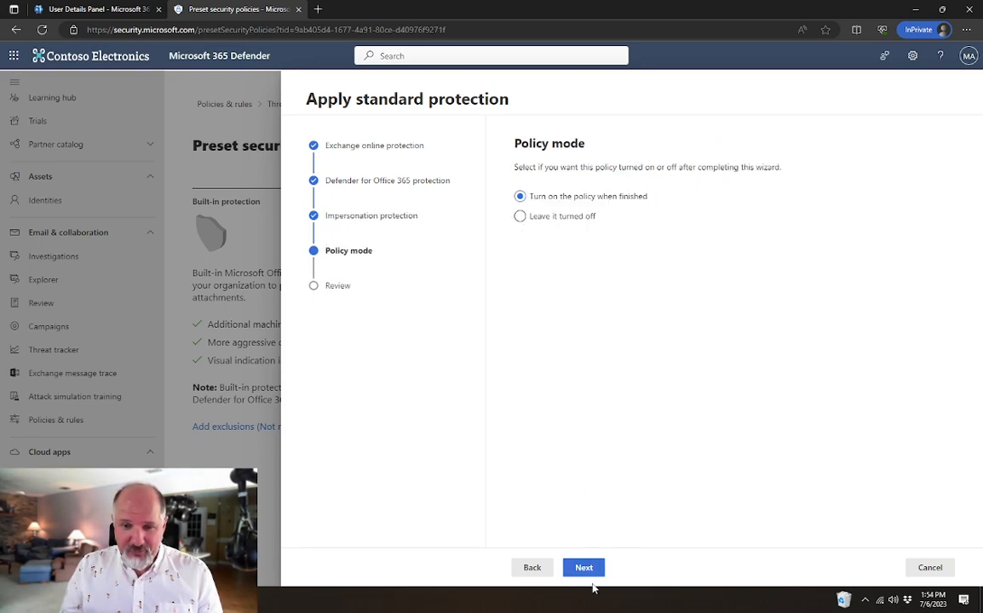
left_click(582, 567)
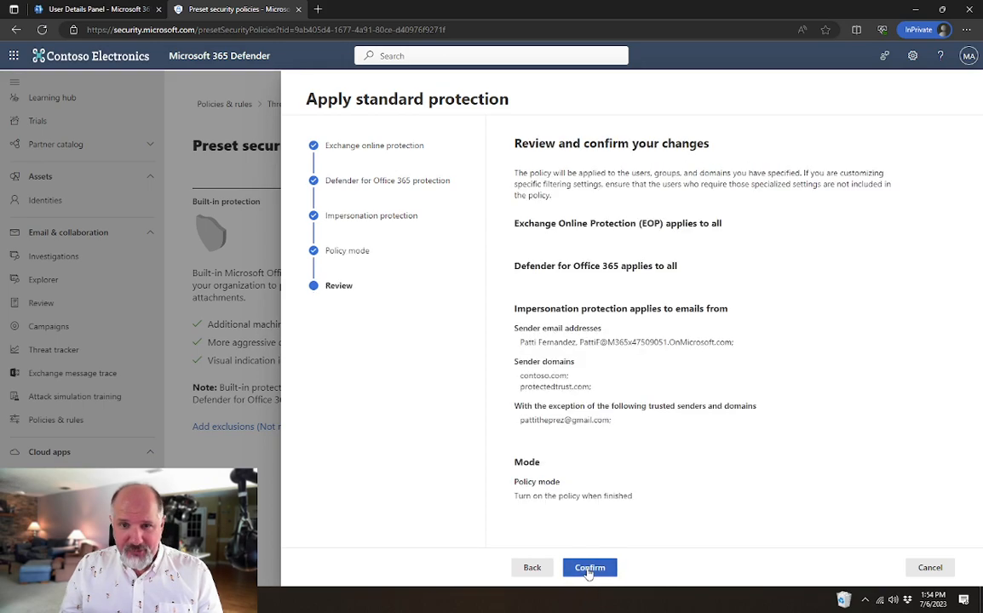
mouse_move(708, 478)
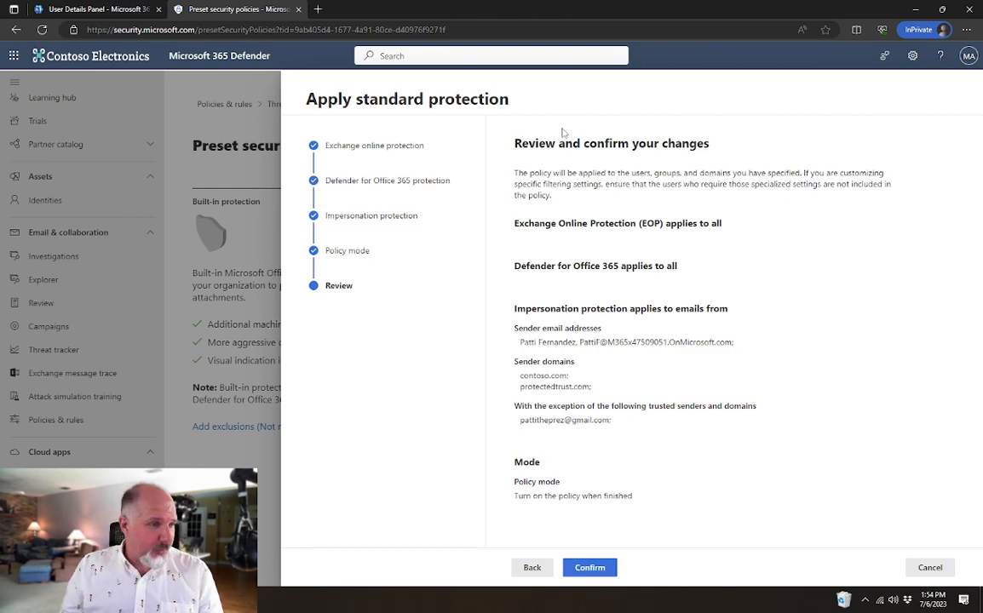
mouse_move(740, 541)
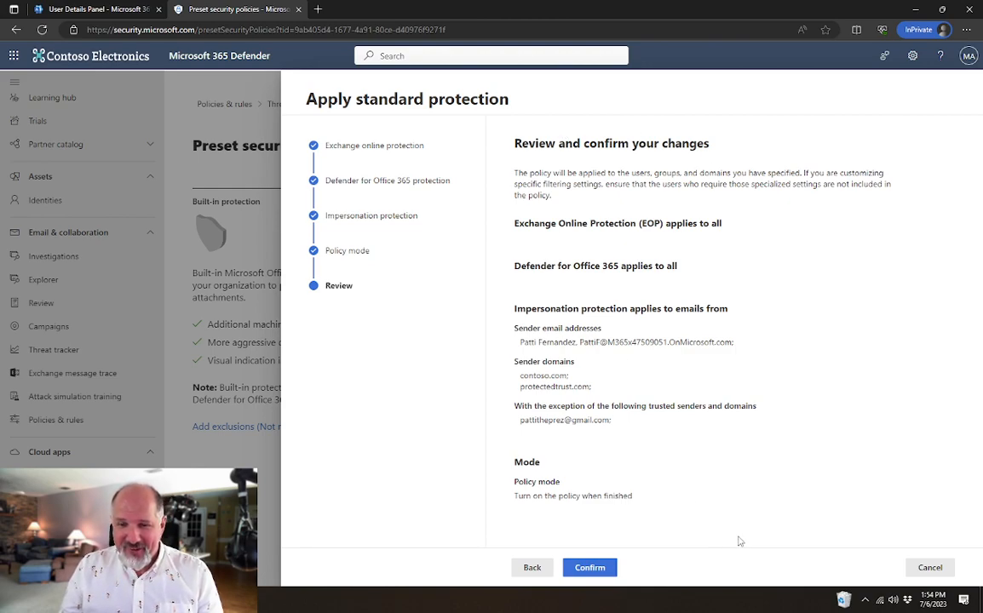
left_click(589, 567)
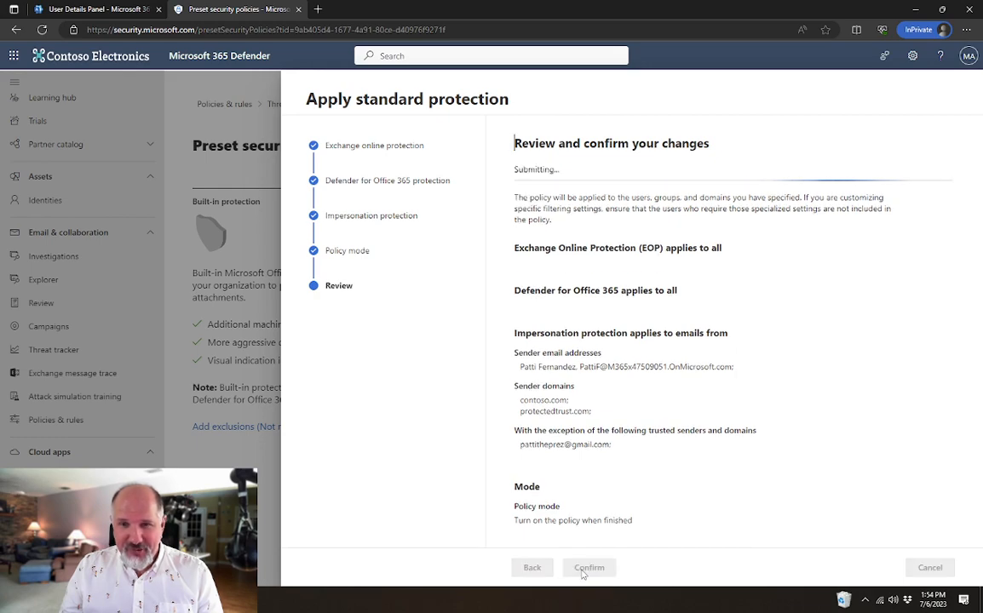
left_click(589, 567)
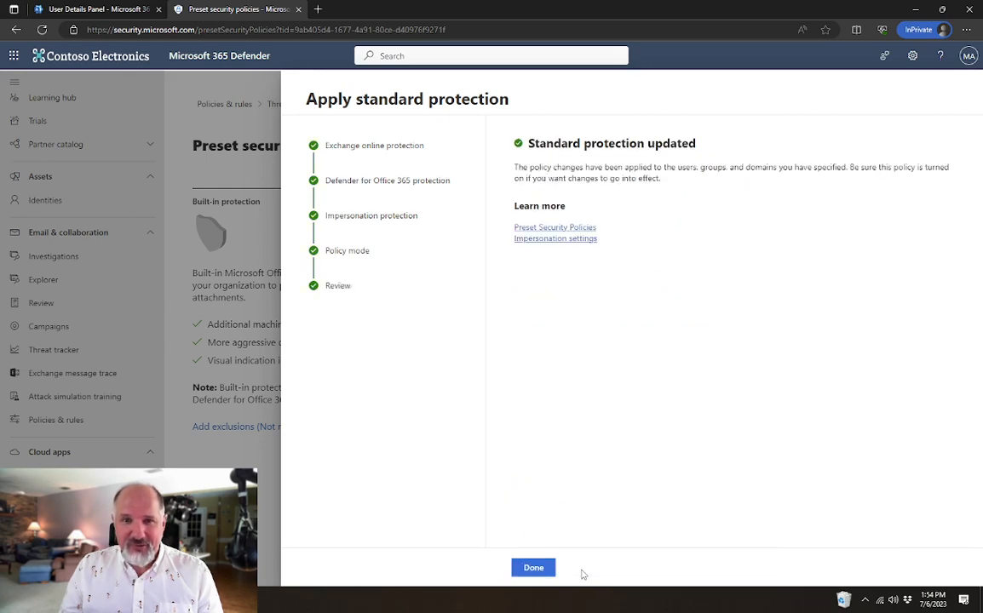
Step: Close the completed Apply standard protection wizard with Done
left_click(532, 567)
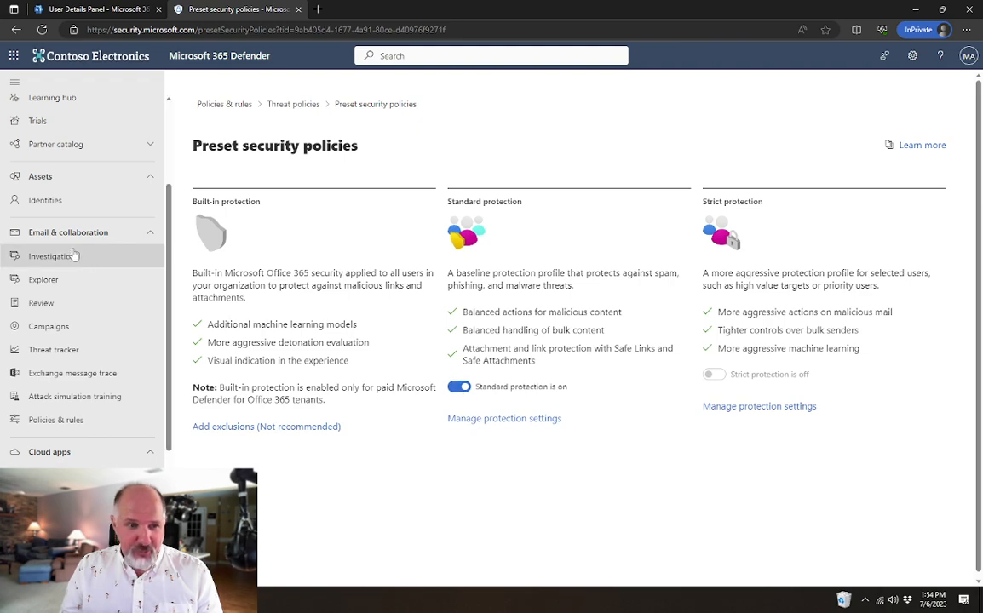
mouse_move(45, 199)
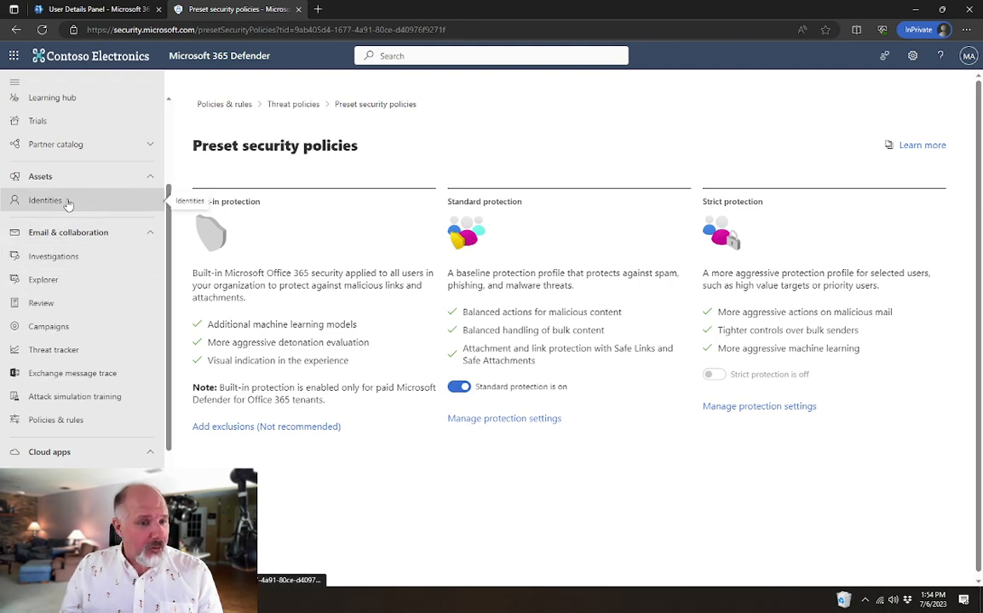
mouse_move(54, 419)
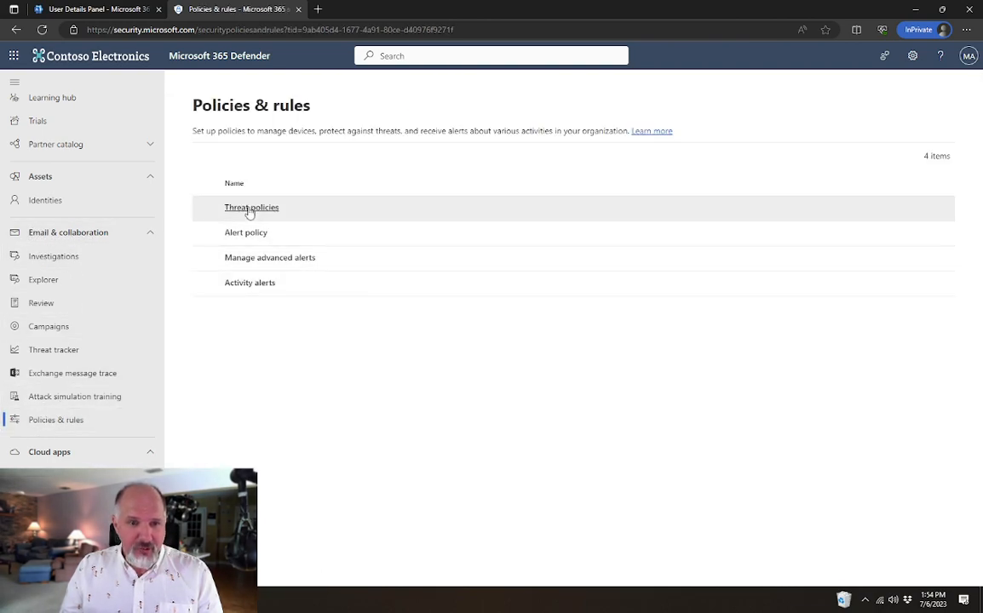
Step: Verify in Threat policies > Anti-phishing that the Standard Preset Security Policy is on, then go back
left_click(252, 208)
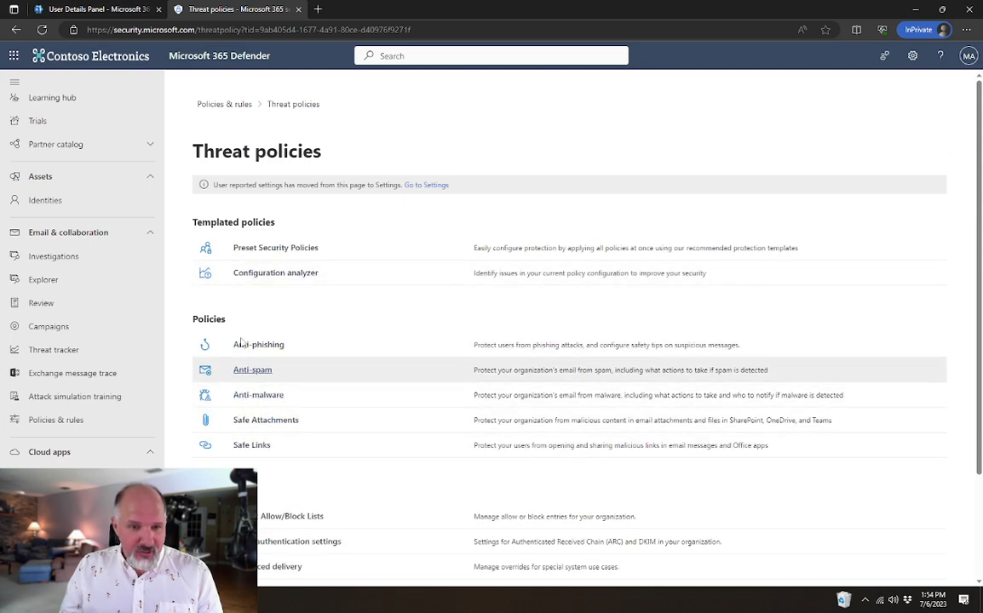
left_click(252, 368)
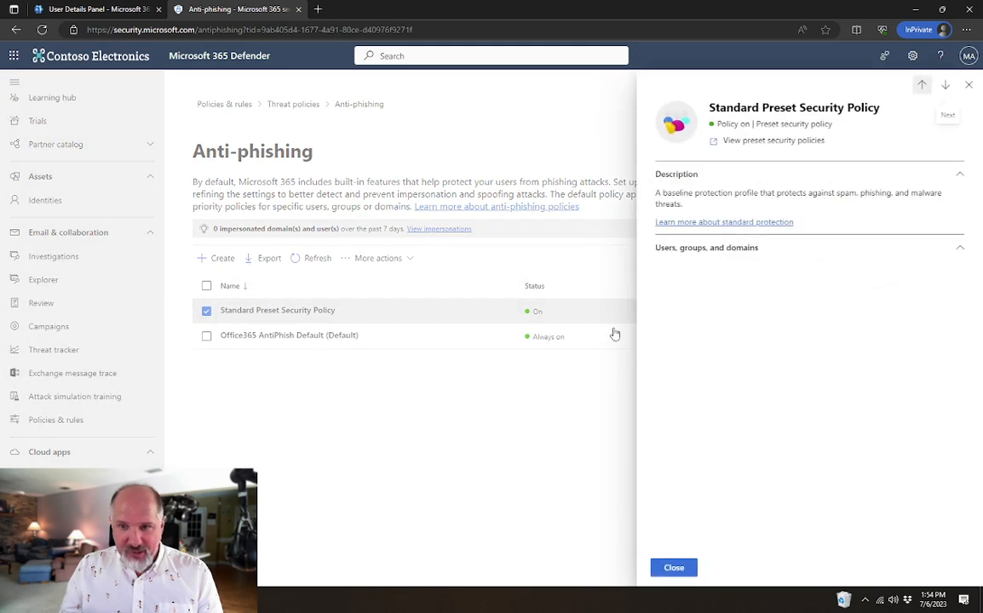
mouse_move(818, 295)
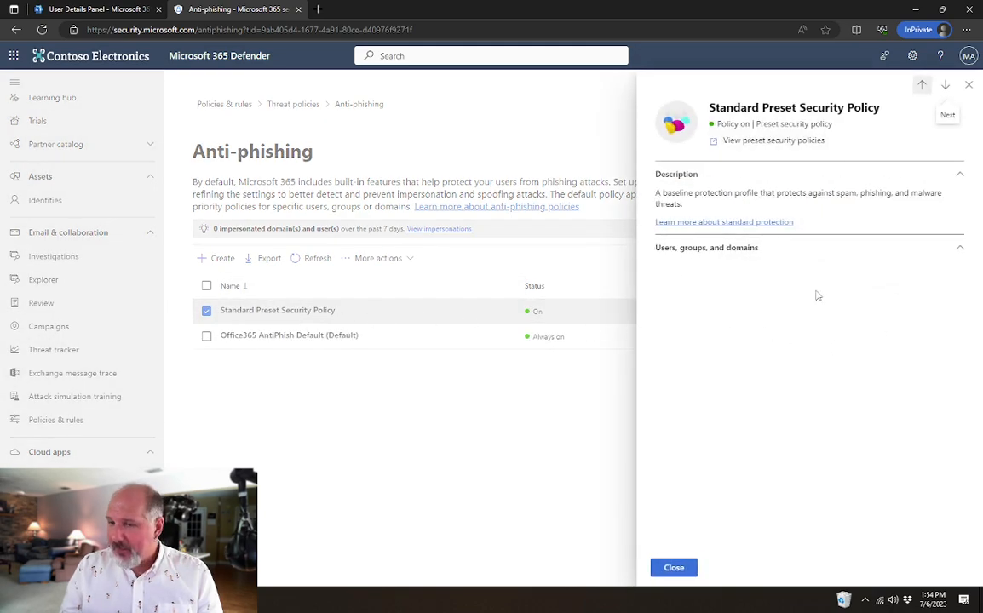
left_click(672, 567)
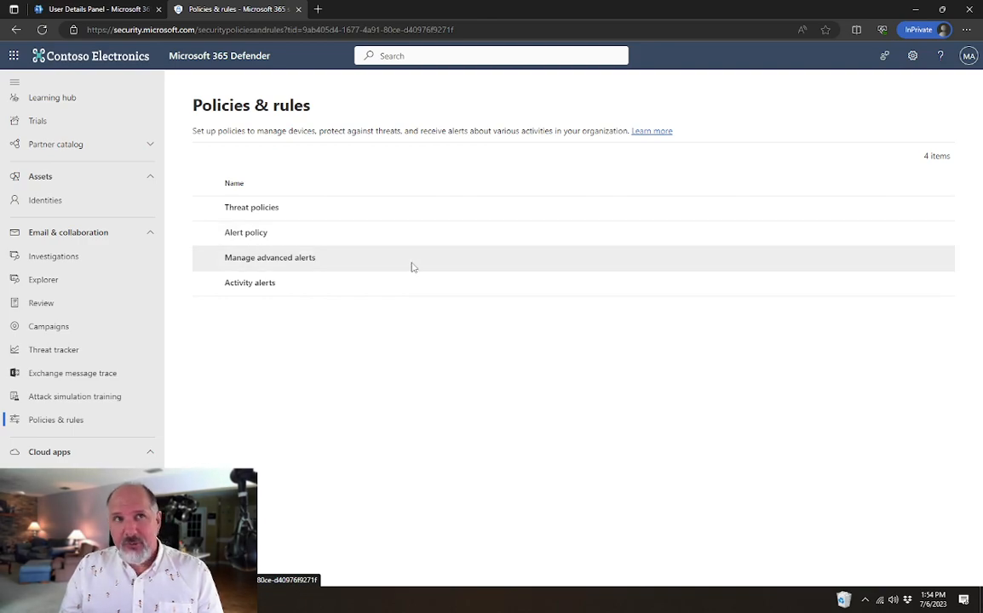
mouse_move(410, 262)
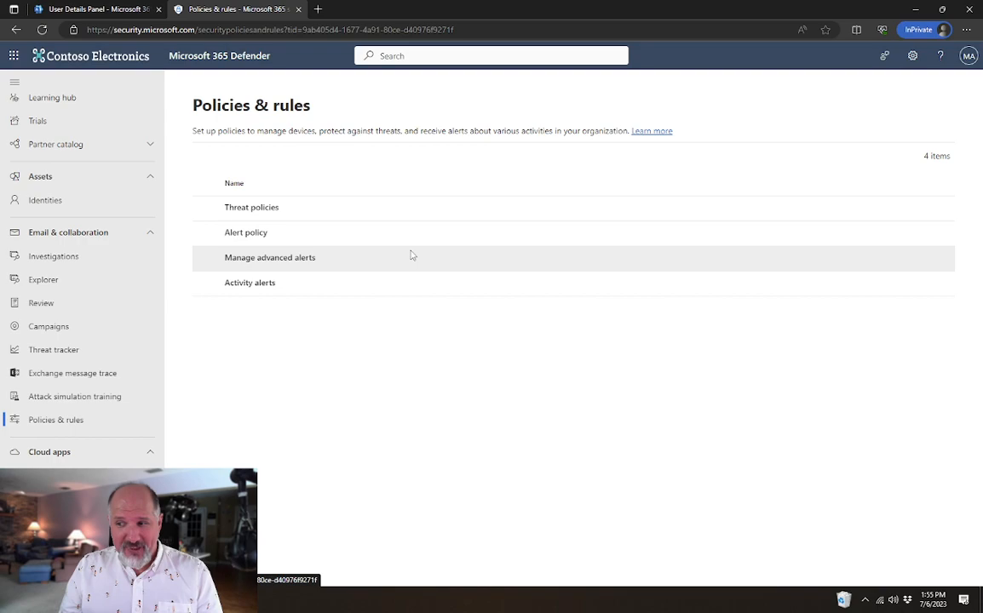
mouse_move(339, 208)
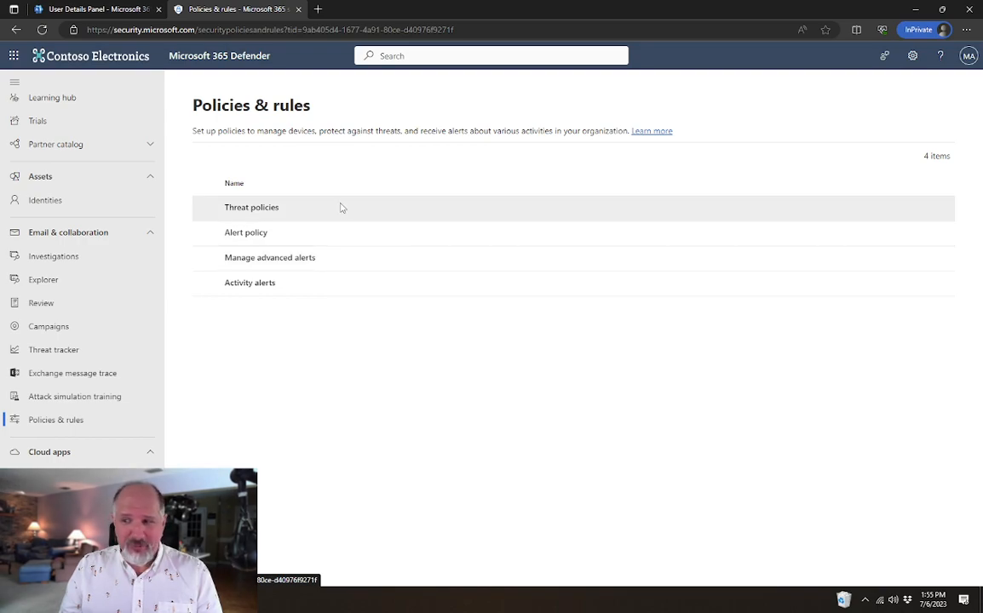
mouse_move(338, 204)
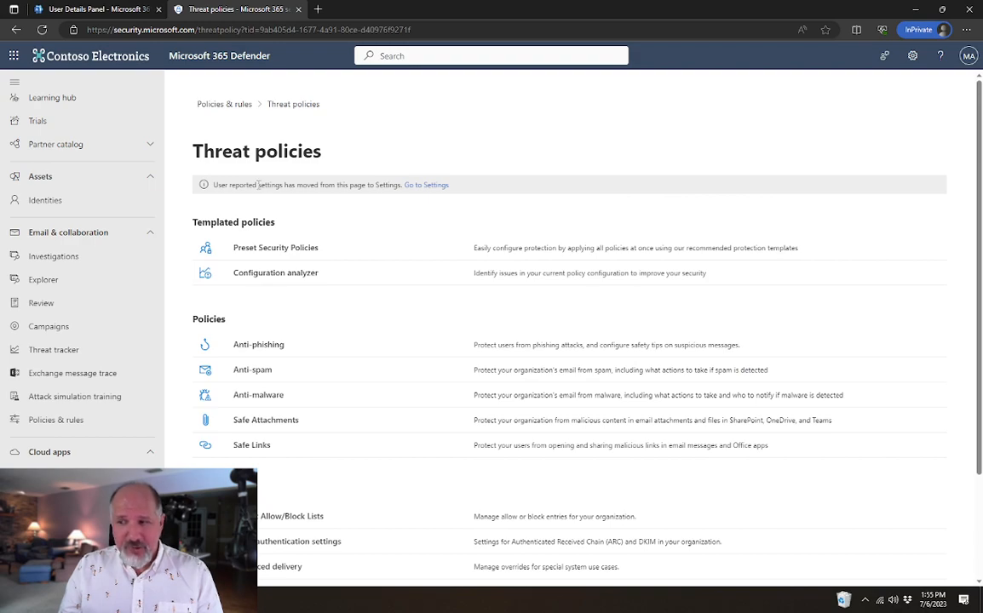
mouse_move(451, 208)
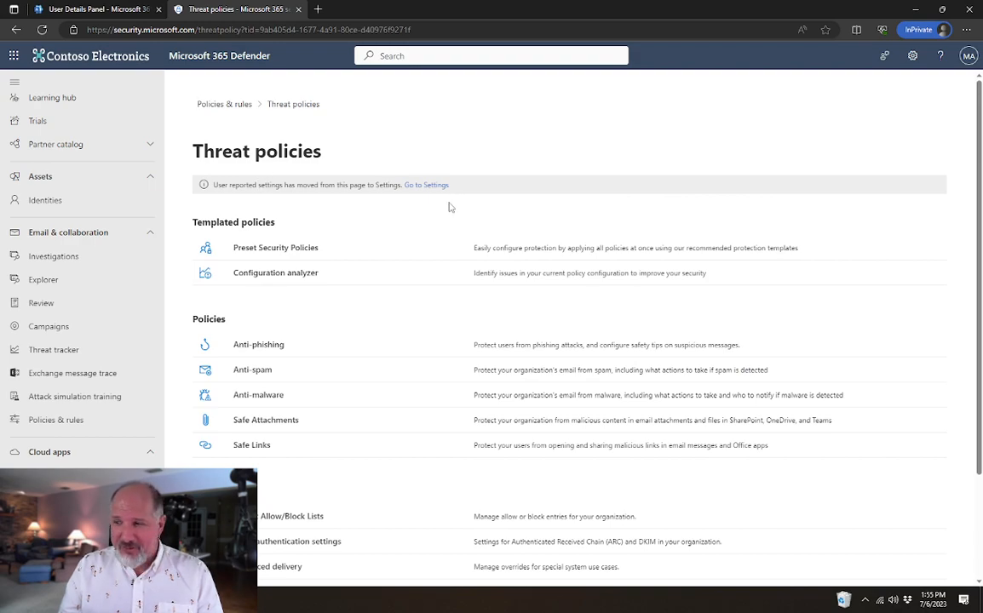
Step: From Preset security policies, start Manage protection settings under Strict protection
left_click(276, 247)
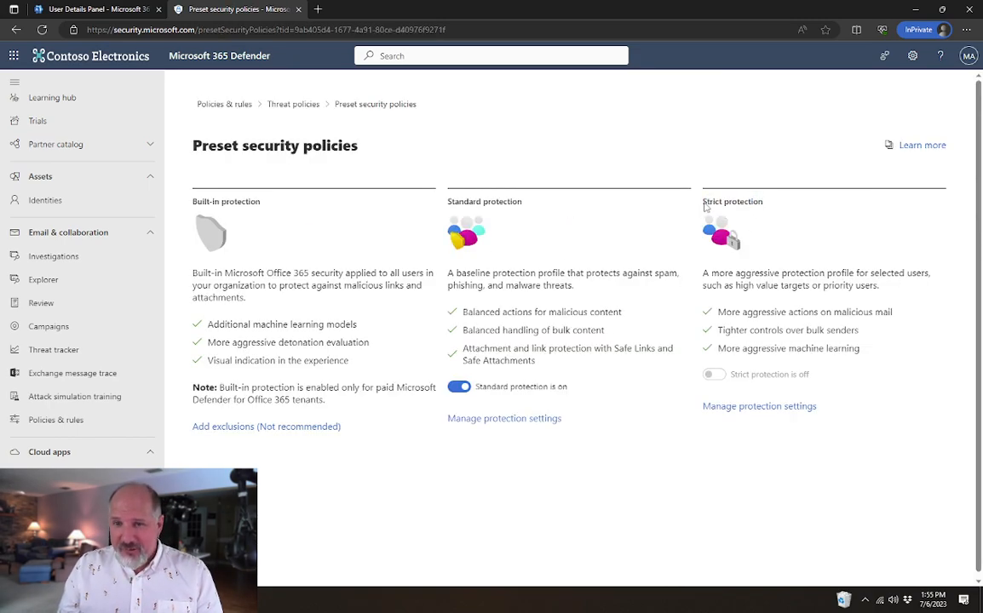
double_click(733, 201)
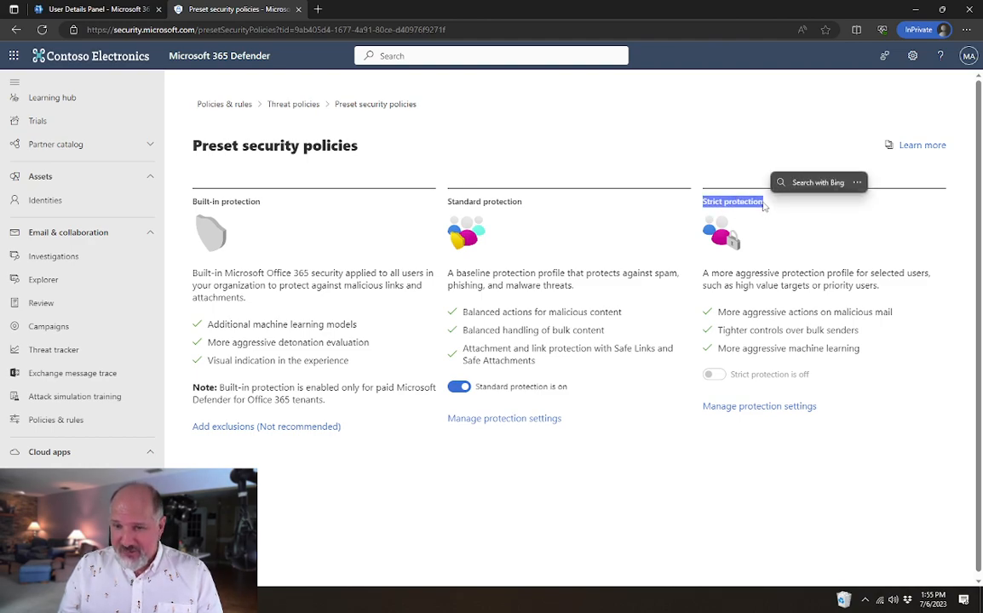
left_click(760, 405)
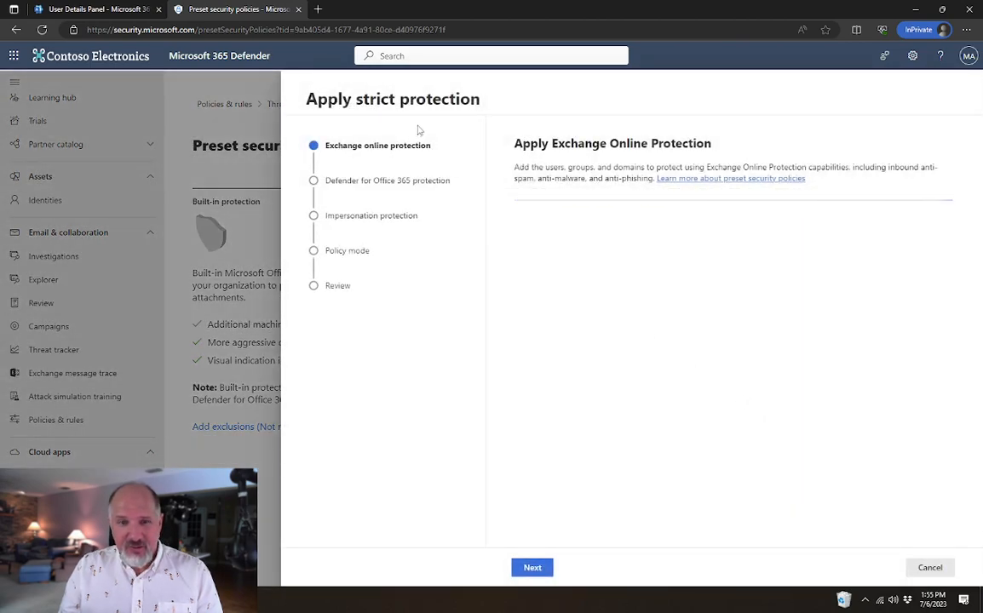
Step: Target strict Exchange Online Protection at Adele Vance and Defender for Office 365 at the same recipients
left_click(532, 567)
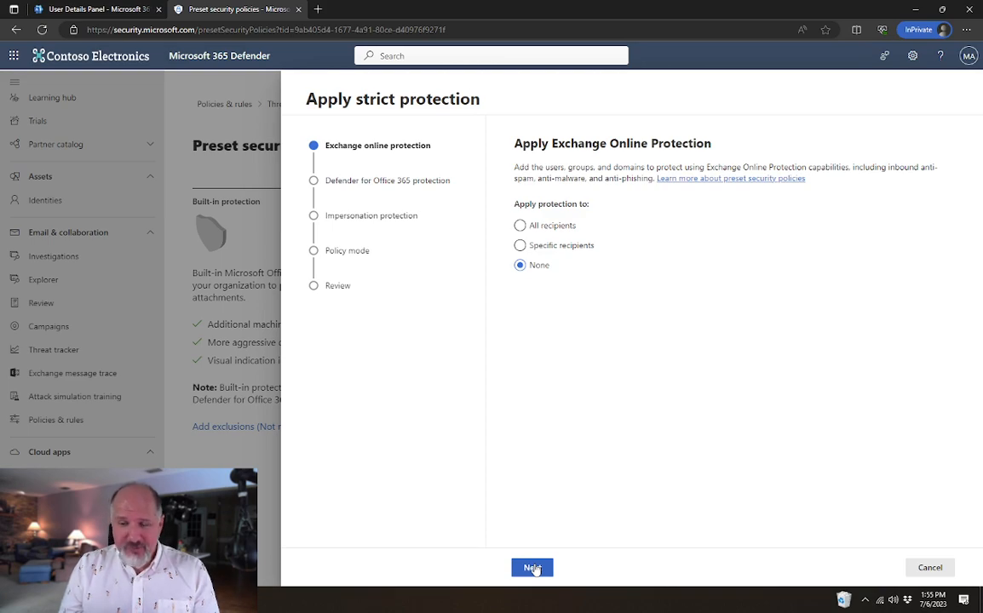
mouse_move(613, 504)
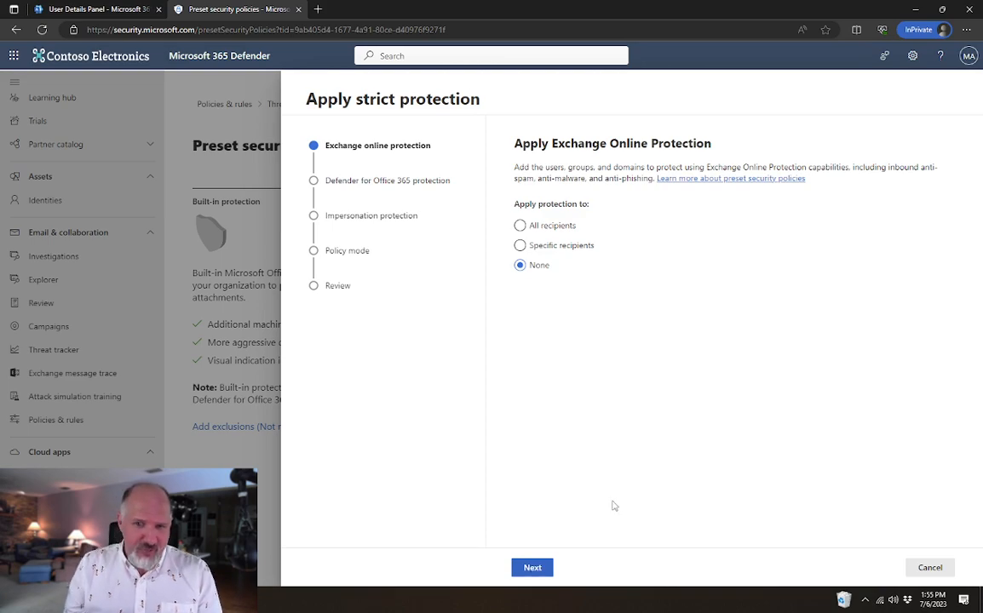
left_click(520, 245)
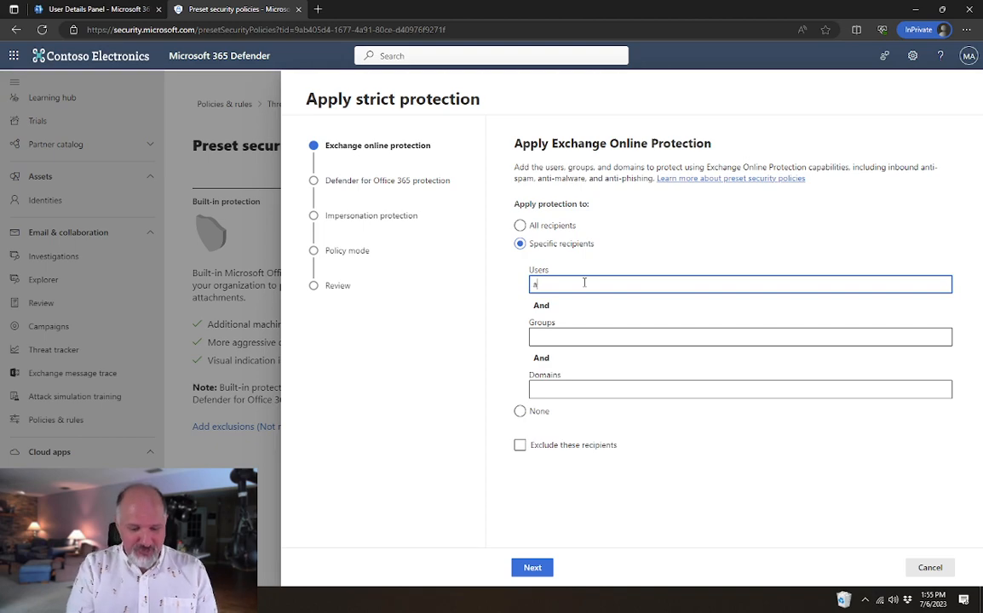
type("adel")
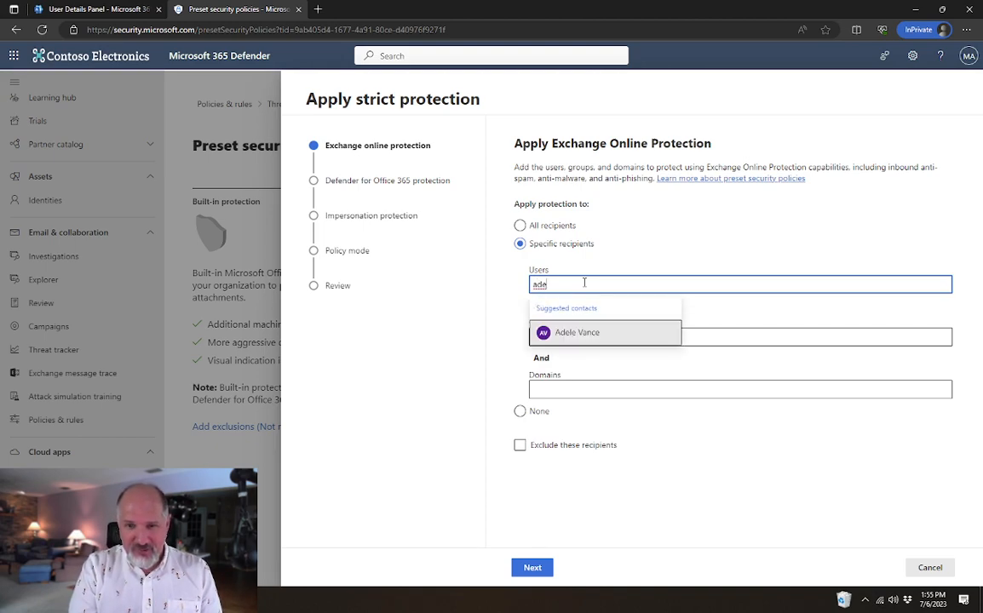
left_click(577, 332)
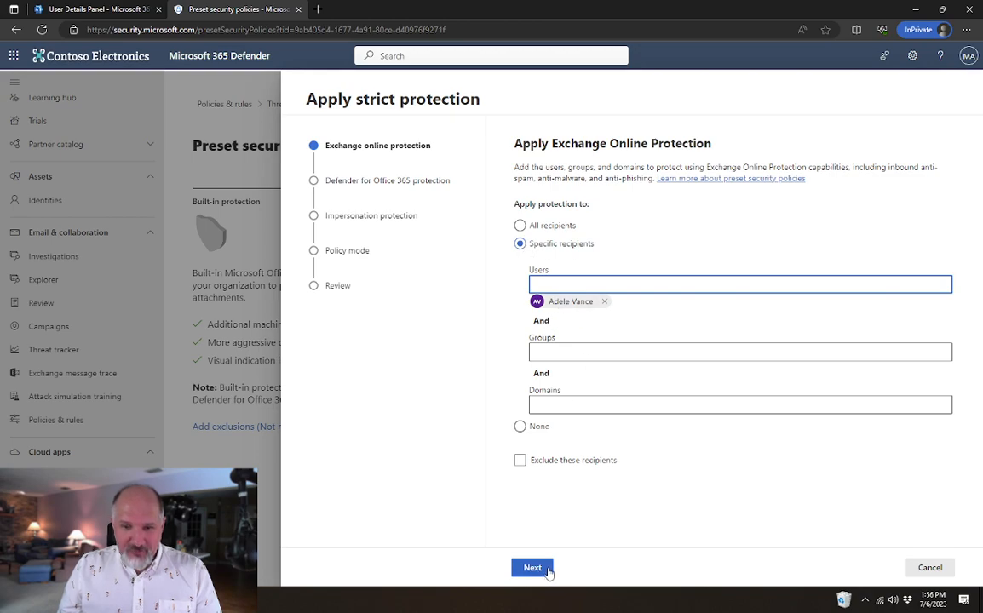
left_click(532, 569)
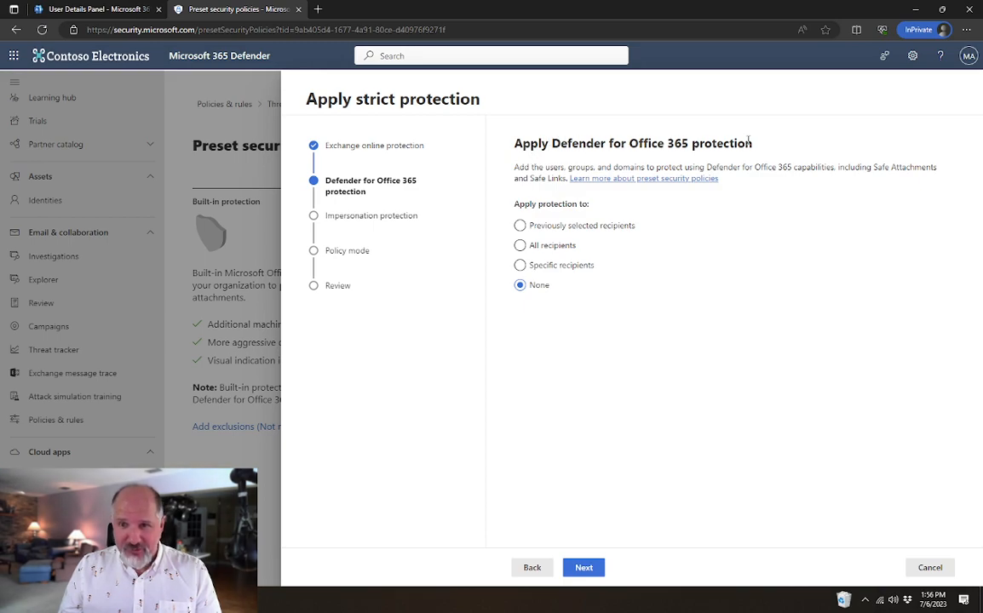
mouse_move(746, 139)
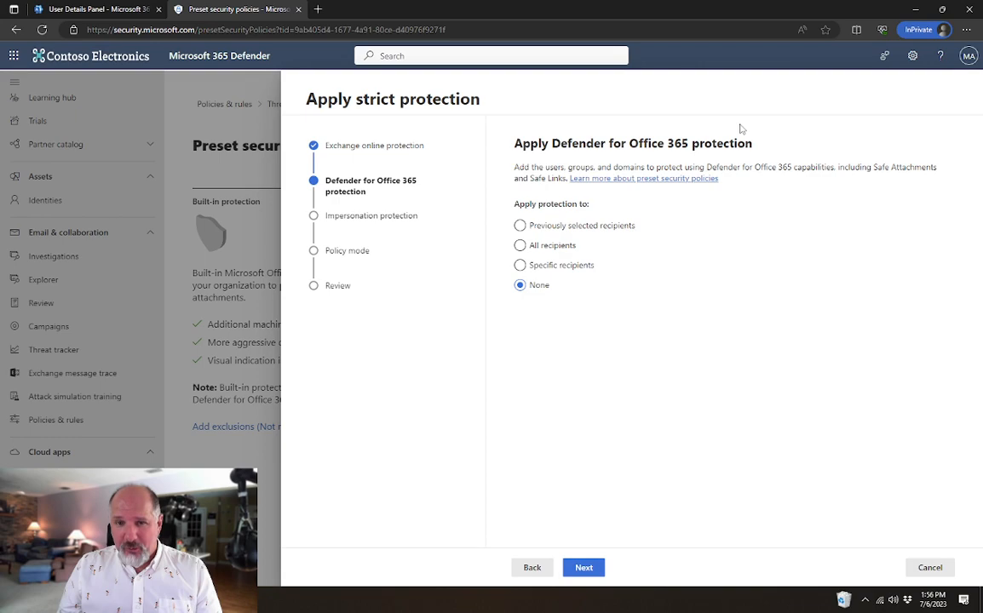
mouse_move(378, 207)
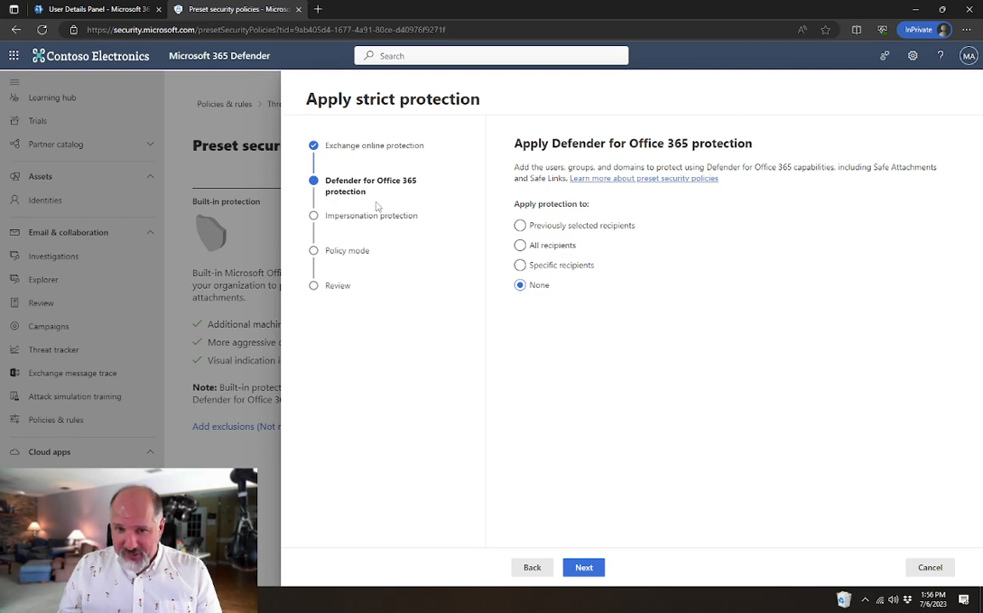
left_click(521, 225)
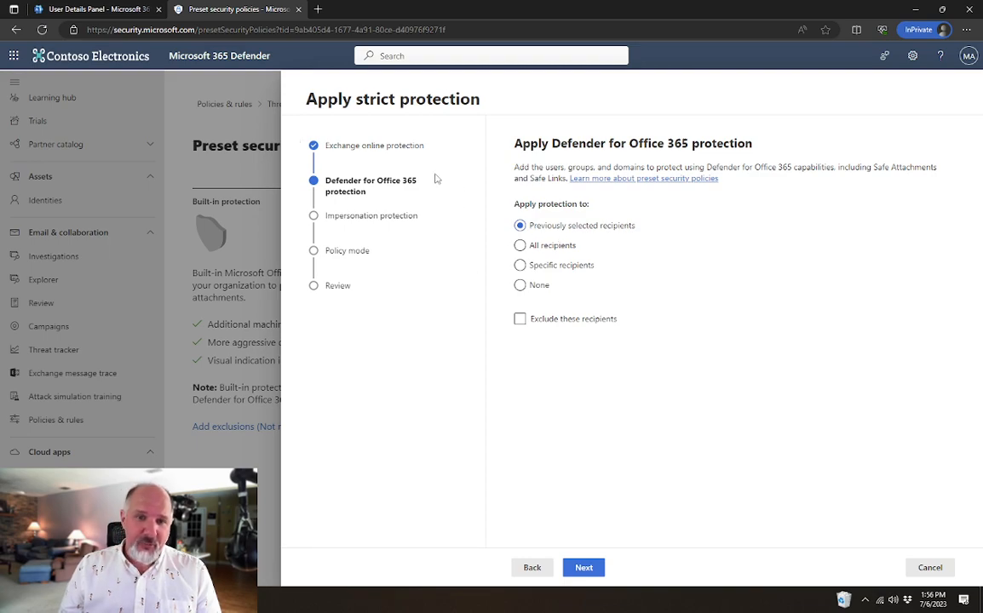
mouse_move(474, 196)
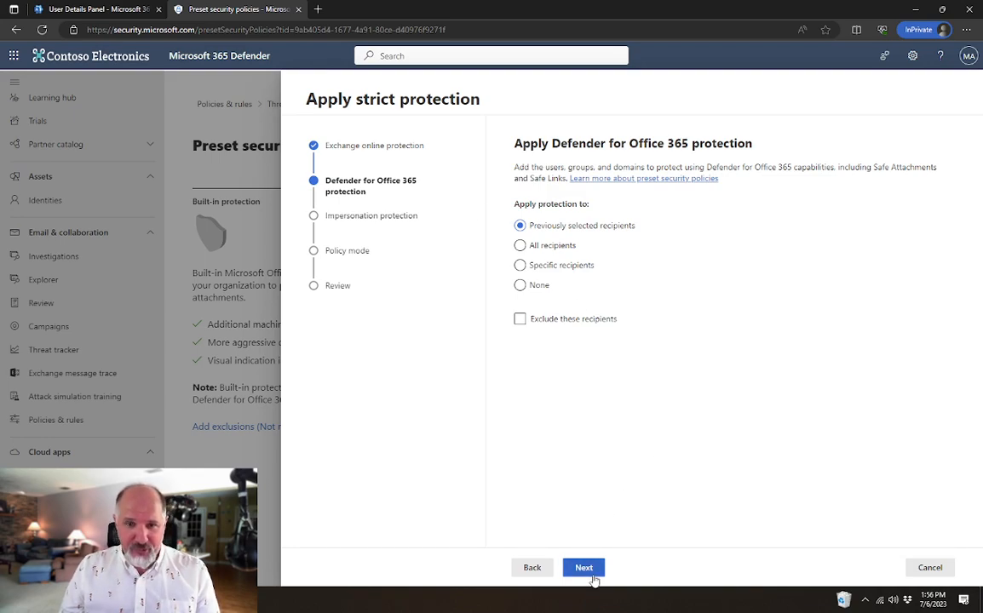
left_click(583, 567)
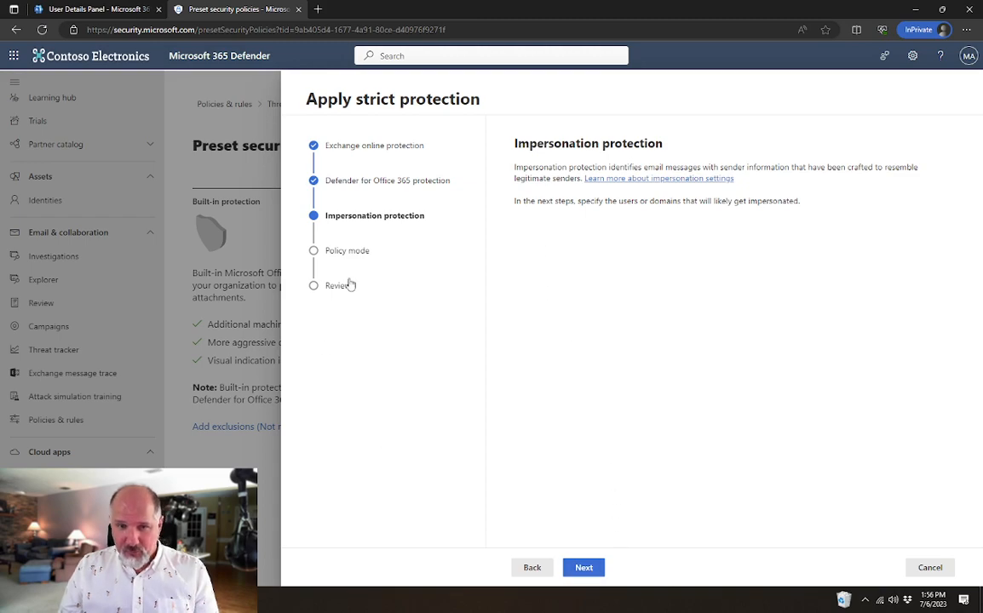
Step: Add Patti Fernandez to the strict impersonation-protected users list
left_click(582, 567)
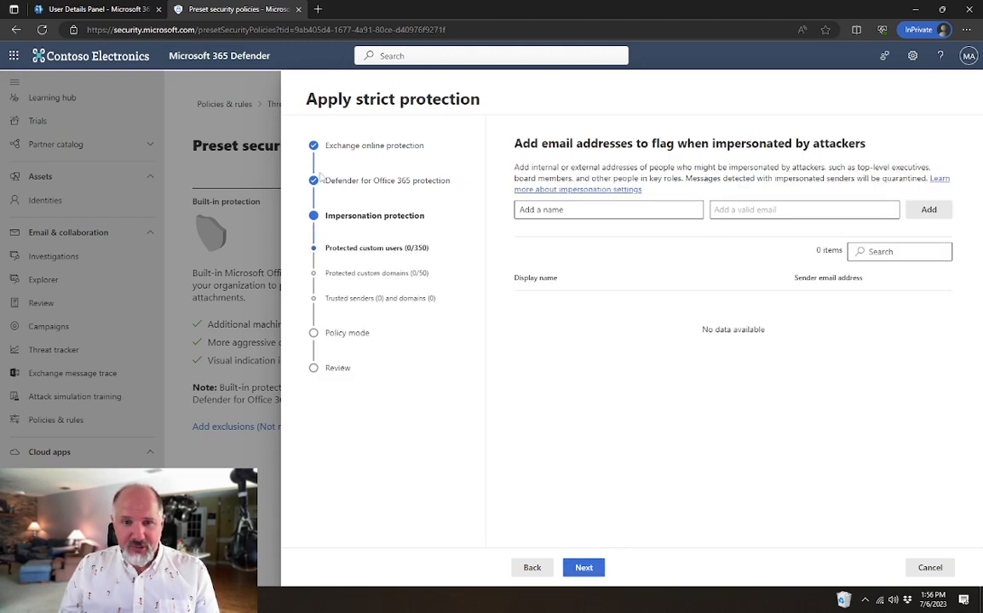
left_click(804, 209)
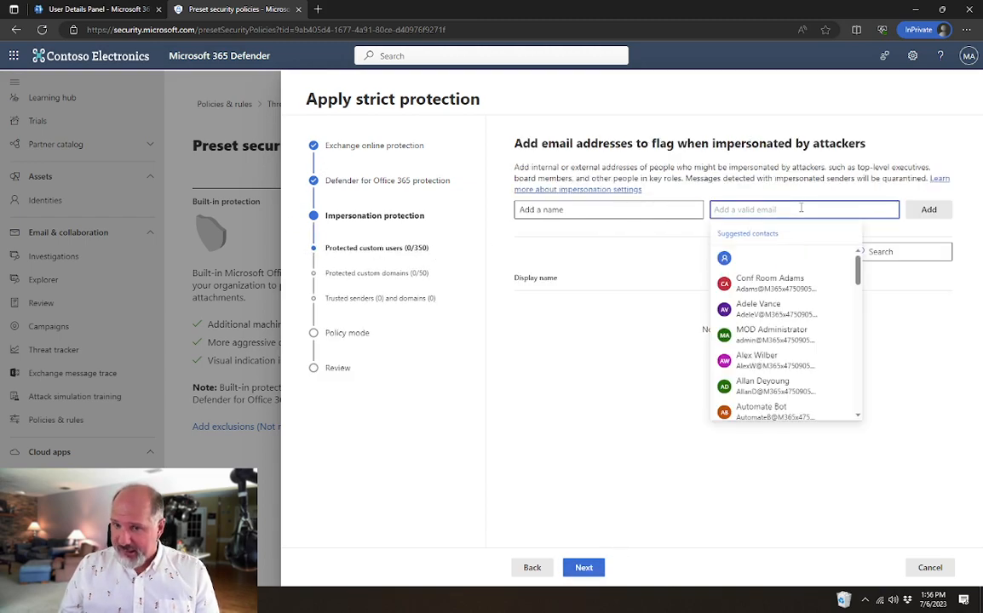
type("par")
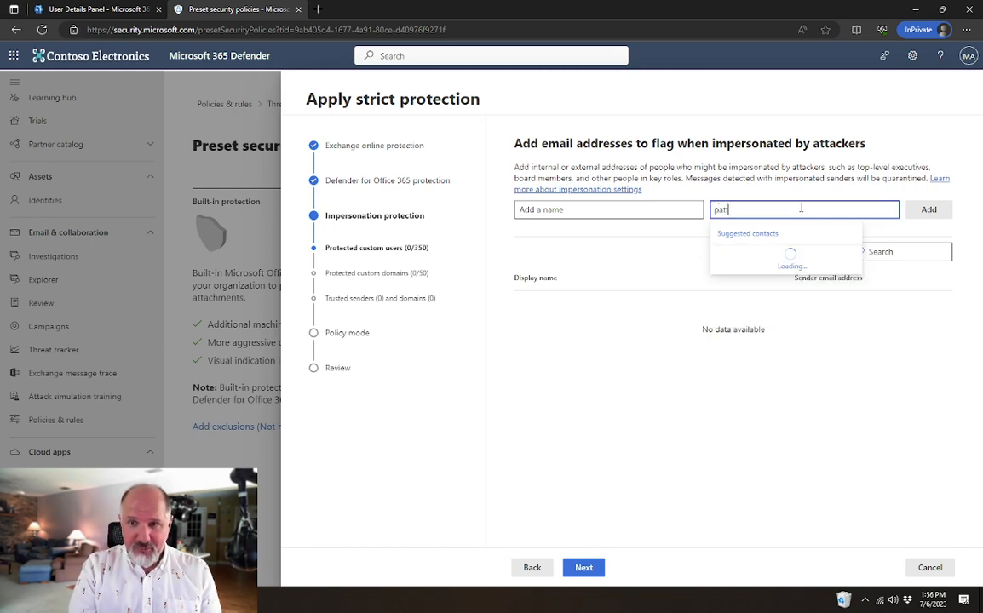
left_click(791, 245)
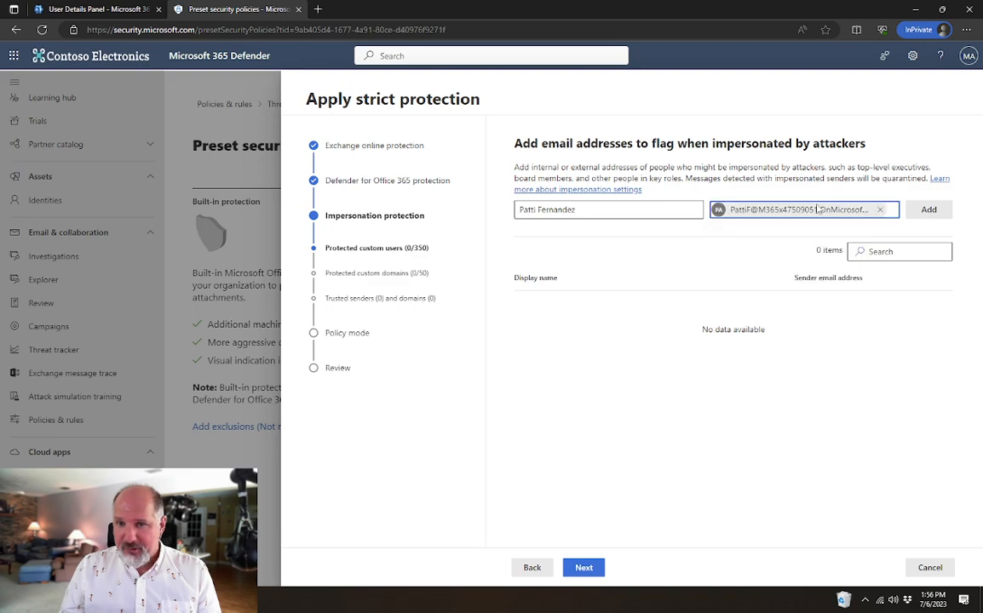
left_click(928, 210)
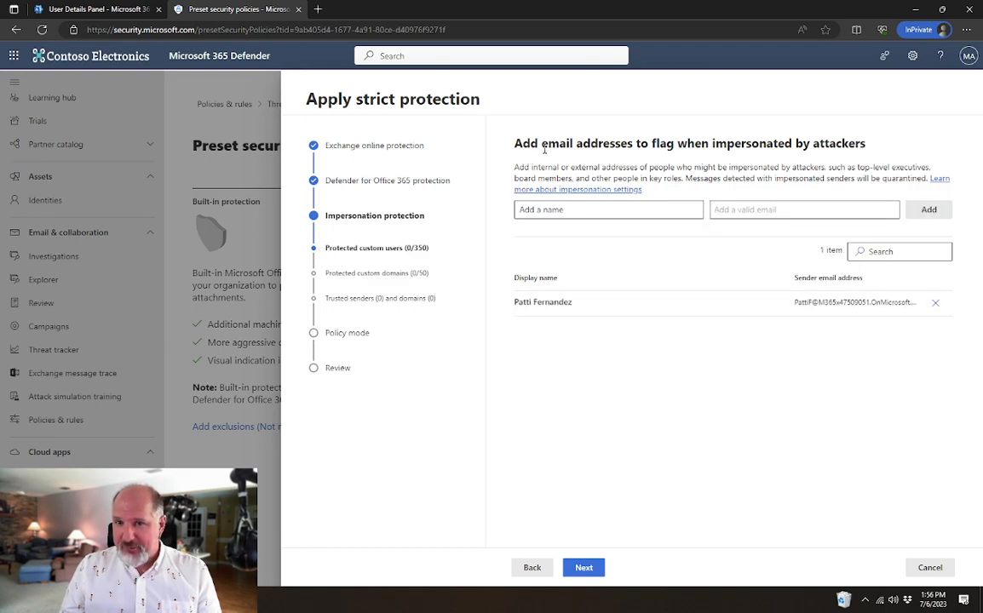
double_click(753, 143)
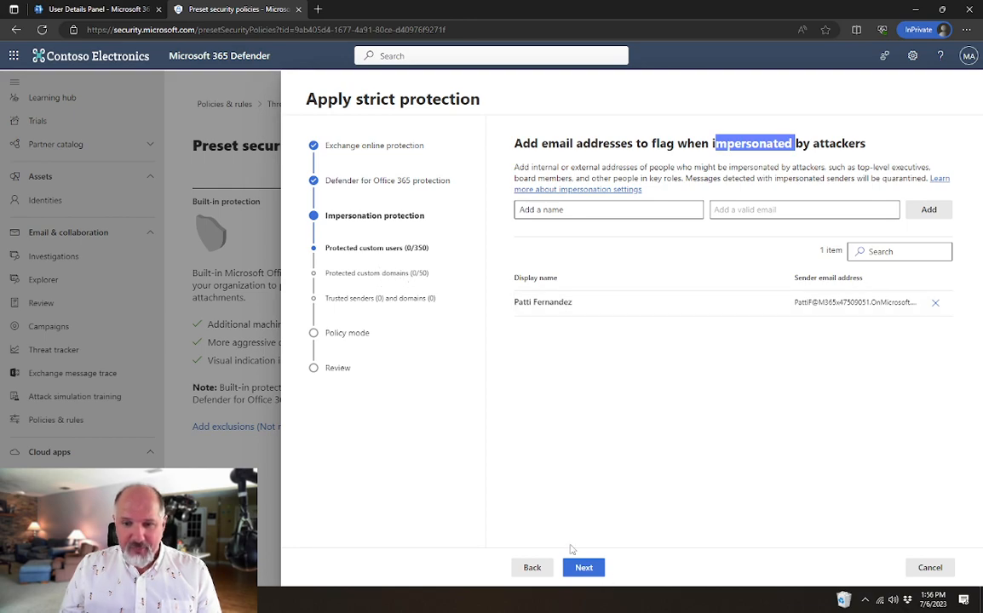
Step: Add contoso.com and protectedtrust.com as protected custom domains, then continue to trusted senders
left_click(583, 567)
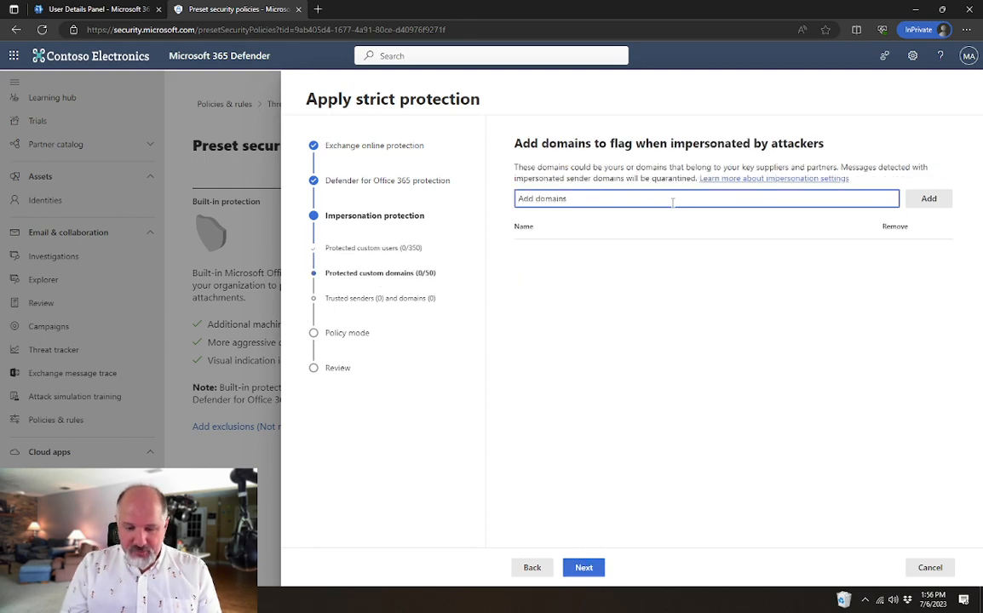
type("conton")
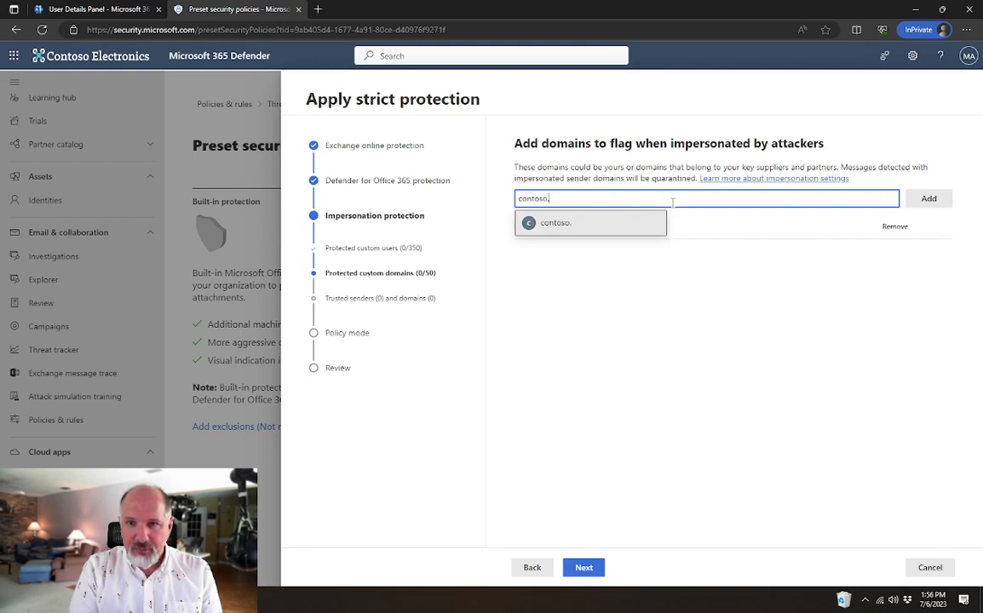
type("com")
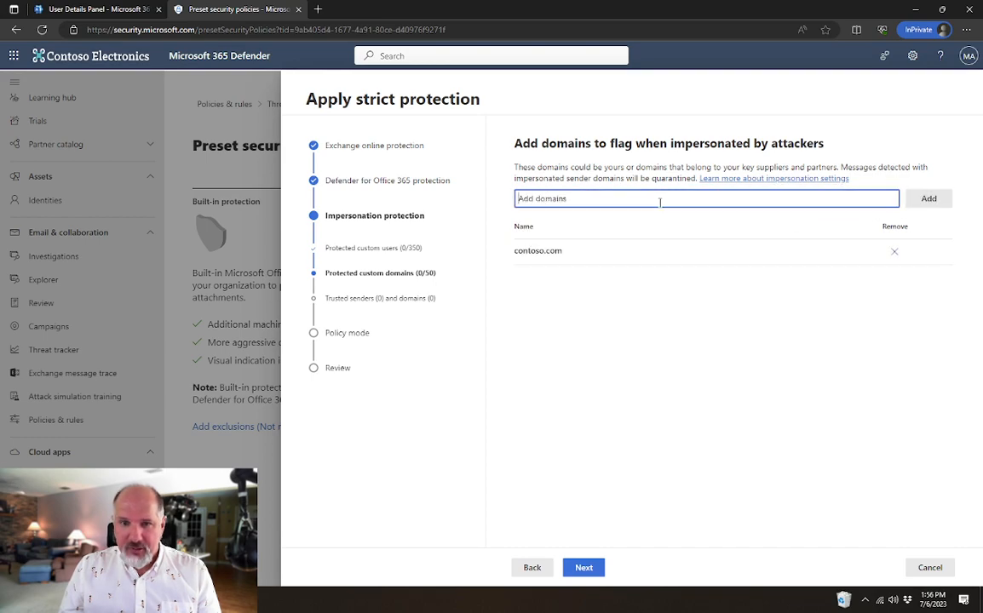
type("pr")
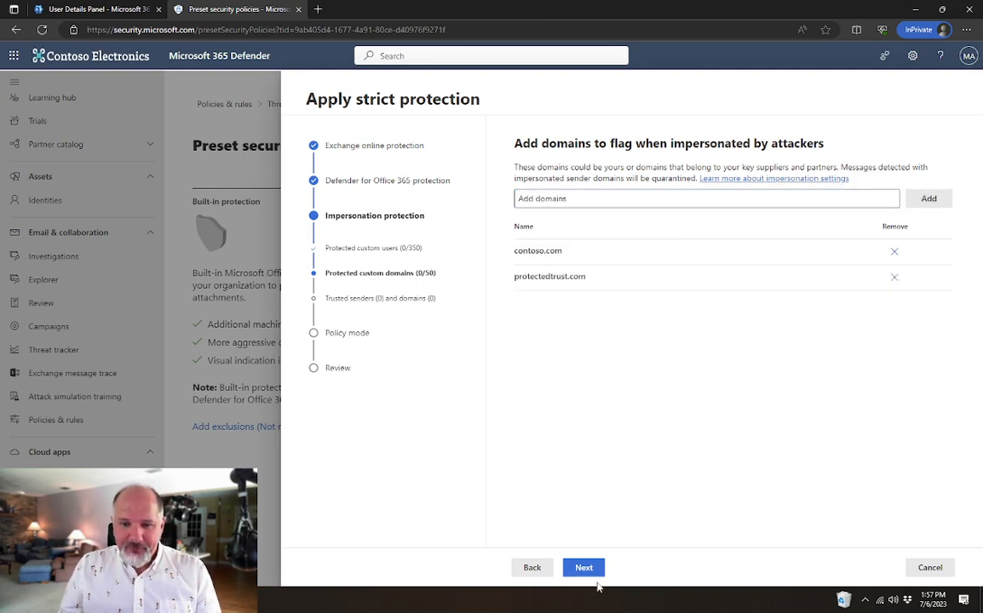
left_click(582, 567)
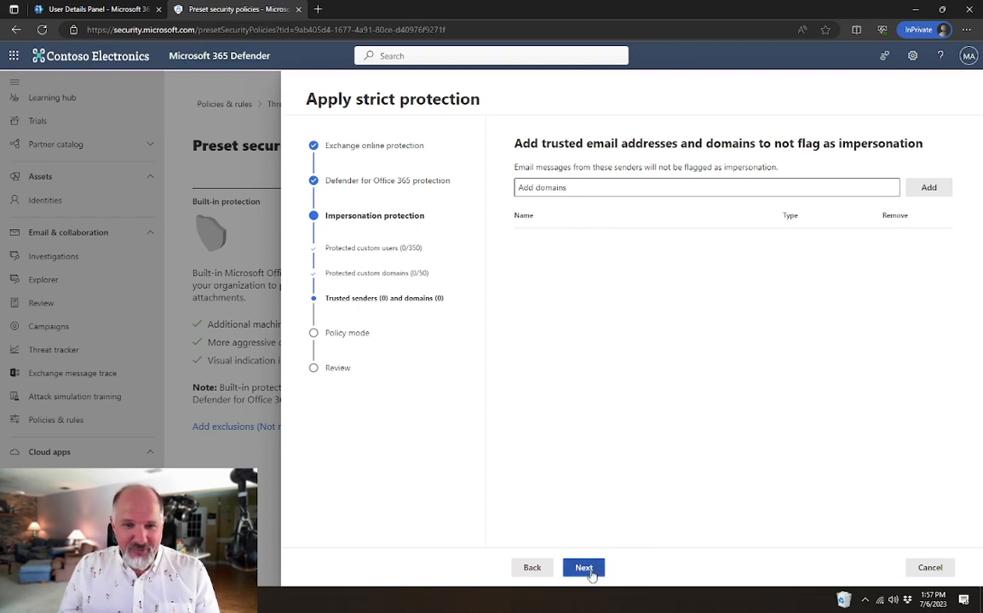
Step: Confirm the strict protection settings and finish, leaving both Standard and Strict protection on
left_click(582, 567)
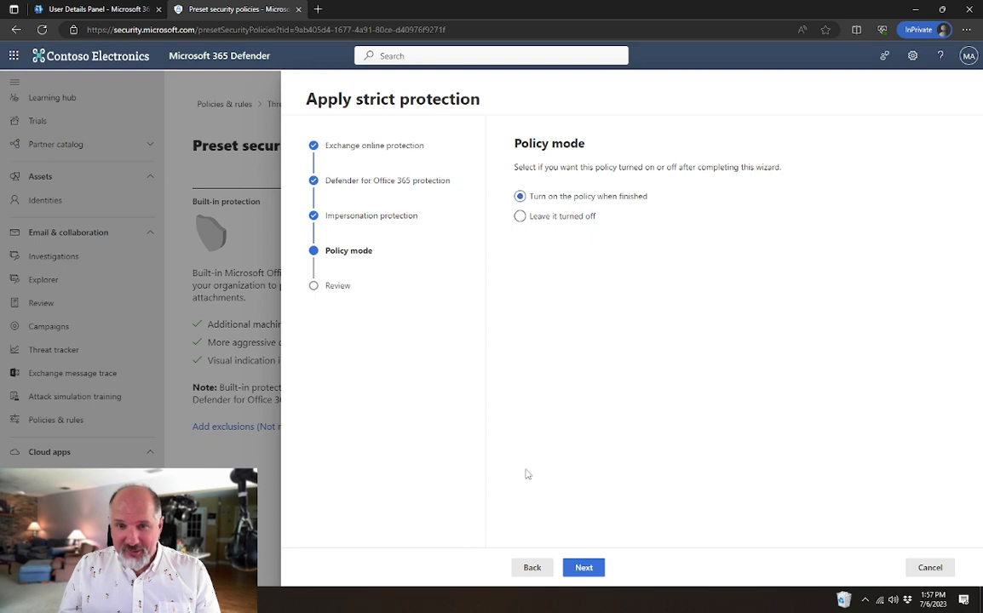
left_click(582, 567)
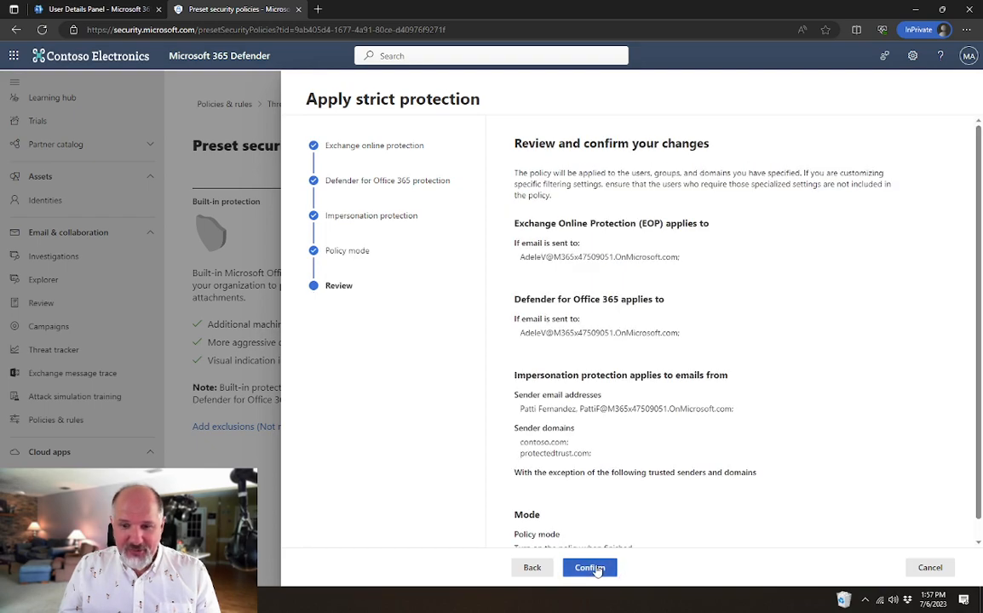
left_click(589, 567)
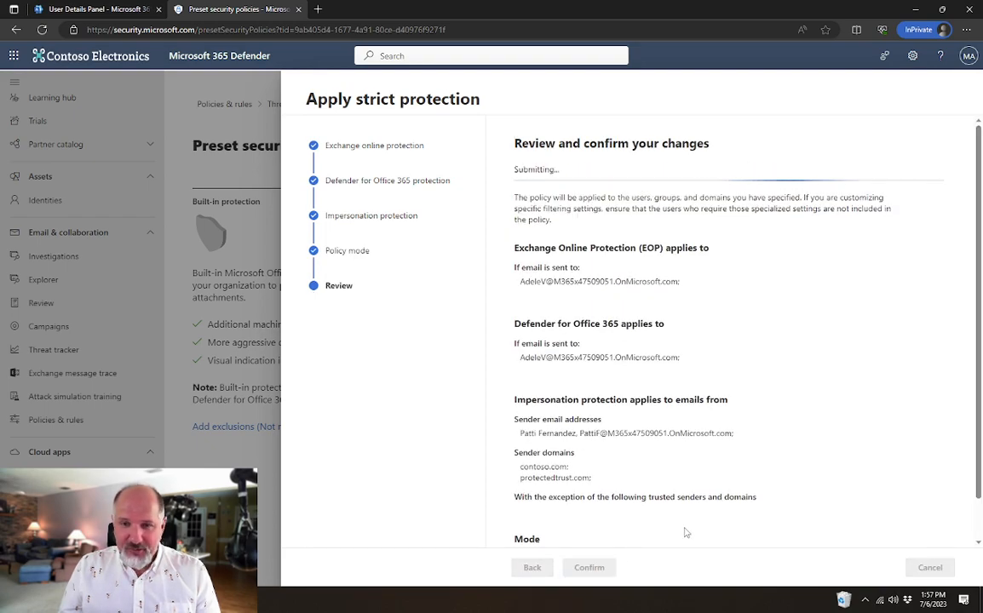
left_click(589, 567)
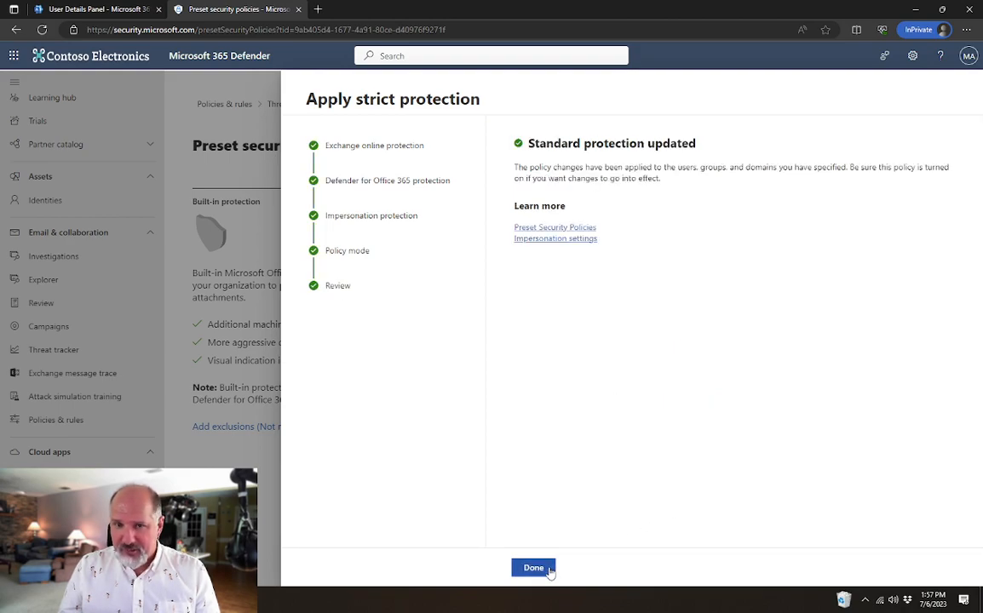
left_click(533, 569)
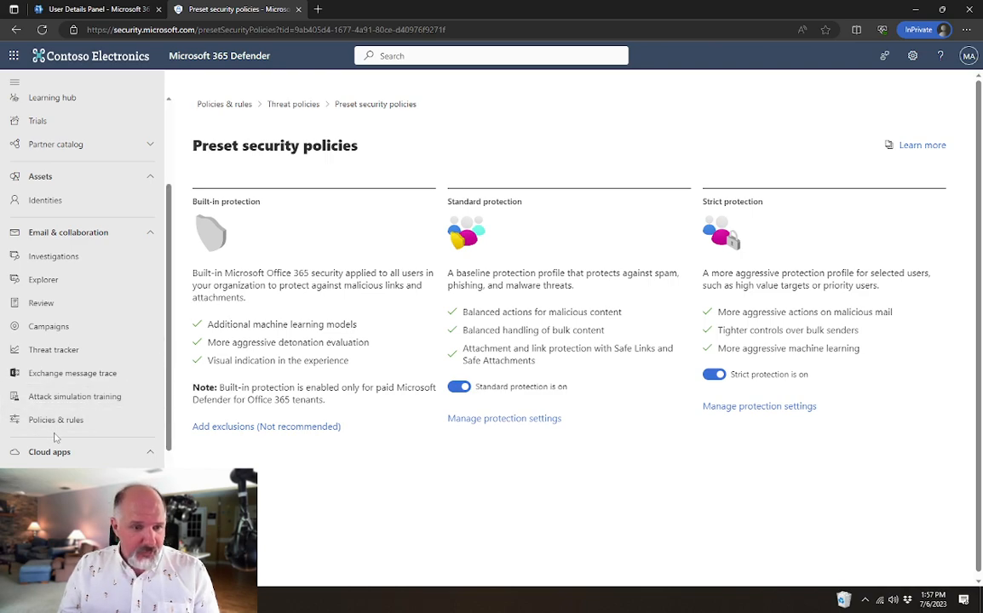
Step: Navigate via Policies & rules and Threat policies to the Anti-spam policies list
left_click(54, 419)
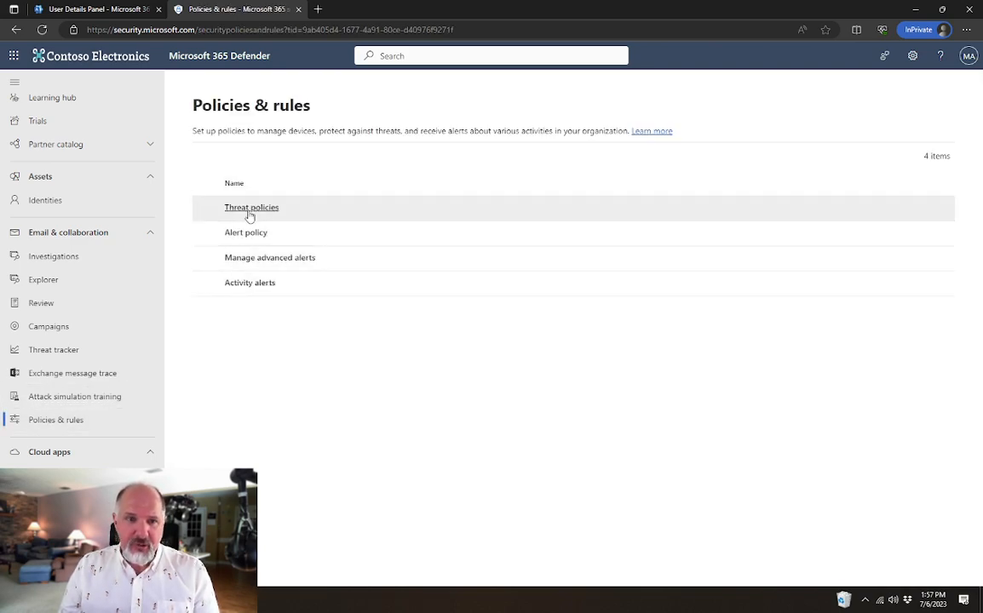
left_click(252, 208)
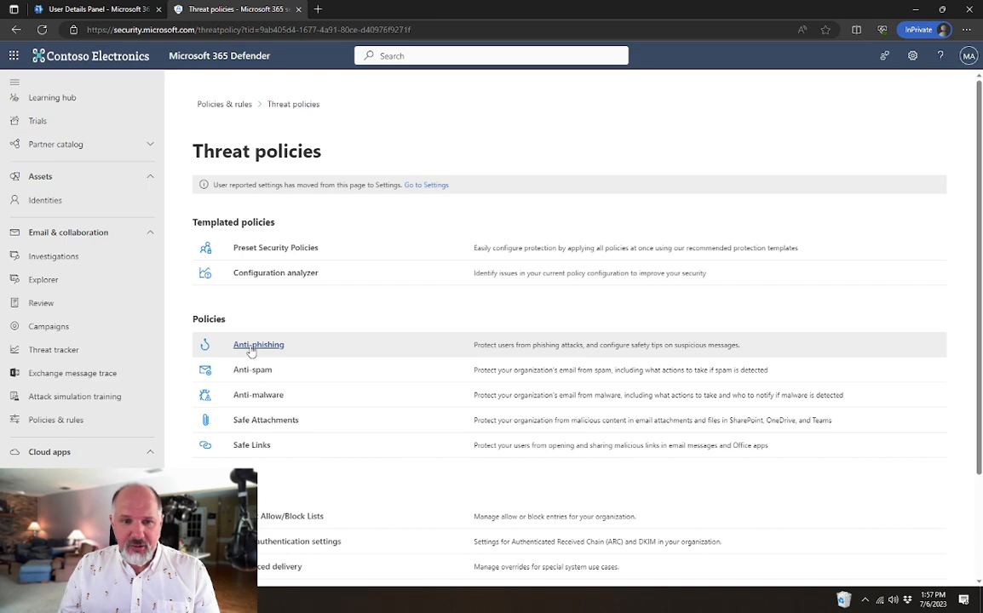
left_click(253, 369)
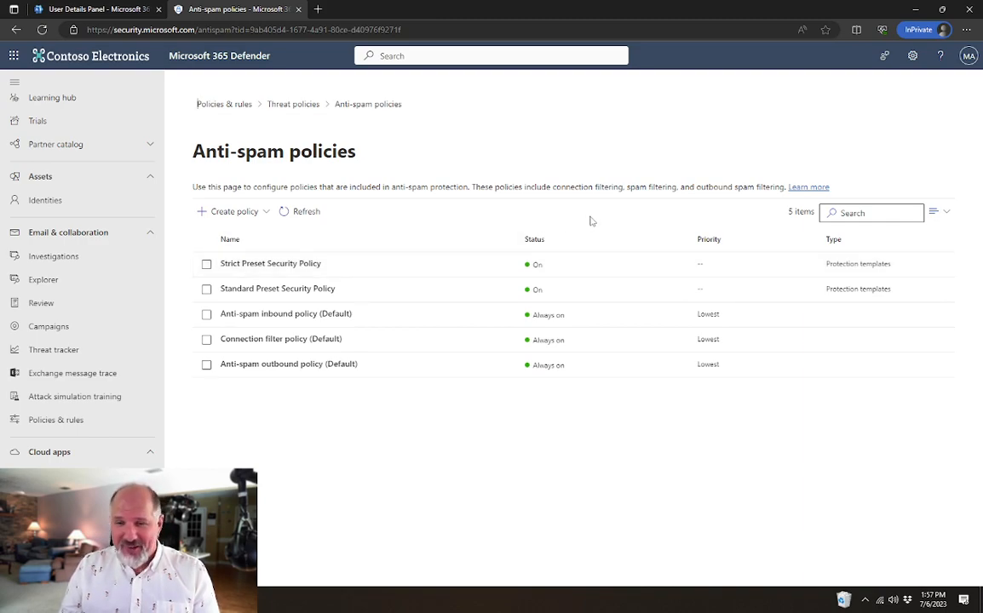
mouse_move(592, 213)
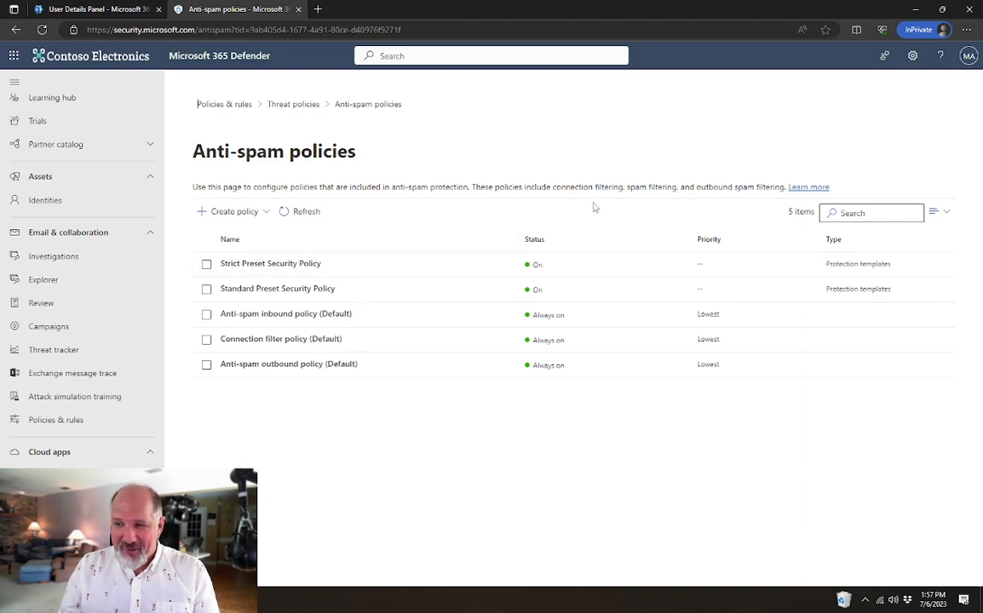